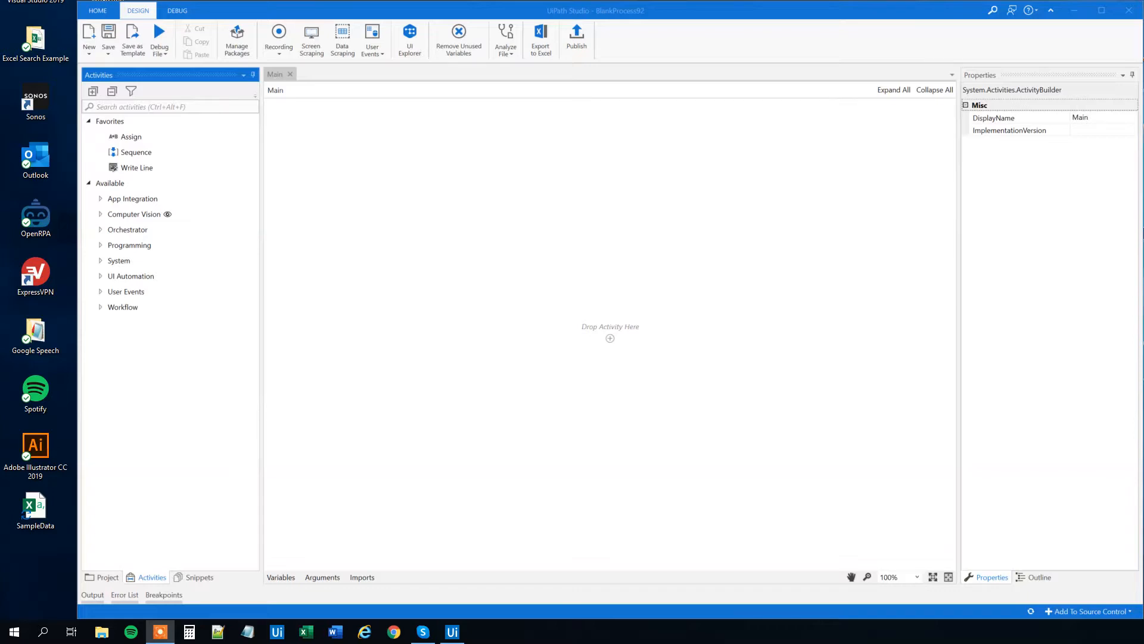
Step: Preview the SampleData file as plain text, then open it in Excel
{"action": "right_click", "coordinate": [36, 510]}
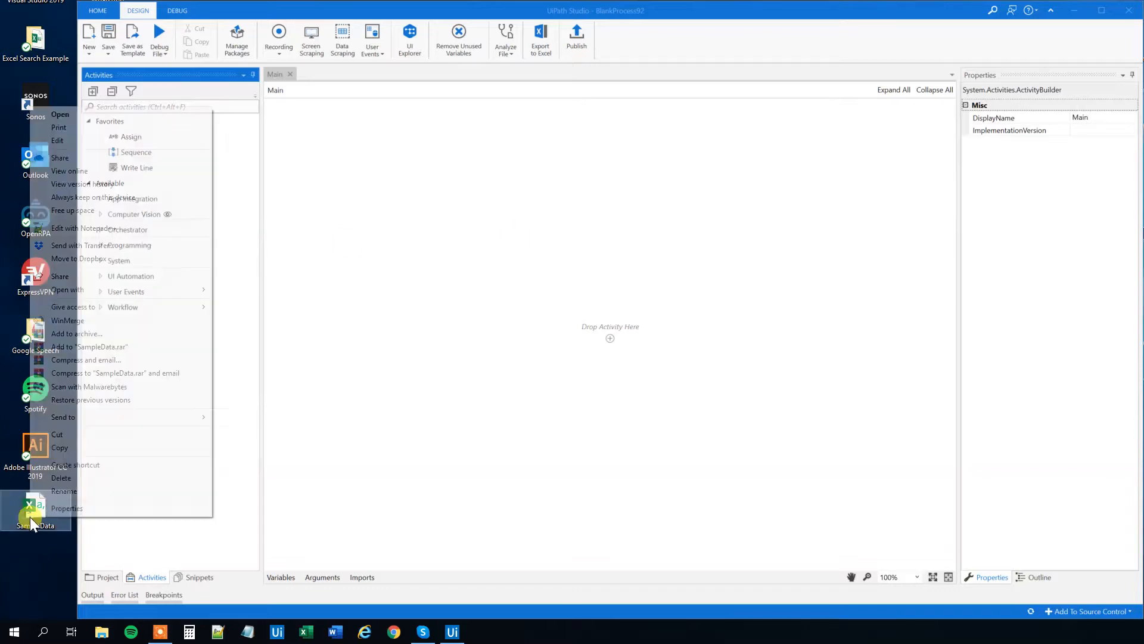
{"action": "left_click", "coordinate": [67, 289]}
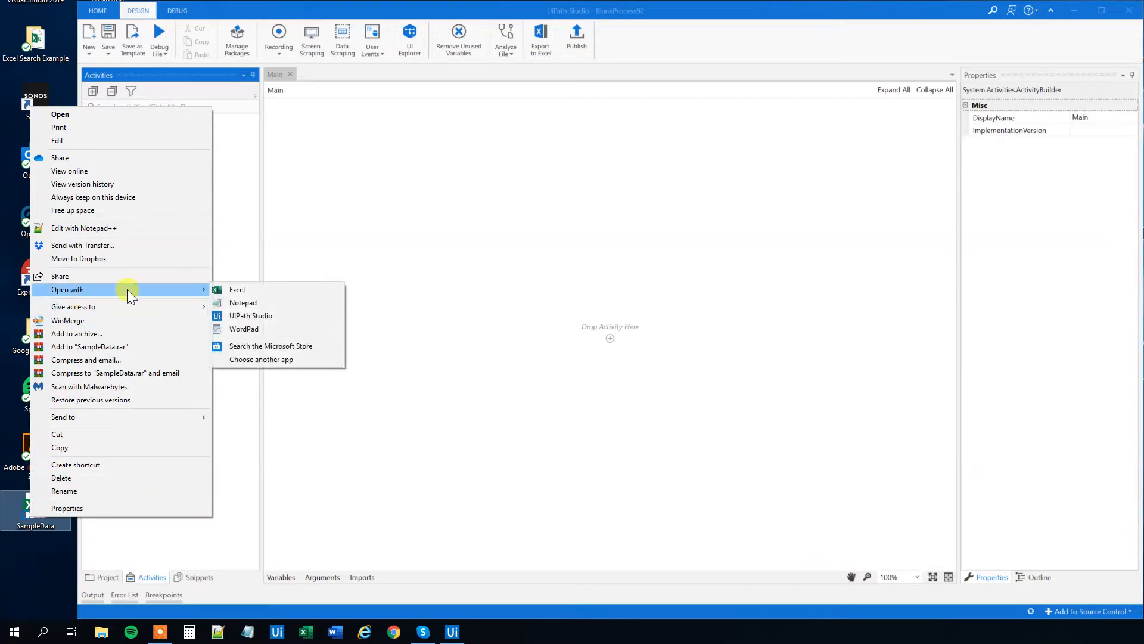
{"action": "left_click", "coordinate": [243, 303]}
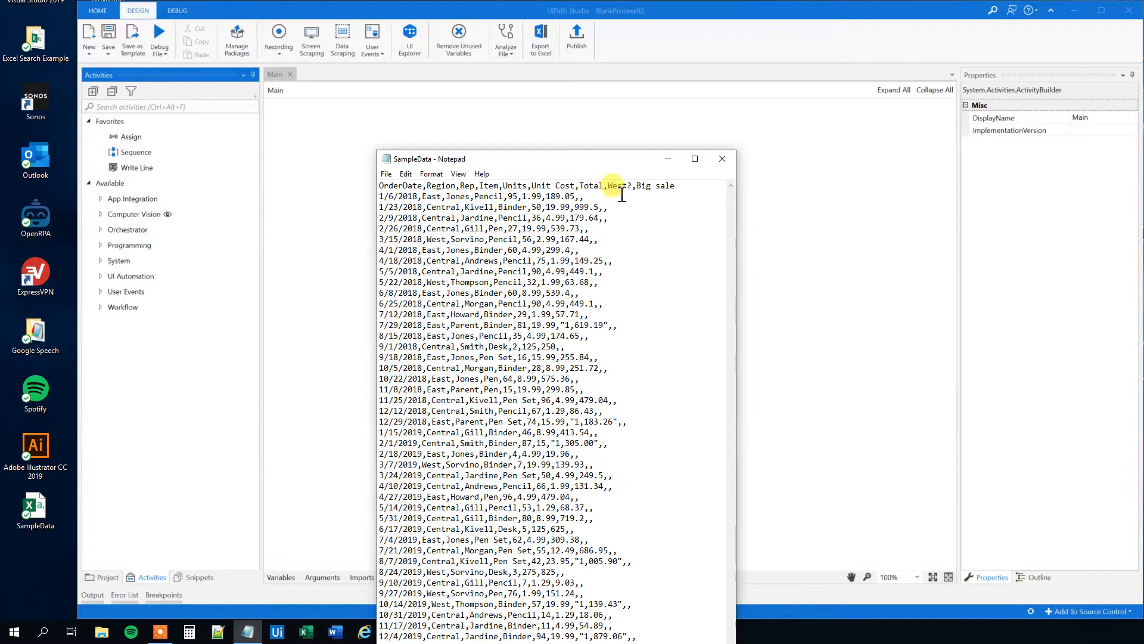
{"action": "left_click", "coordinate": [722, 158]}
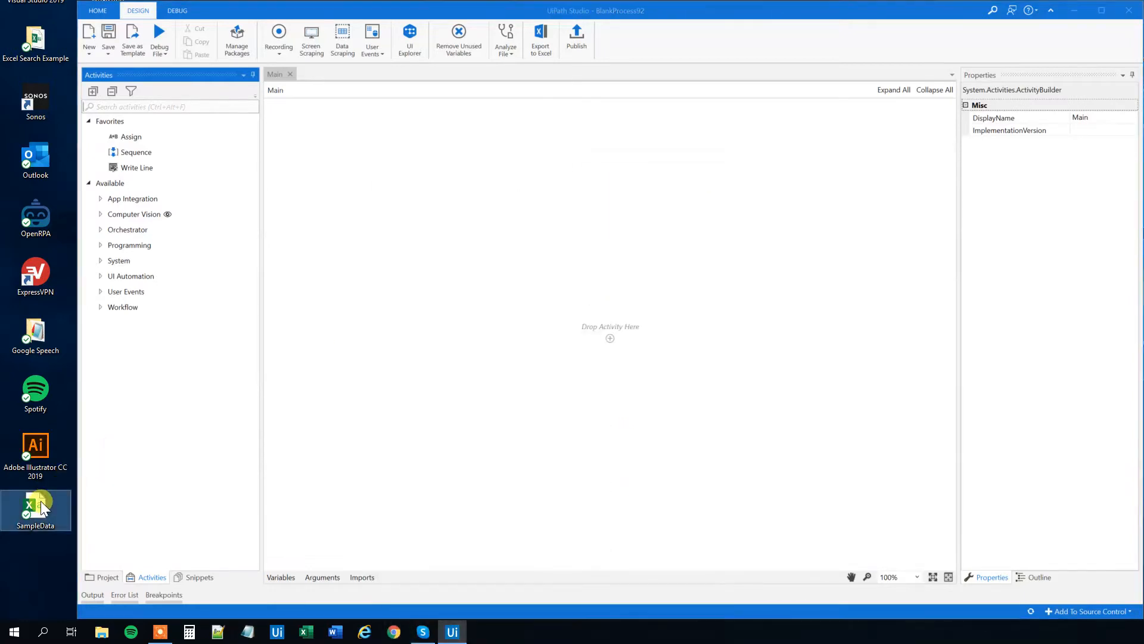
{"action": "double_click", "coordinate": [36, 504]}
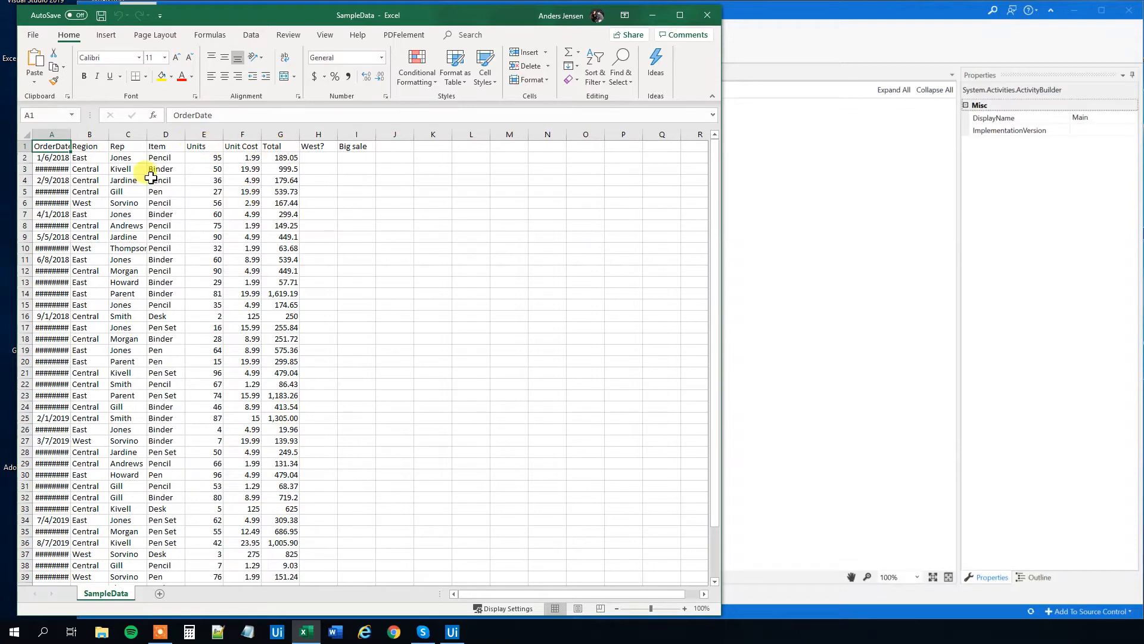
Step: Enter 'Yes' under the West? column for West rows, then close the workbook
{"action": "left_click", "coordinate": [280, 203]}
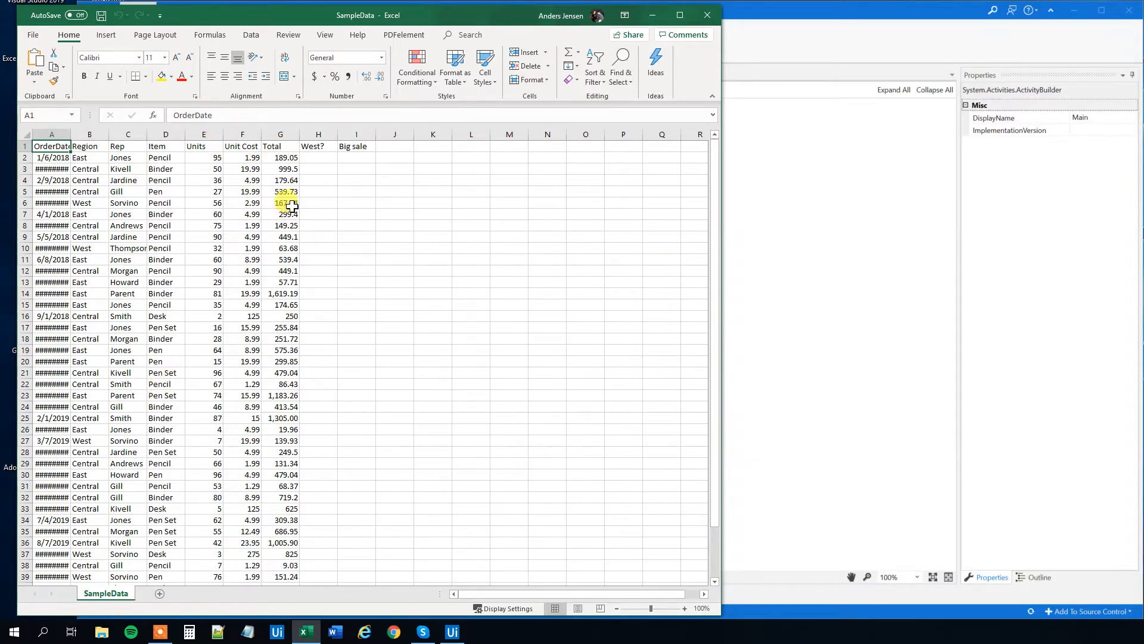
{"action": "left_click", "coordinate": [318, 146]}
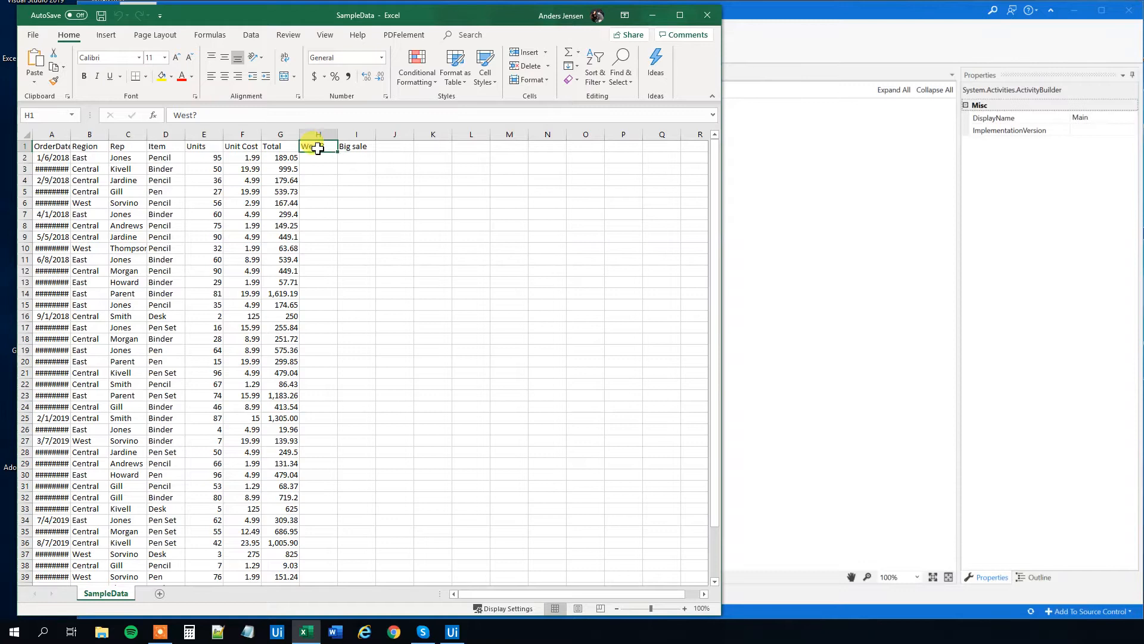
{"action": "left_click", "coordinate": [357, 146]}
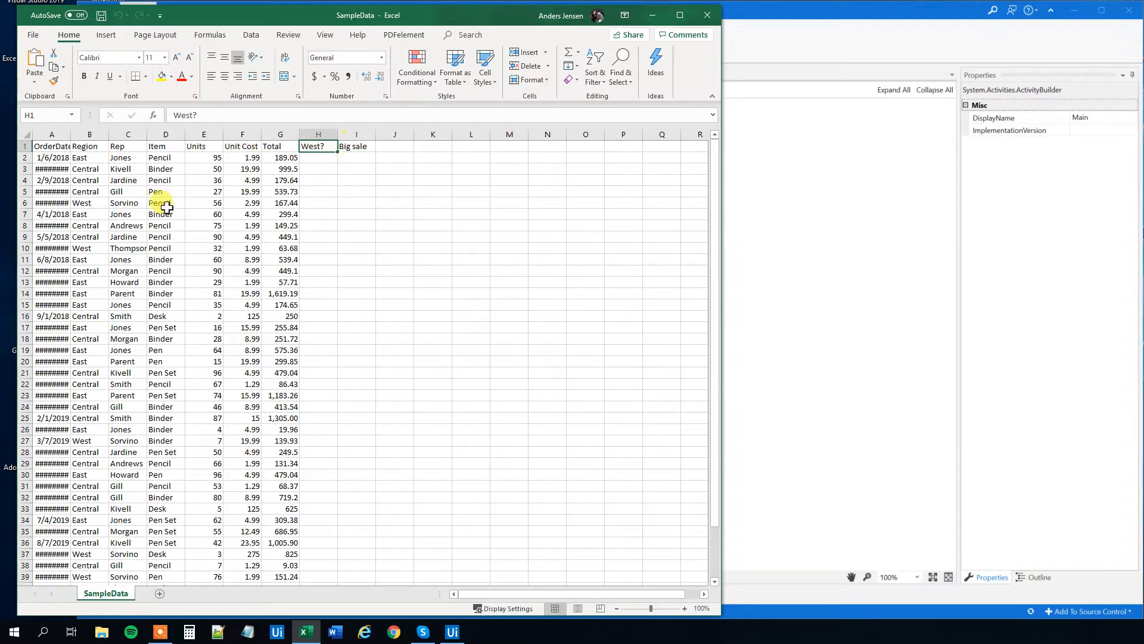
{"action": "left_click", "coordinate": [88, 202]}
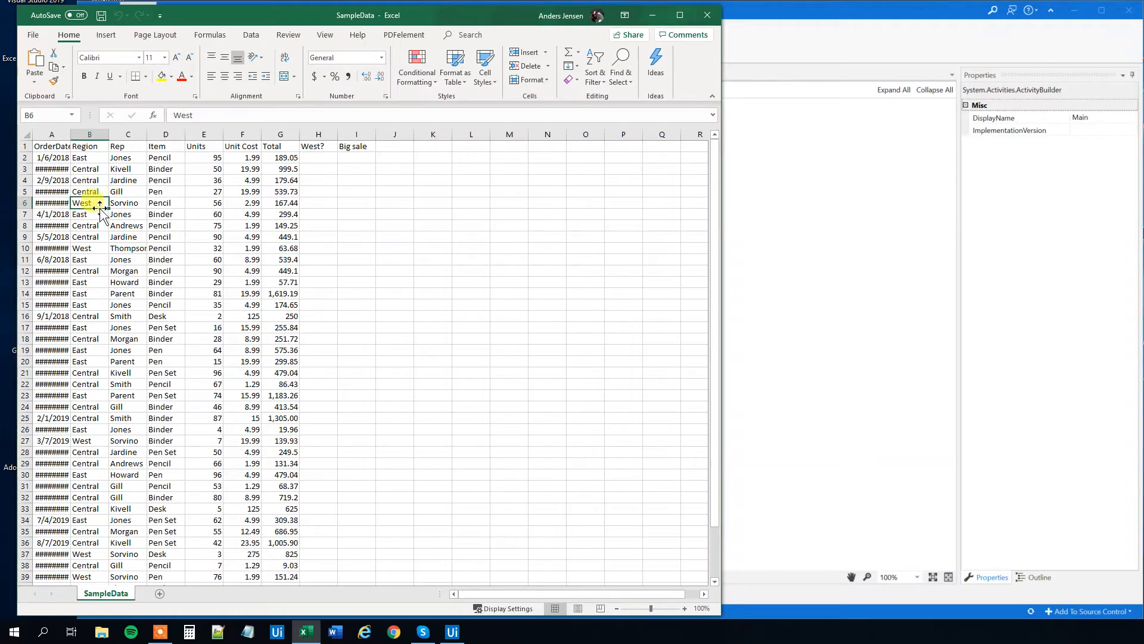
{"action": "mouse_move", "coordinate": [311, 199]}
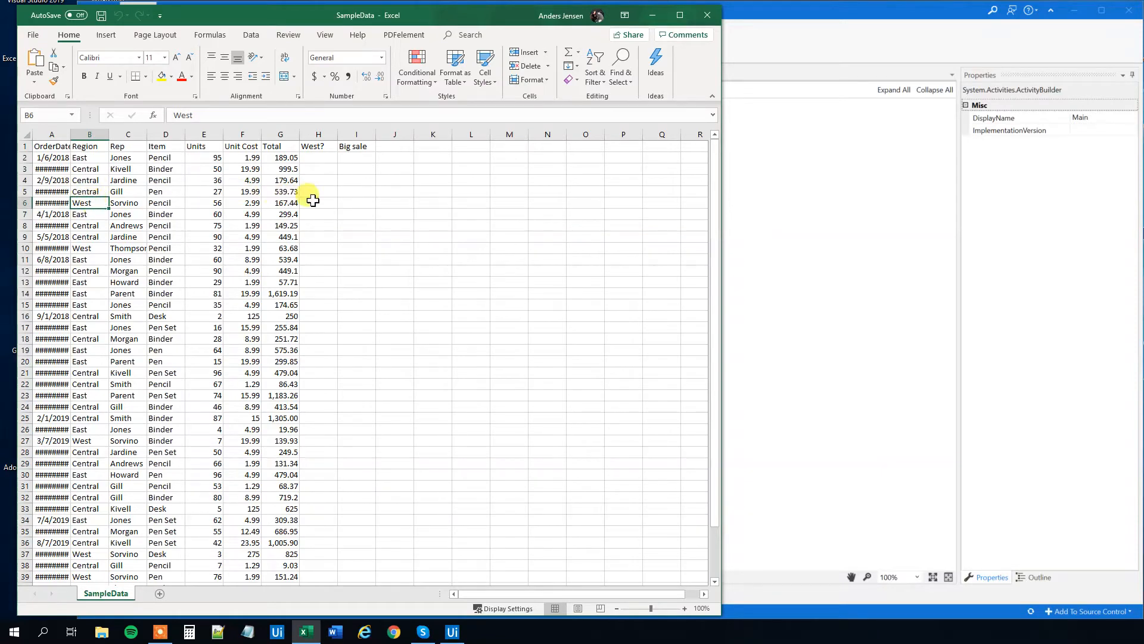
{"action": "type", "text": "Yes"}
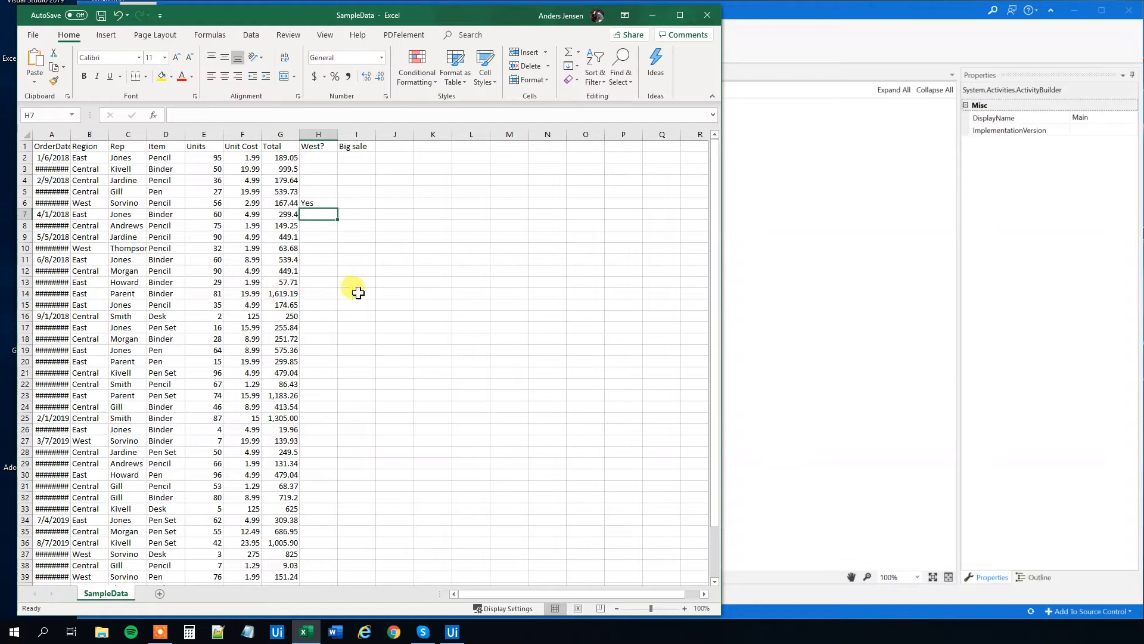
{"action": "type", "text": "Yes"}
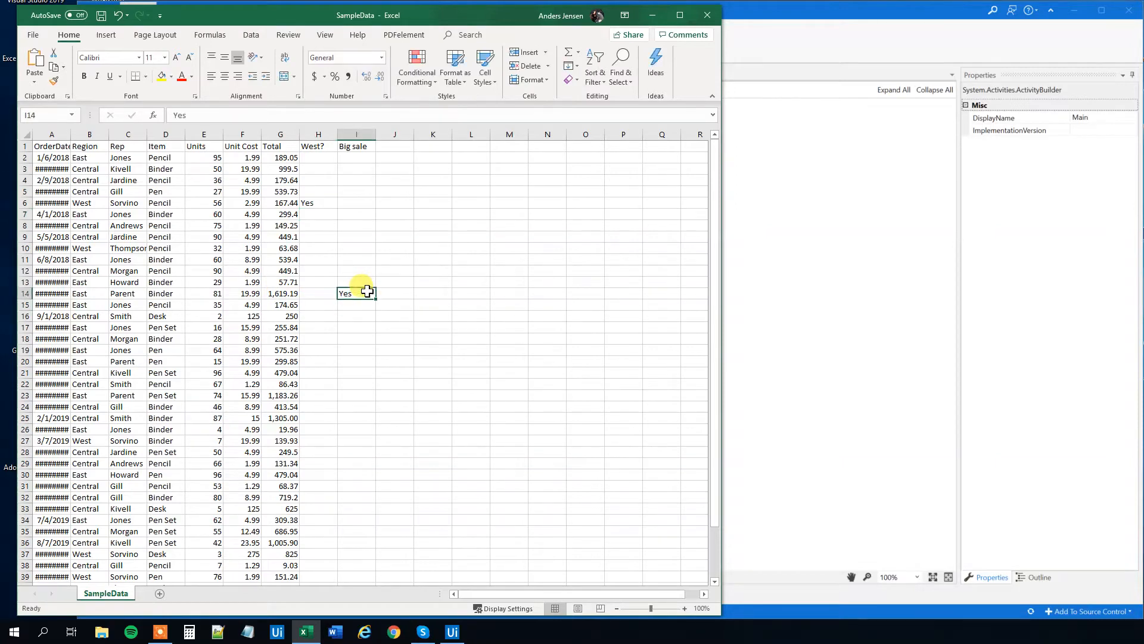
{"action": "left_click", "coordinate": [318, 203]}
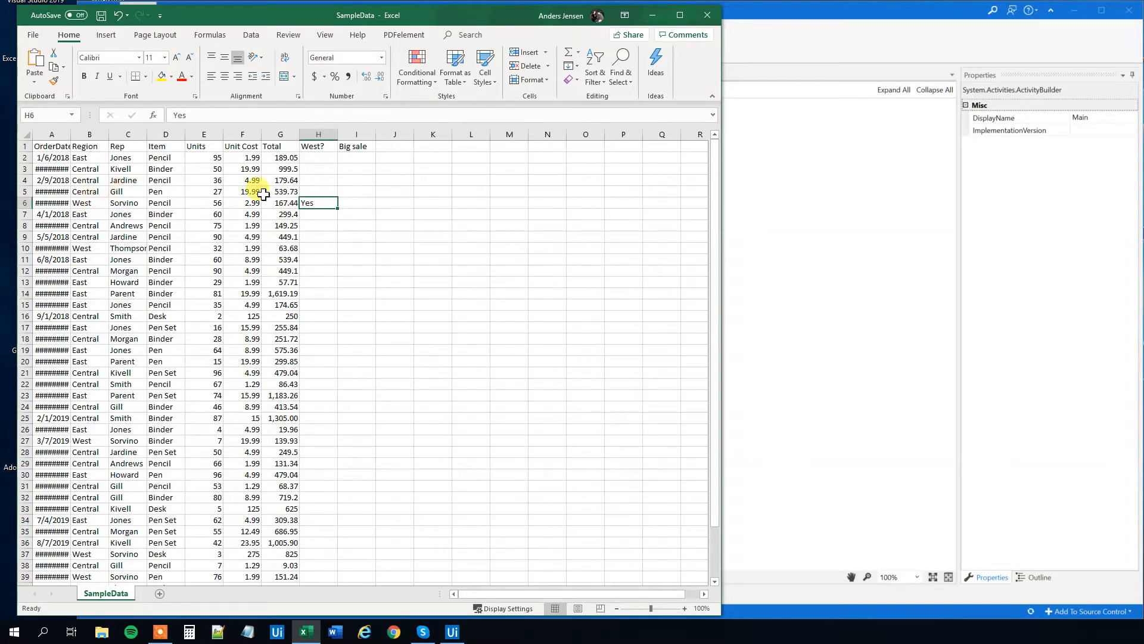
{"action": "double_click", "coordinate": [318, 203]}
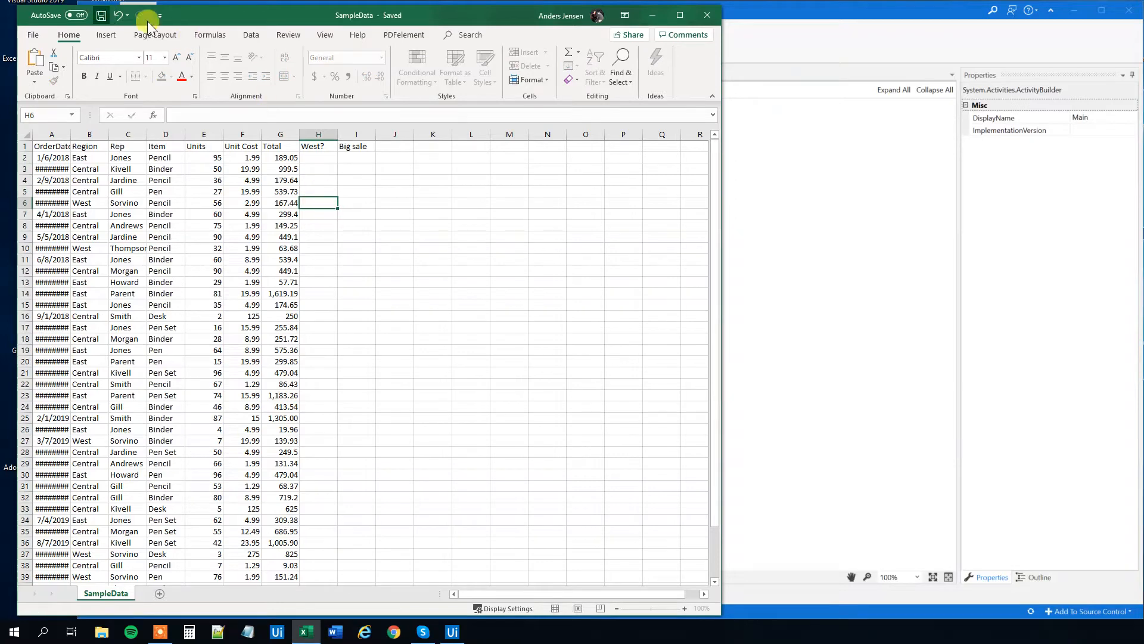
{"action": "left_click", "coordinate": [452, 632]}
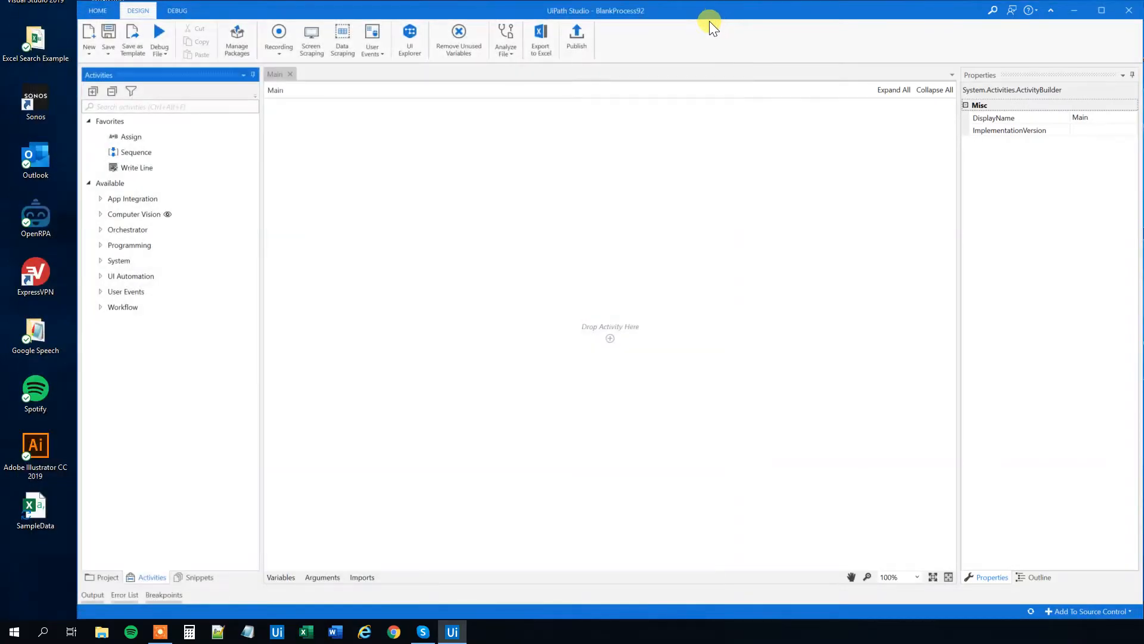
{"action": "mouse_move", "coordinate": [206, 110]}
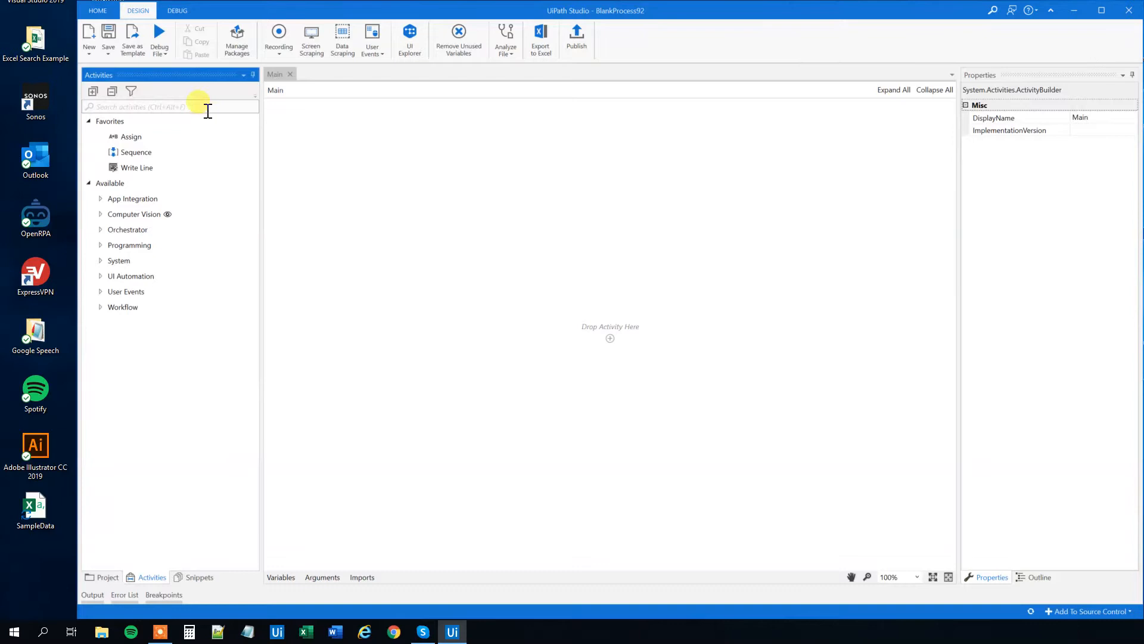
Step: Add a Read CSV activity that reads SampleData into a new dtSample variable
{"action": "type", "text": "read"}
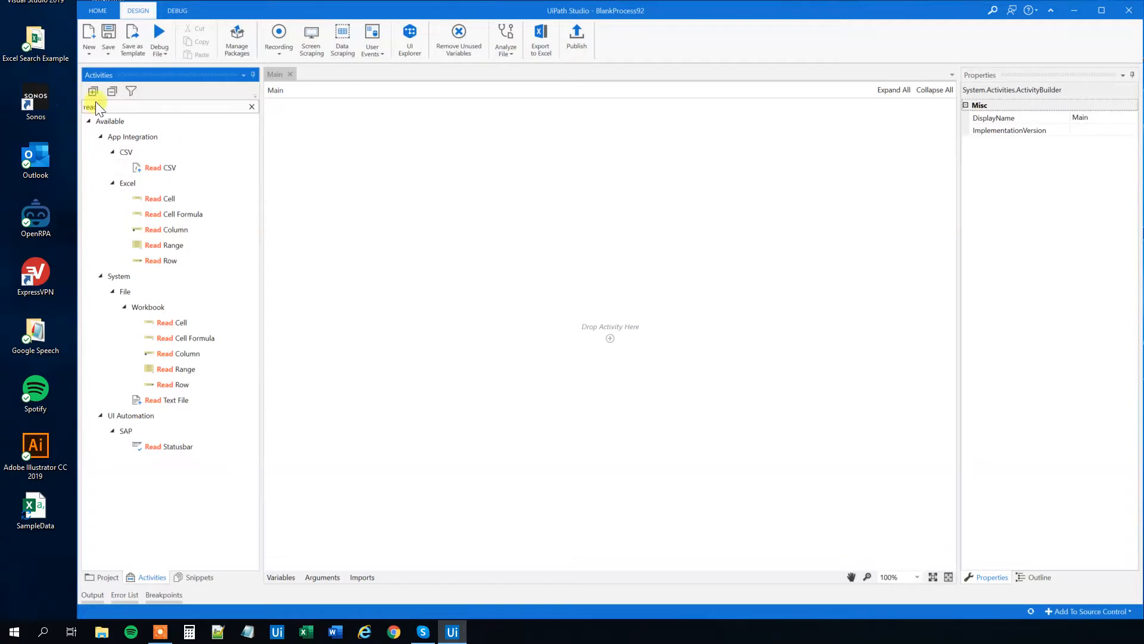
{"action": "left_click_drag", "start_coordinate": [160, 166], "coordinate": [403, 236]}
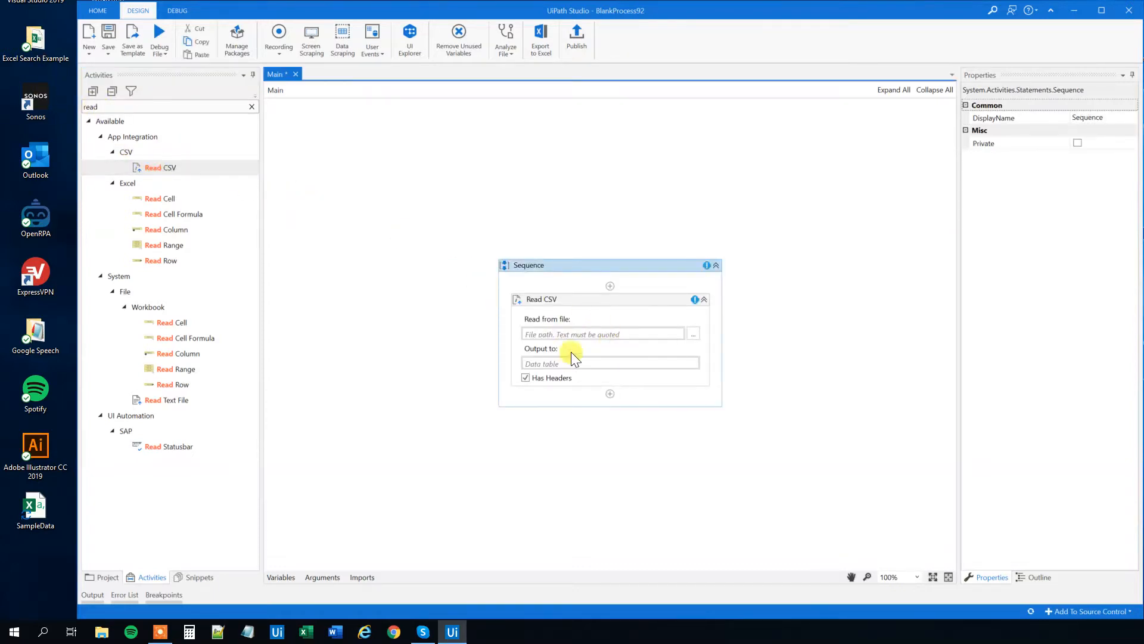
{"action": "right_click", "coordinate": [35, 508]}
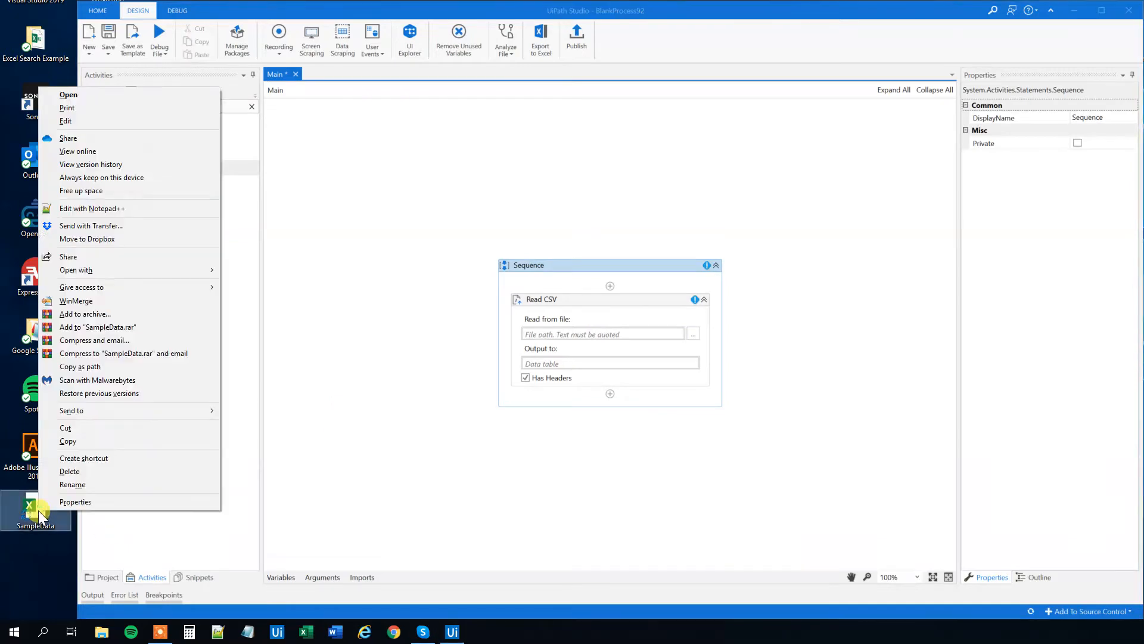
{"action": "mouse_move", "coordinate": [93, 341]}
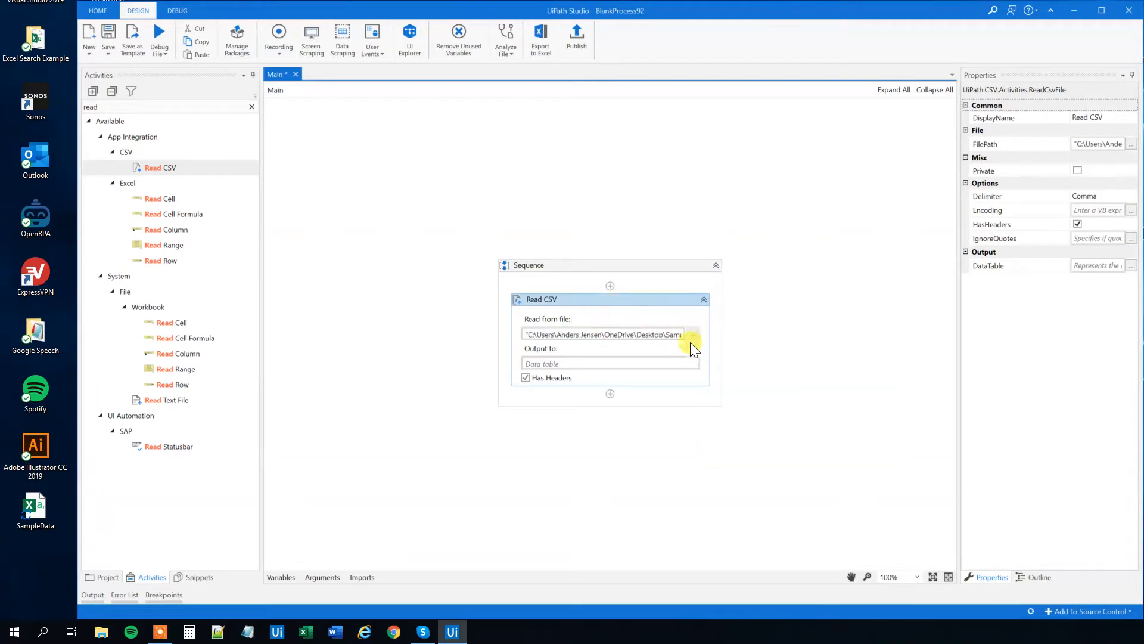
{"action": "left_click", "coordinate": [610, 363]}
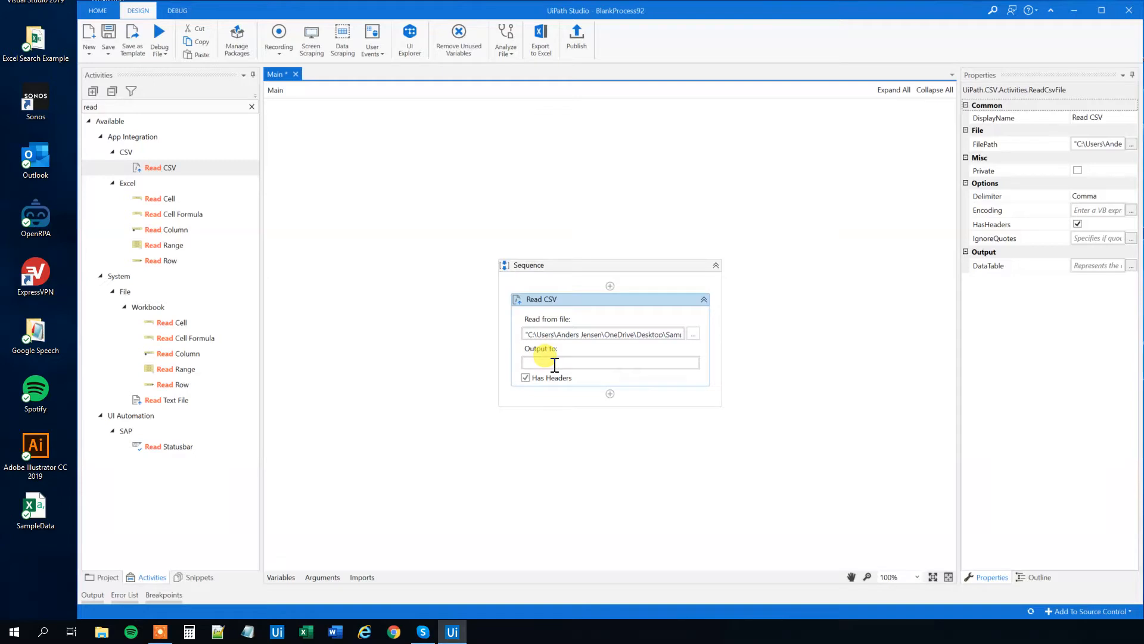
{"action": "type", "text": "Set Var:"}
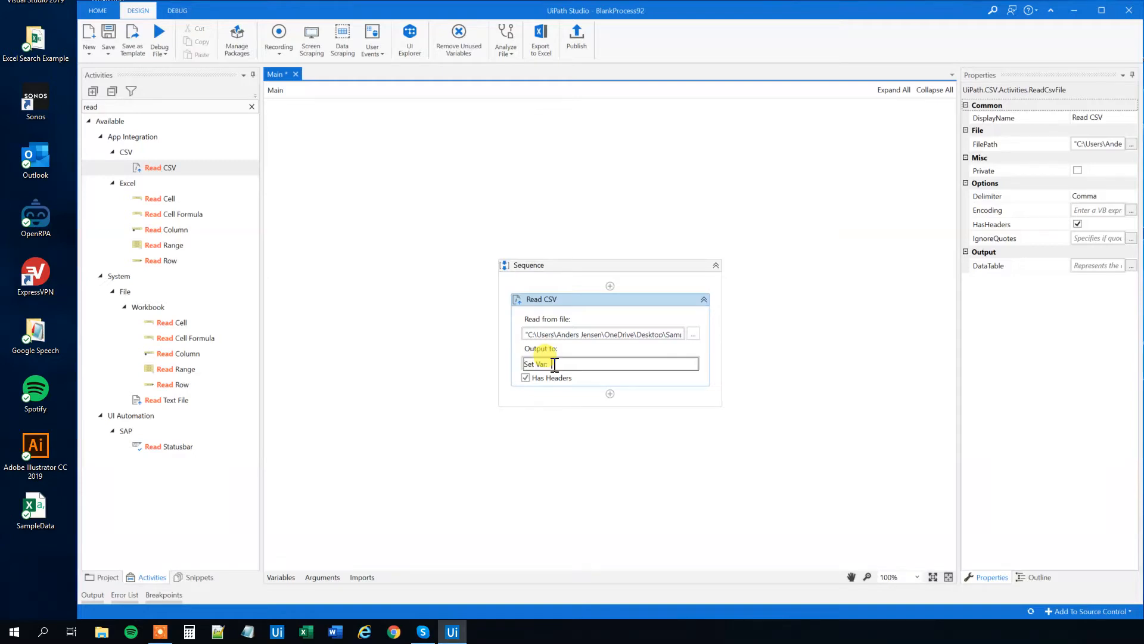
{"action": "type", "text": "dtSasmp"}
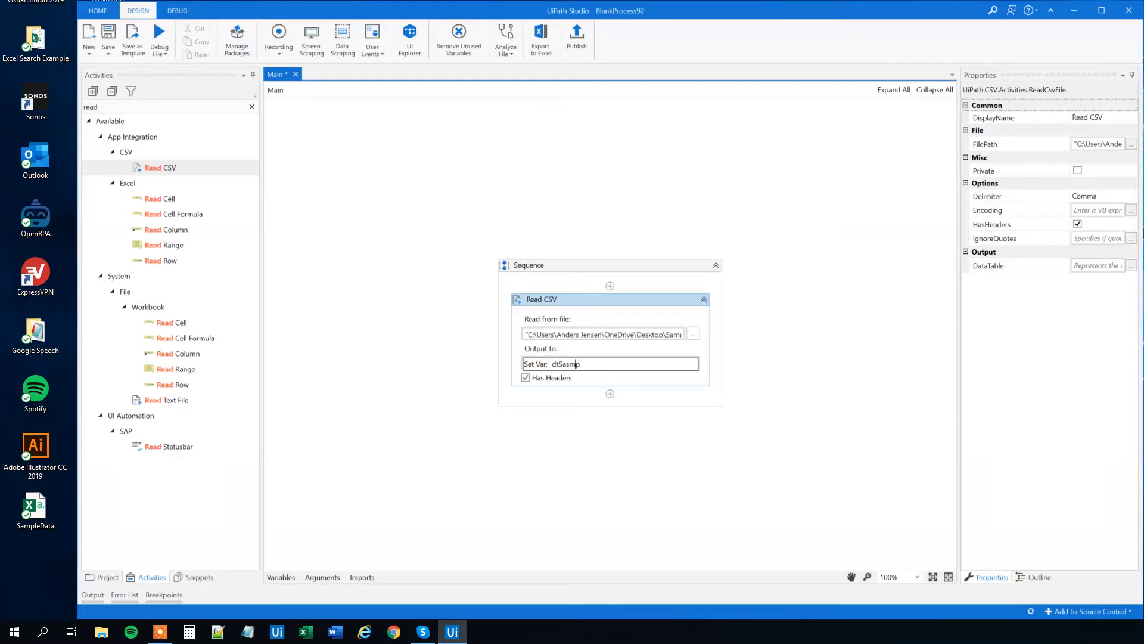
{"action": "key", "text": "Backspace"}
{"action": "type", "text": "le"}
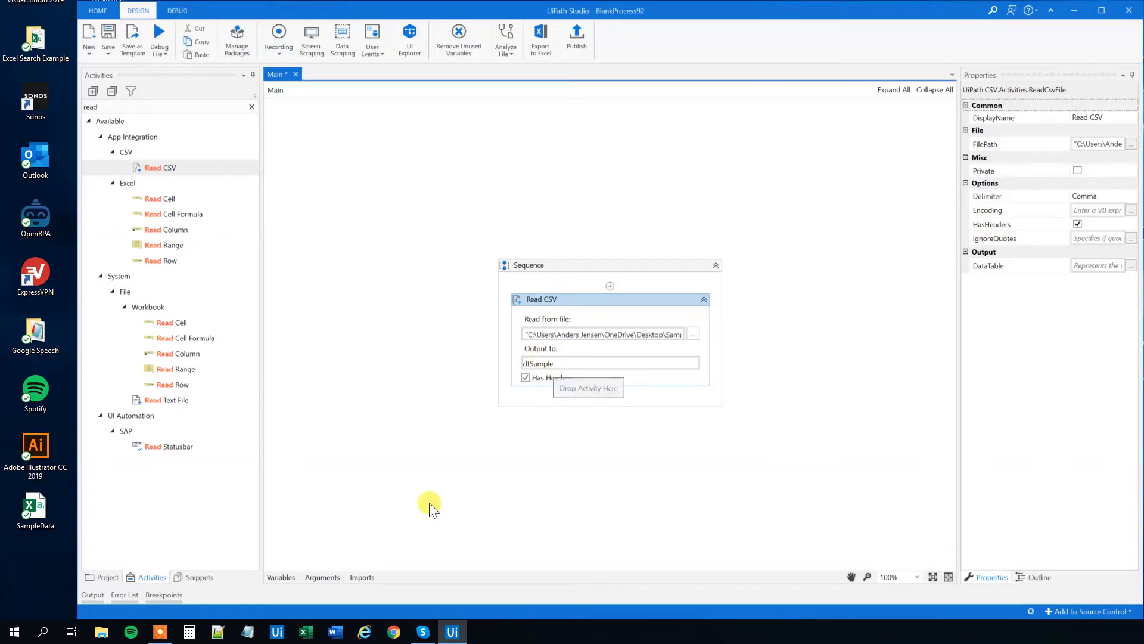
{"action": "left_click", "coordinate": [280, 578]}
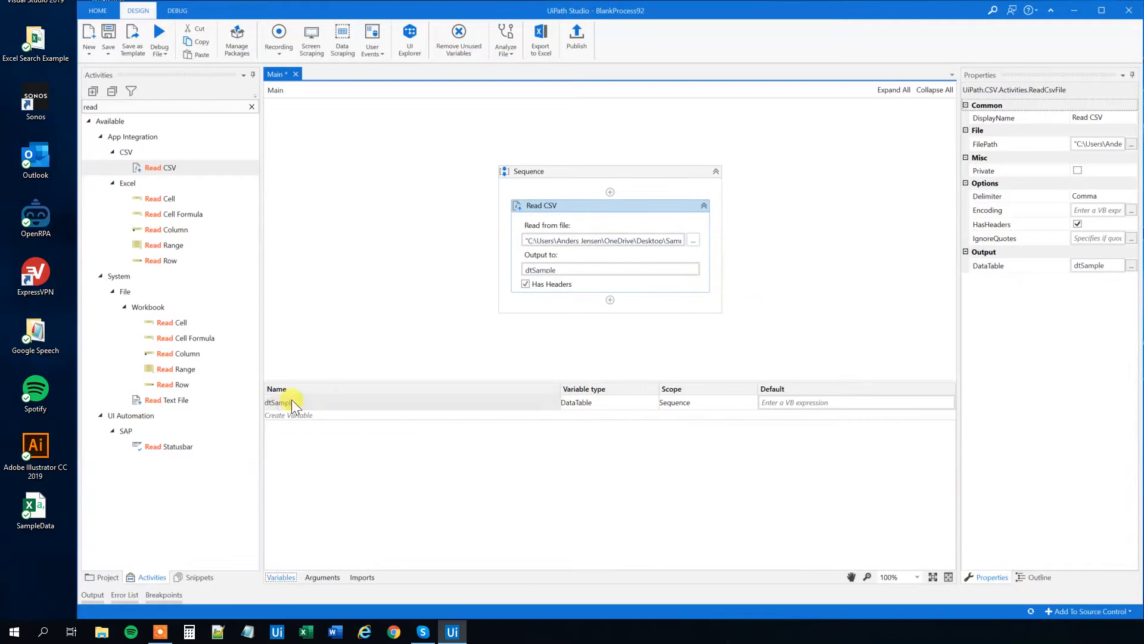
{"action": "mouse_move", "coordinate": [597, 393]}
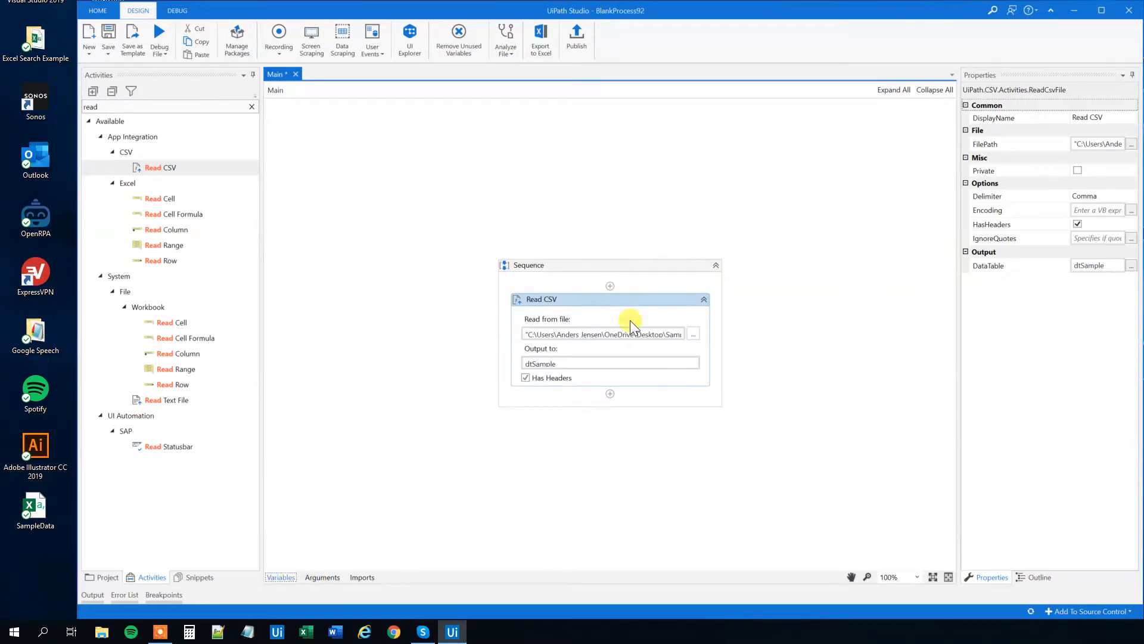
{"action": "mouse_move", "coordinate": [544, 299]}
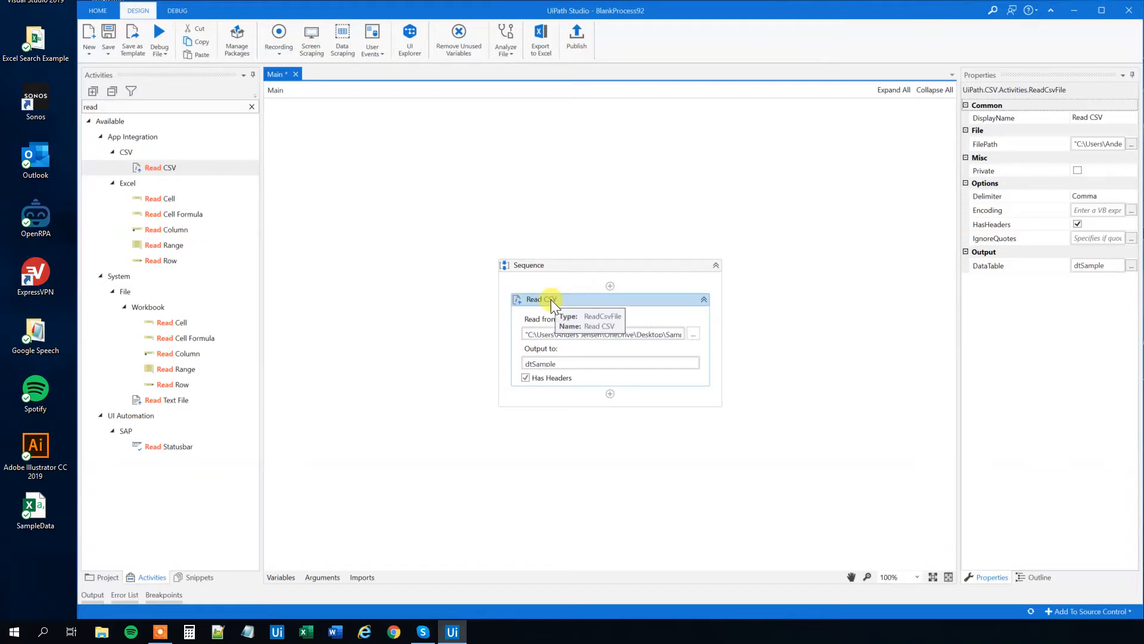
{"action": "mouse_move", "coordinate": [600, 370]}
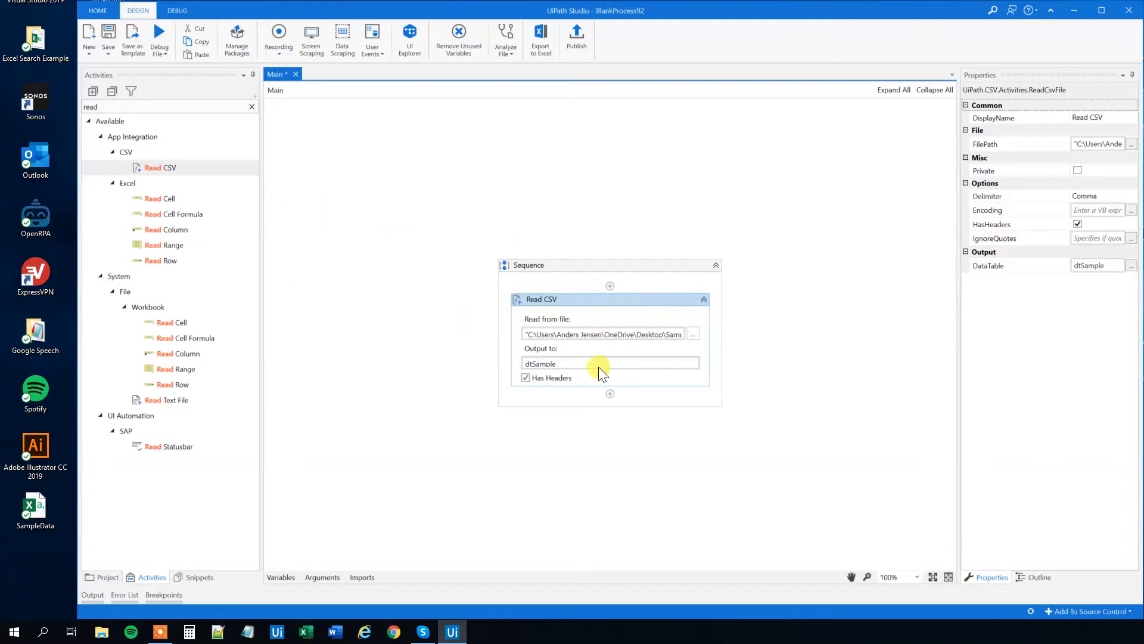
{"action": "mouse_move", "coordinate": [631, 306]}
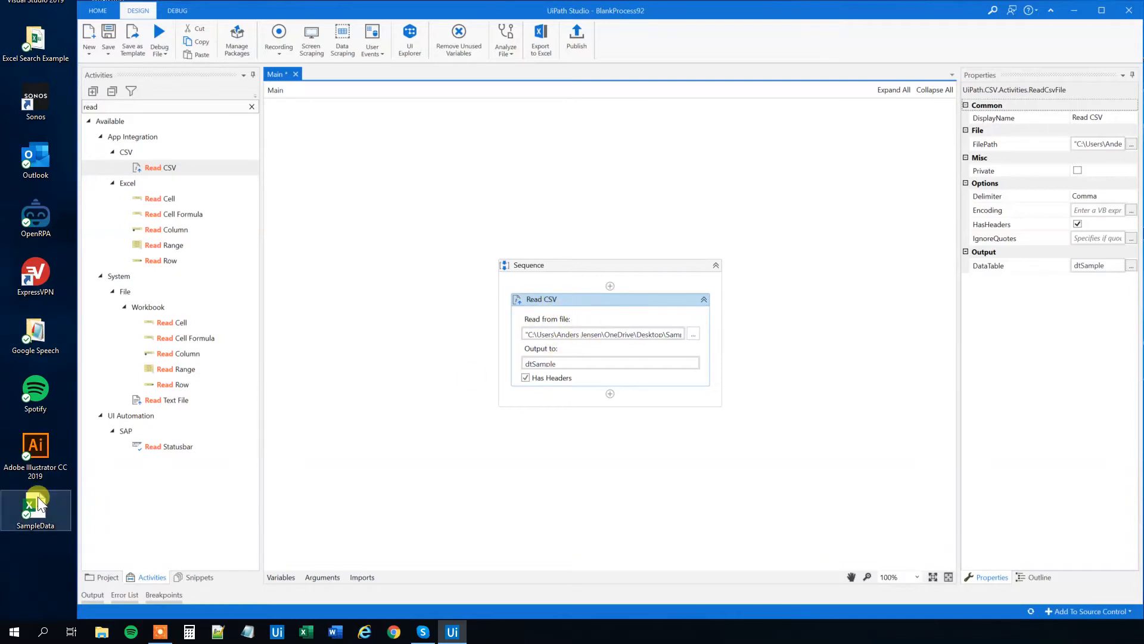
{"action": "mouse_move", "coordinate": [600, 304]}
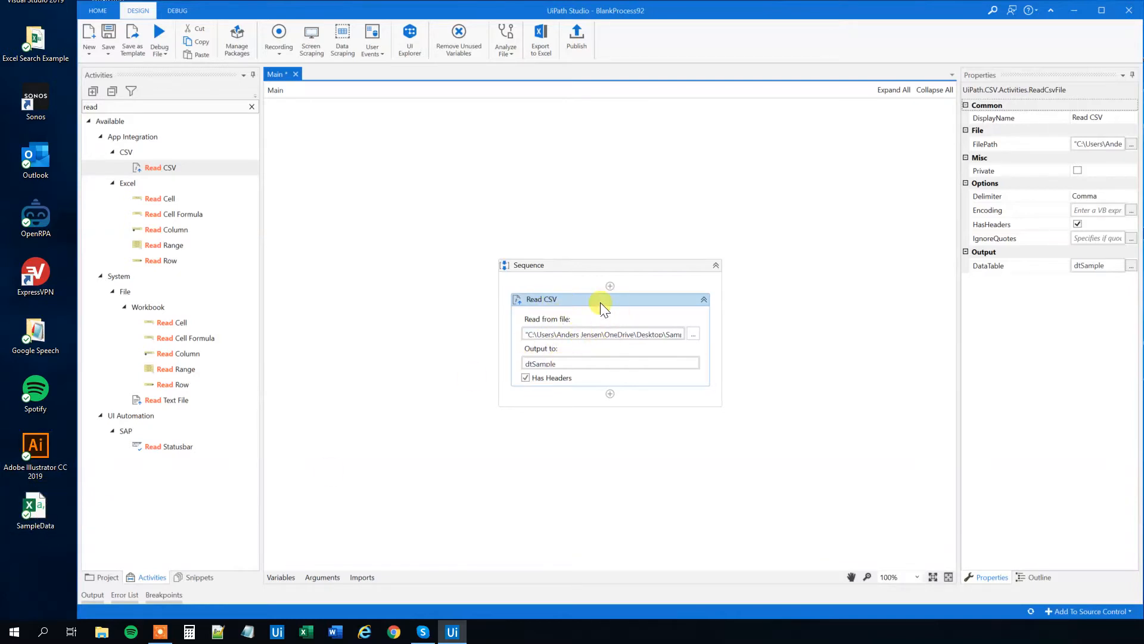
{"action": "mouse_move", "coordinate": [250, 108]}
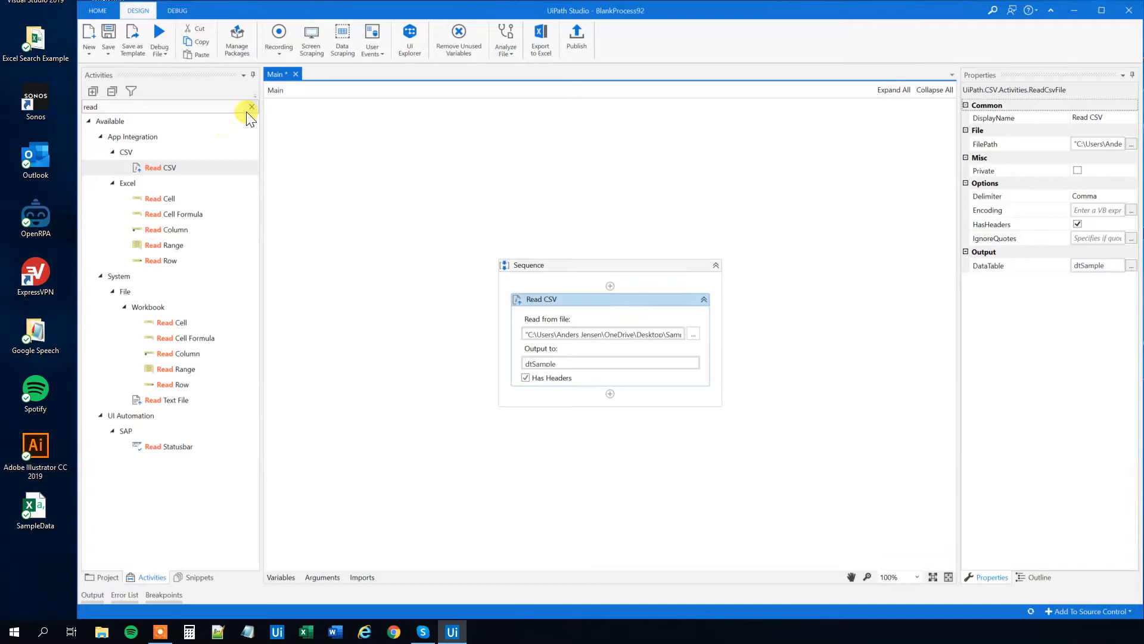
{"action": "left_click", "coordinate": [251, 108]}
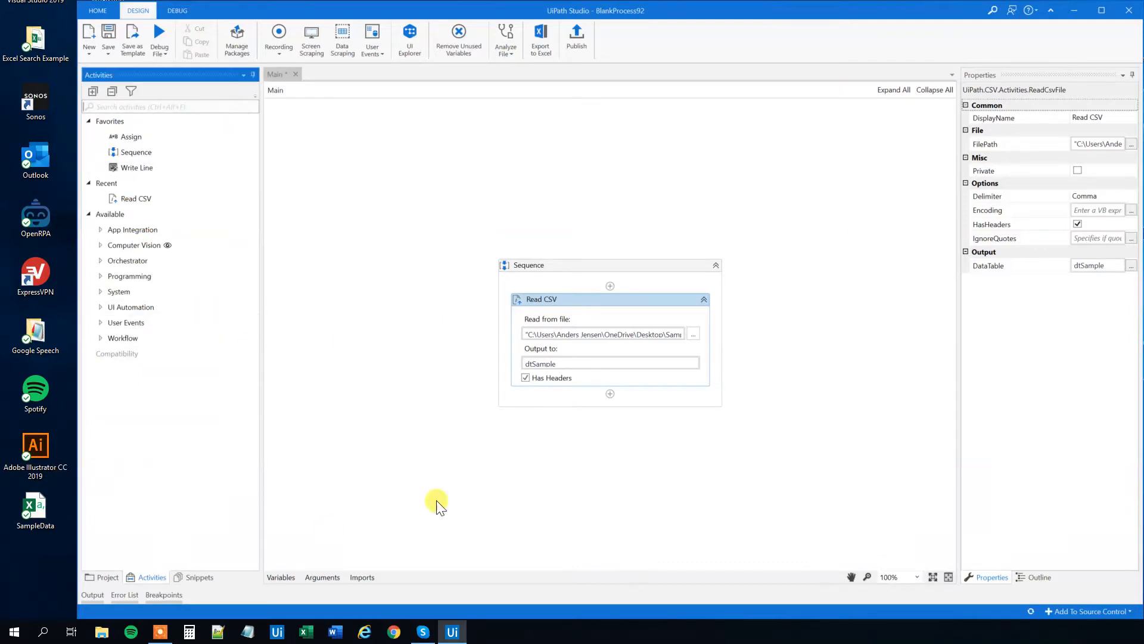
{"action": "mouse_move", "coordinate": [588, 309]}
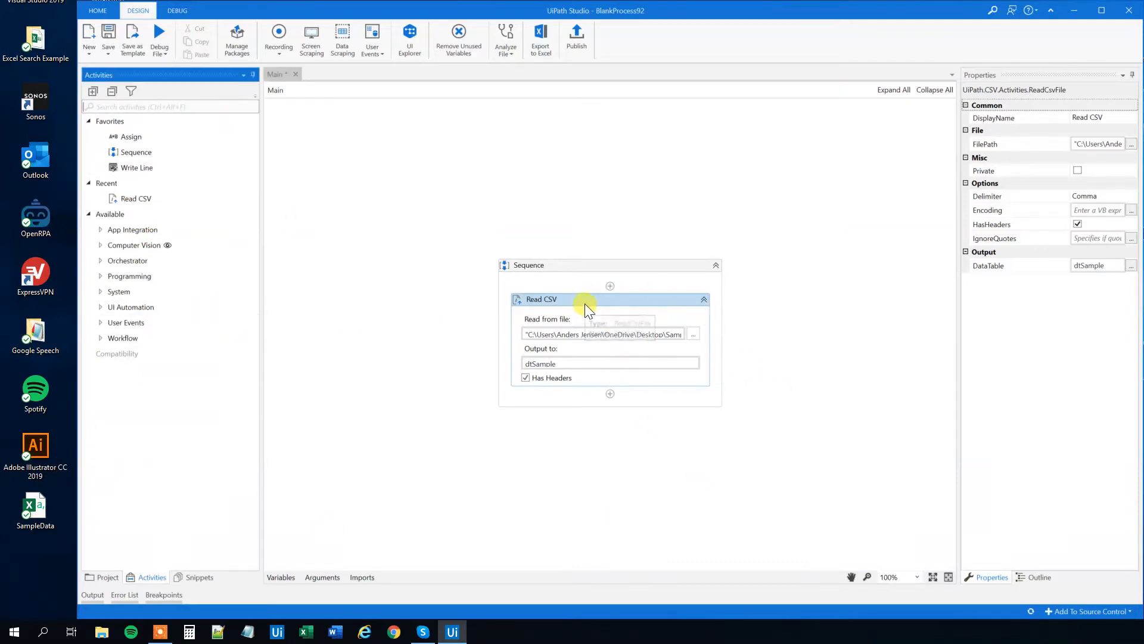
{"action": "type", "text": "for each"}
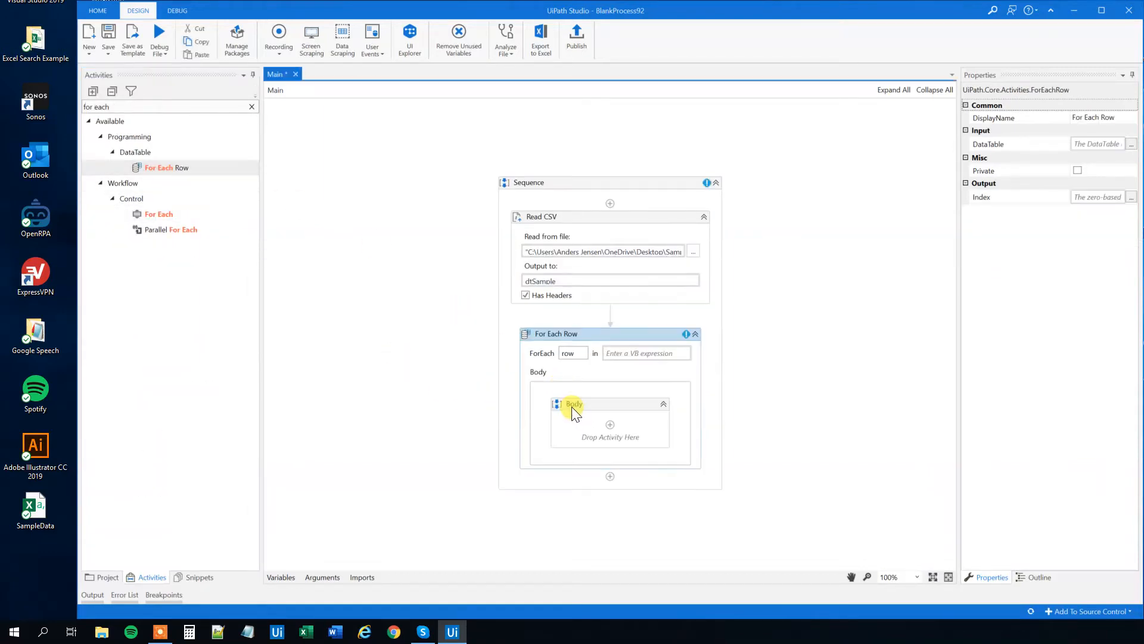
Step: Set the For Each Row loop to iterate over dtSample
{"action": "left_click", "coordinate": [646, 352]}
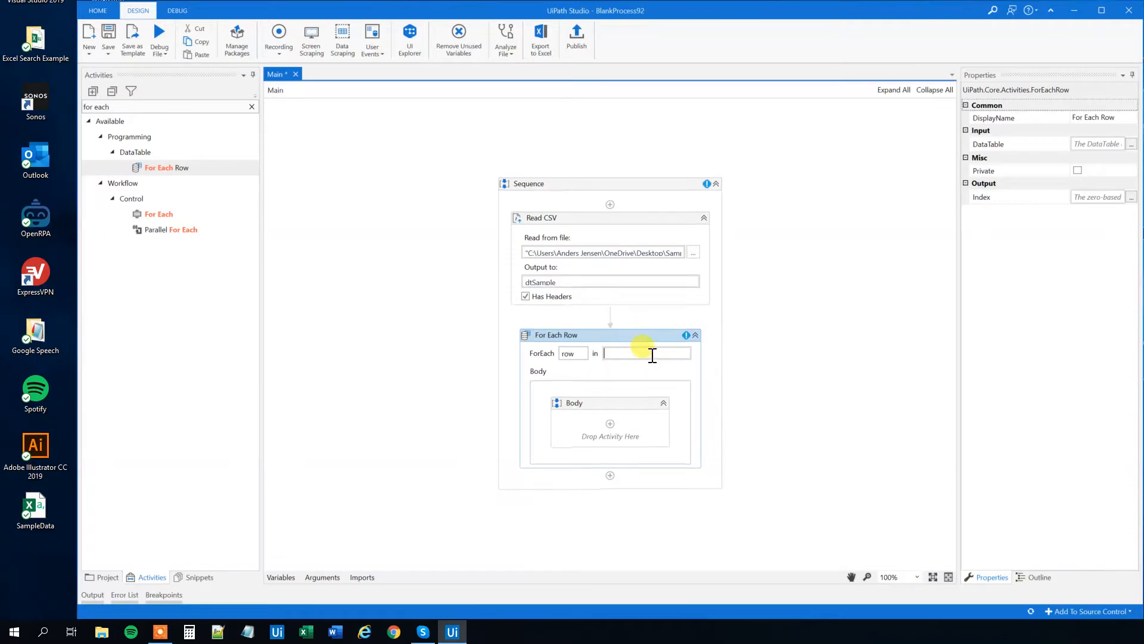
{"action": "type", "text": "dtSample"}
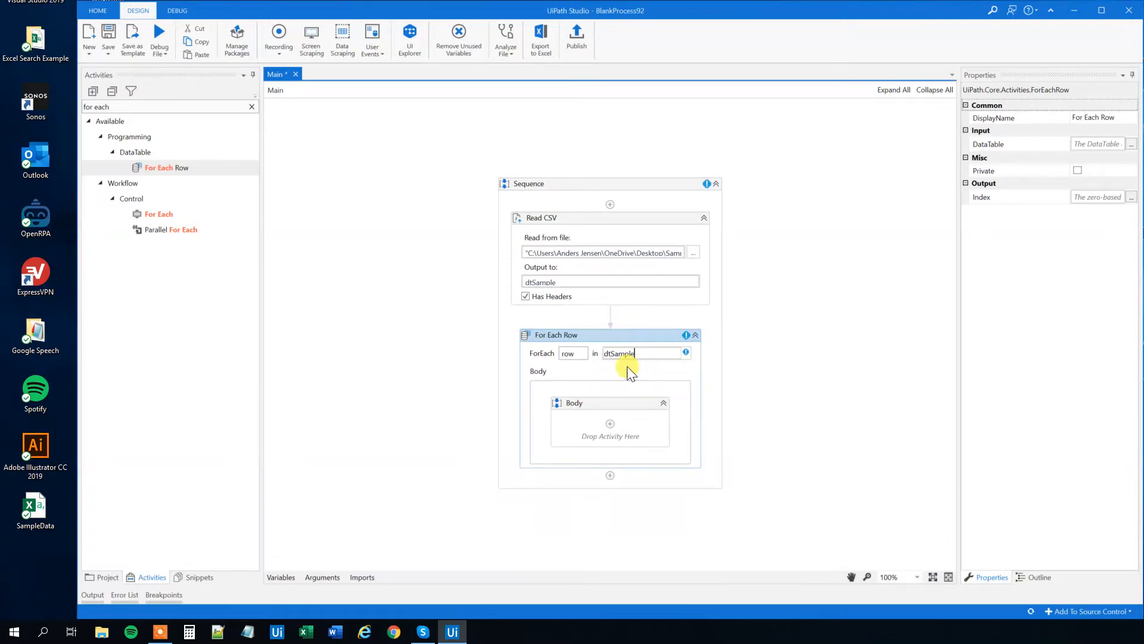
{"action": "left_click", "coordinate": [569, 285]}
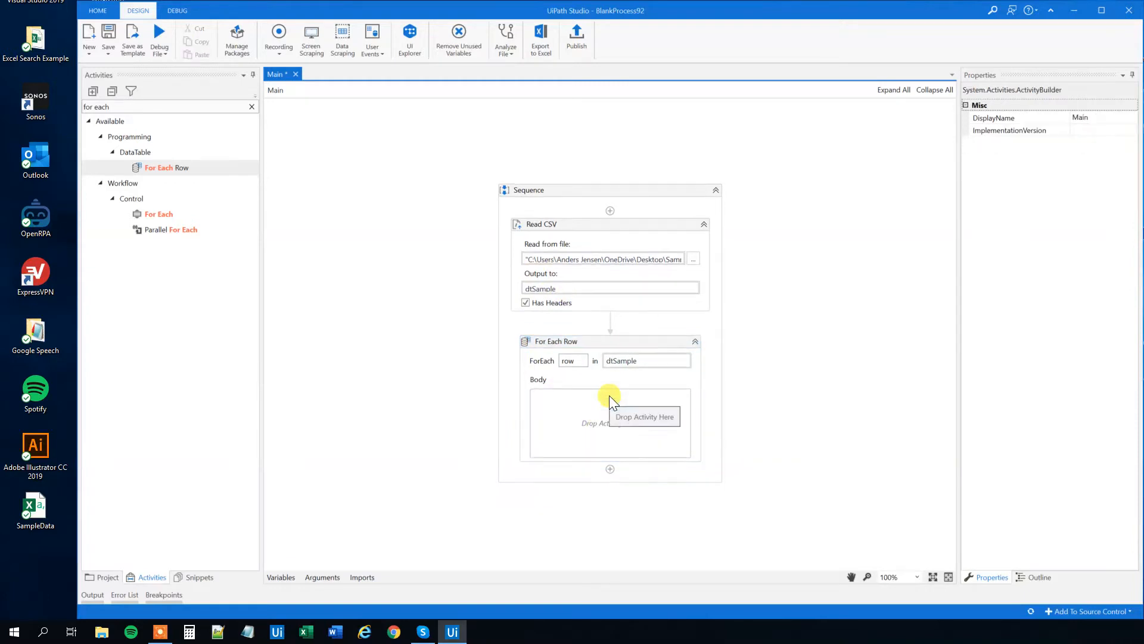
{"action": "mouse_move", "coordinate": [610, 203]}
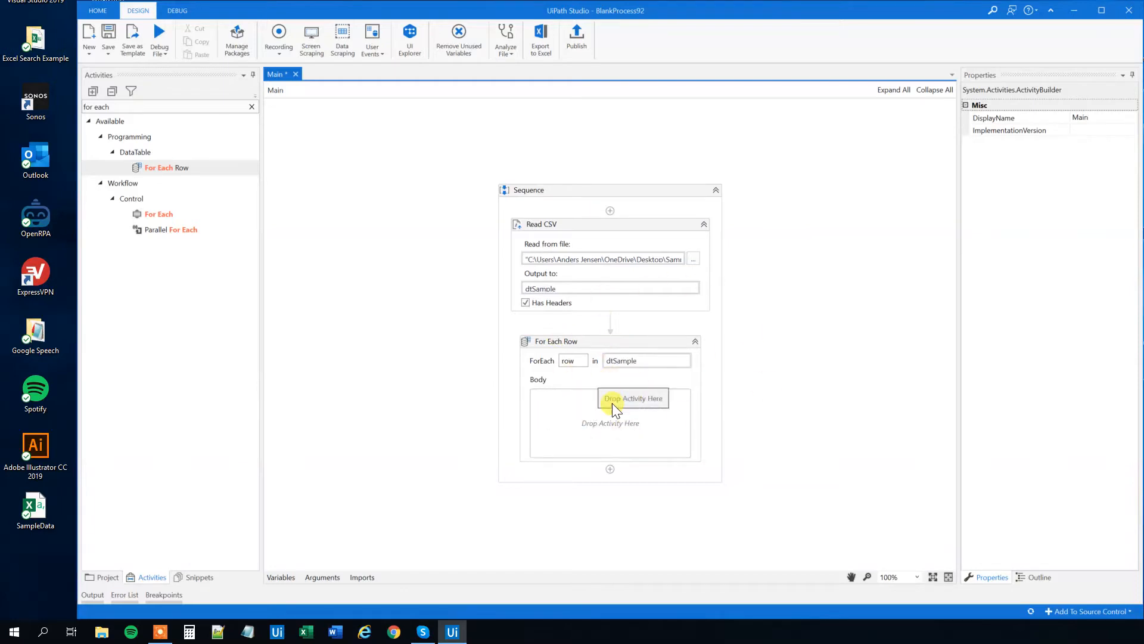
{"action": "mouse_move", "coordinate": [684, 366]}
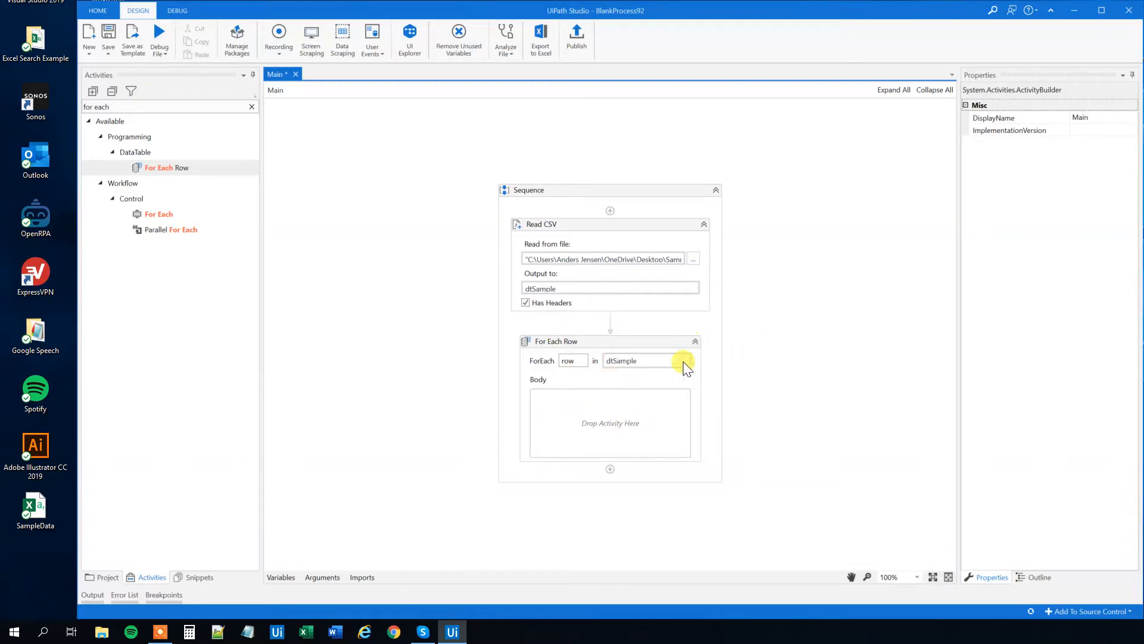
{"action": "left_click", "coordinate": [252, 106]}
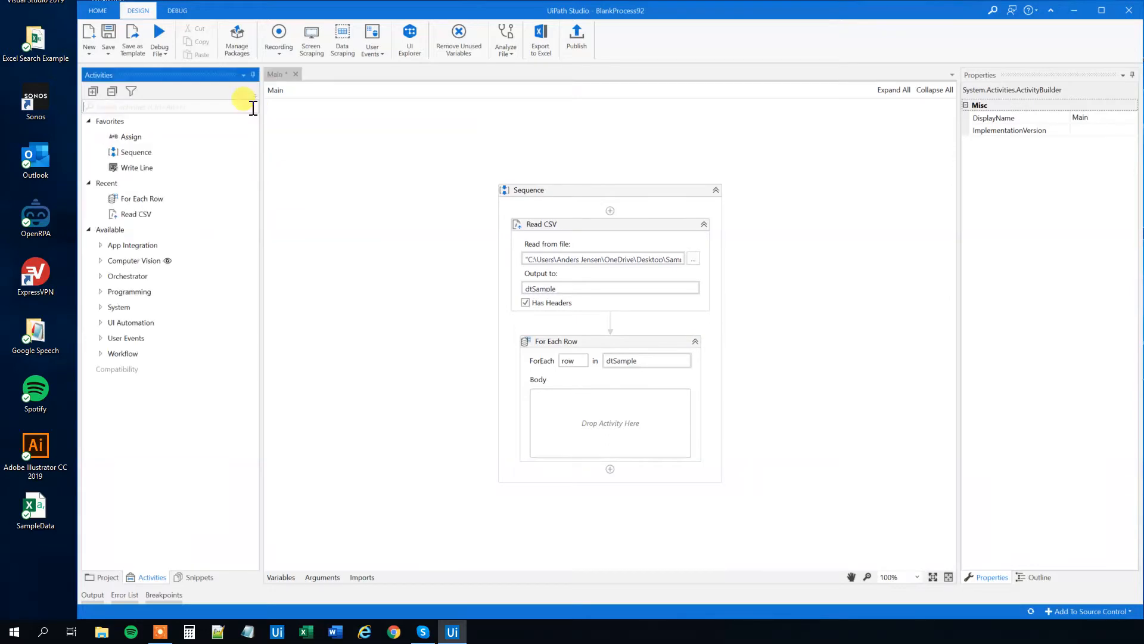
Step: Drop an If into the loop body and begin its condition with 'row.'
{"action": "left_click", "coordinate": [168, 107]}
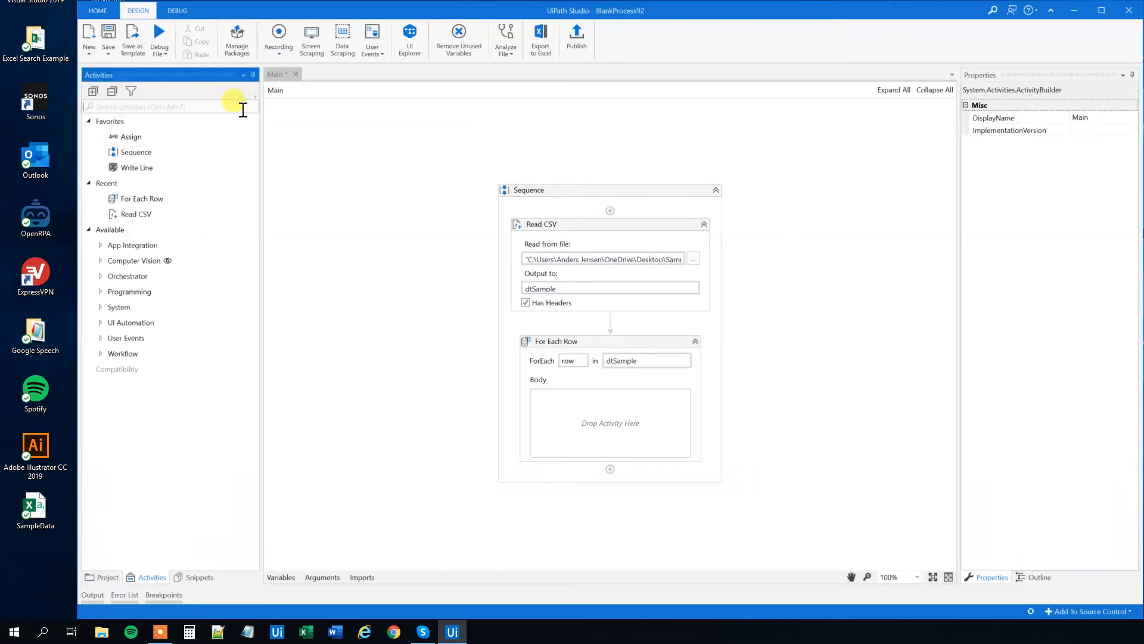
{"action": "type", "text": "if"}
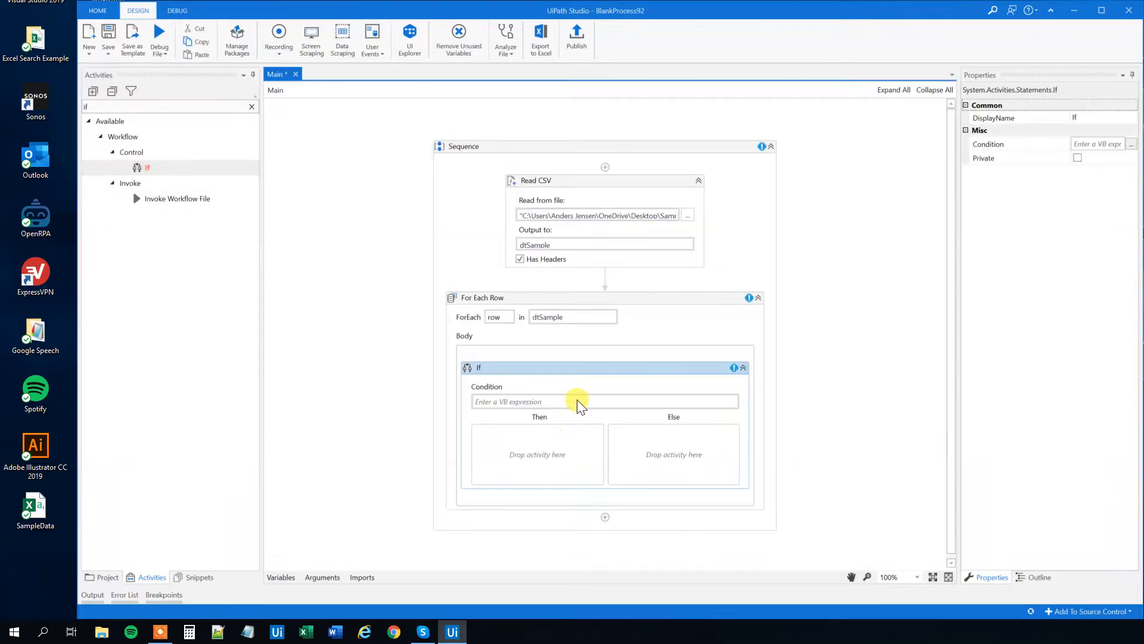
{"action": "left_click", "coordinate": [576, 401]}
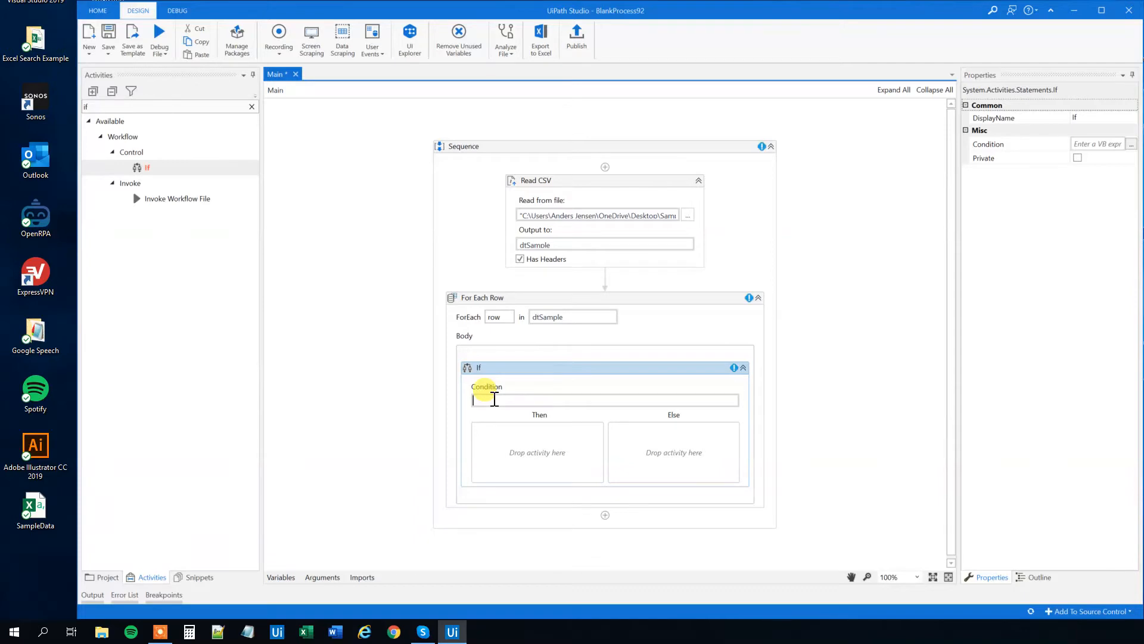
{"action": "type", "text": "row"}
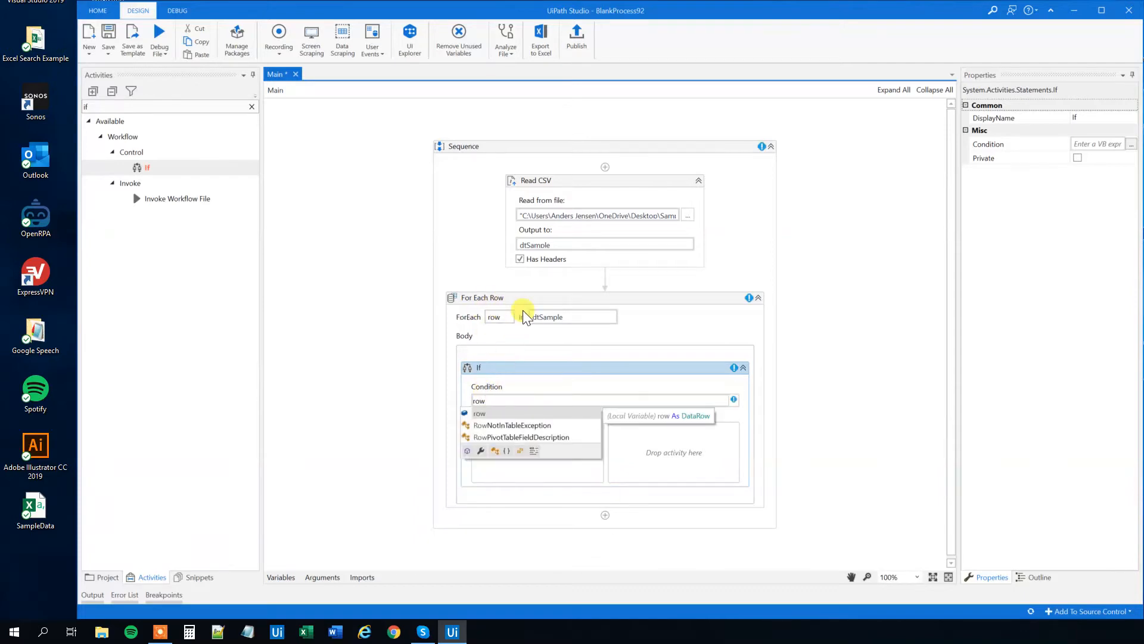
{"action": "type", "text": ".Item("}
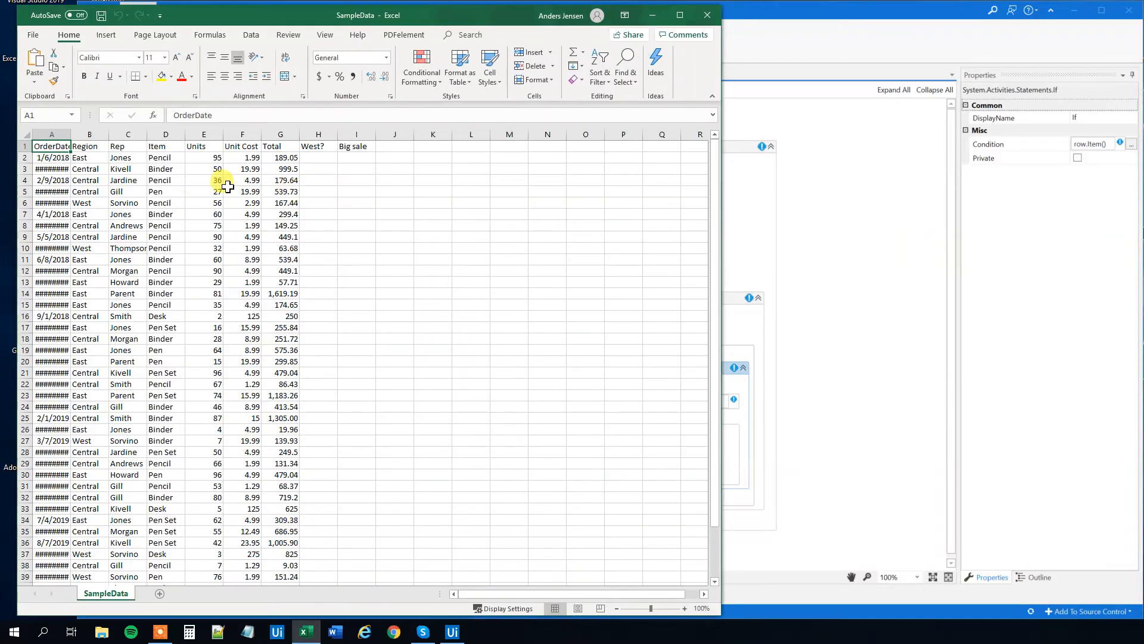
{"action": "mouse_move", "coordinate": [785, 449]}
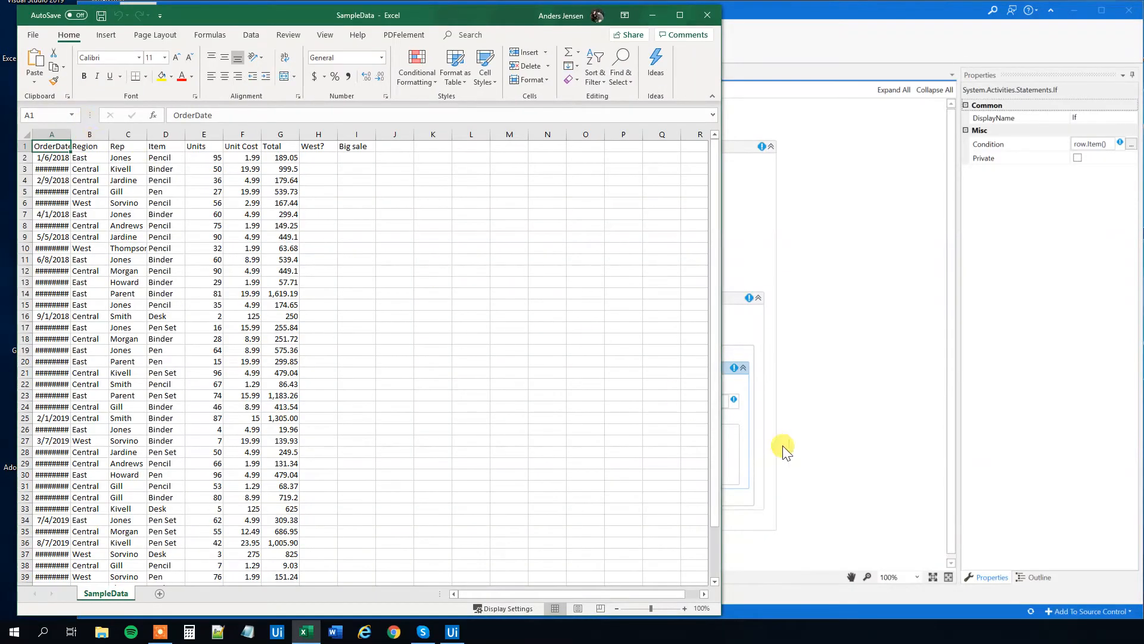
{"action": "left_click", "coordinate": [451, 631]}
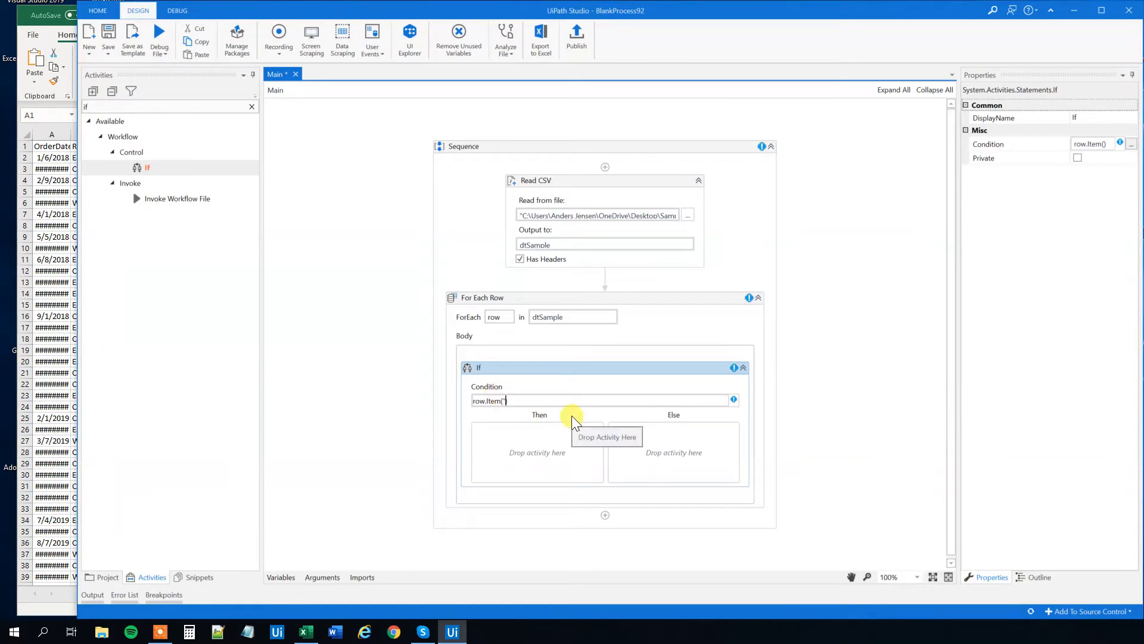
Step: Complete the If condition as row.Item("Region").ToString = "West"
{"action": "type", "text": "\"Region\""}
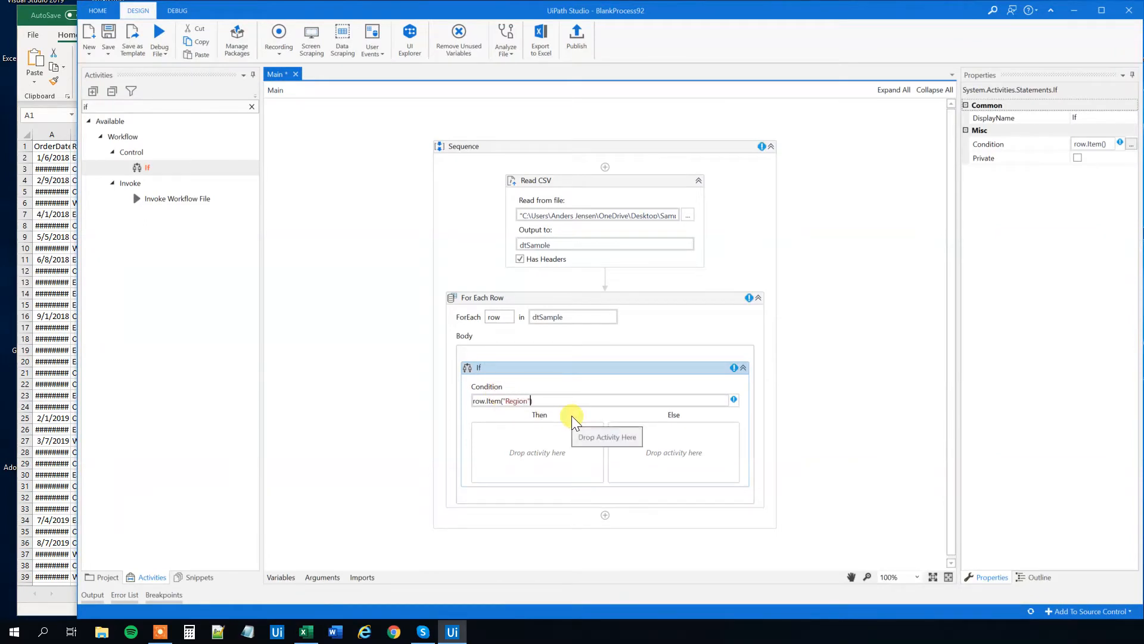
{"action": "type", "text": ".To"}
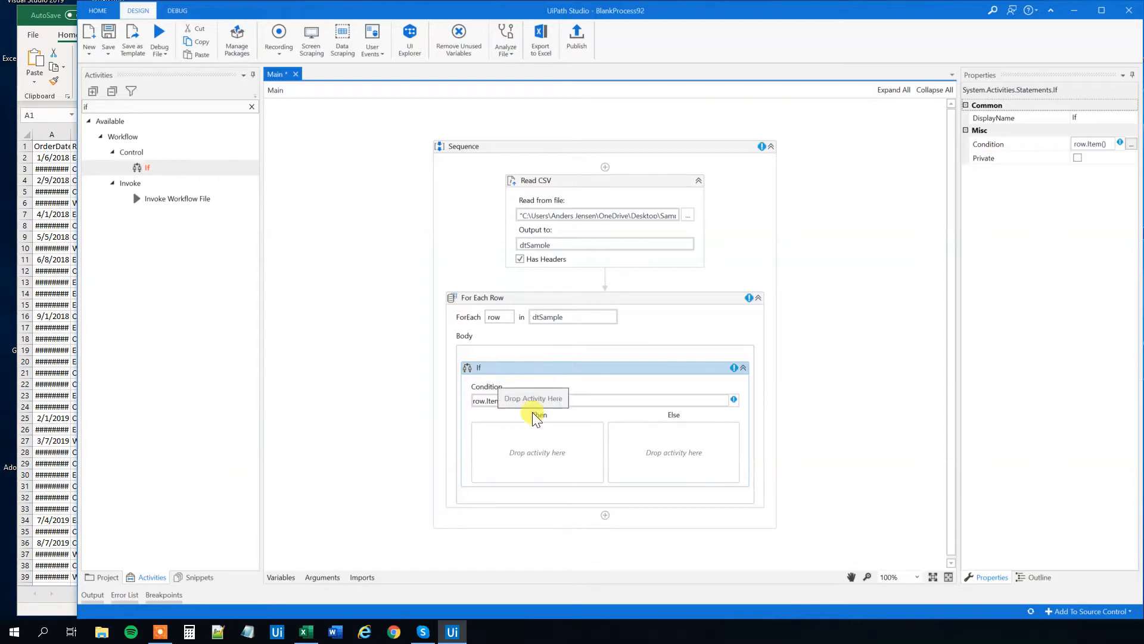
{"action": "type", "text": "row.Item(\"Region\").ToString"}
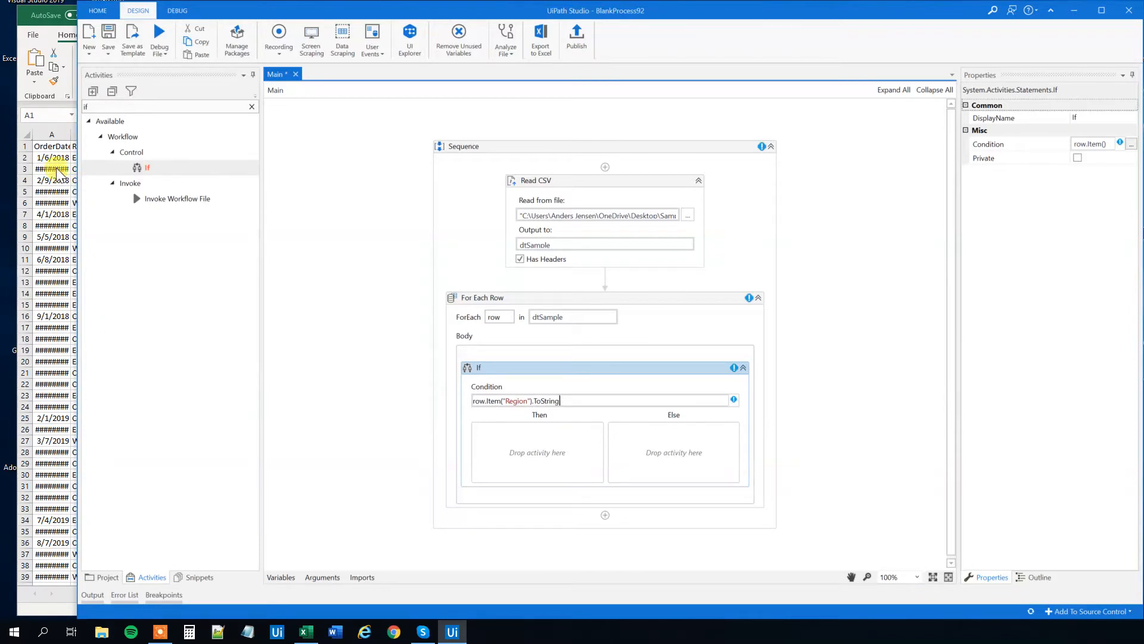
{"action": "mouse_move", "coordinate": [526, 373]}
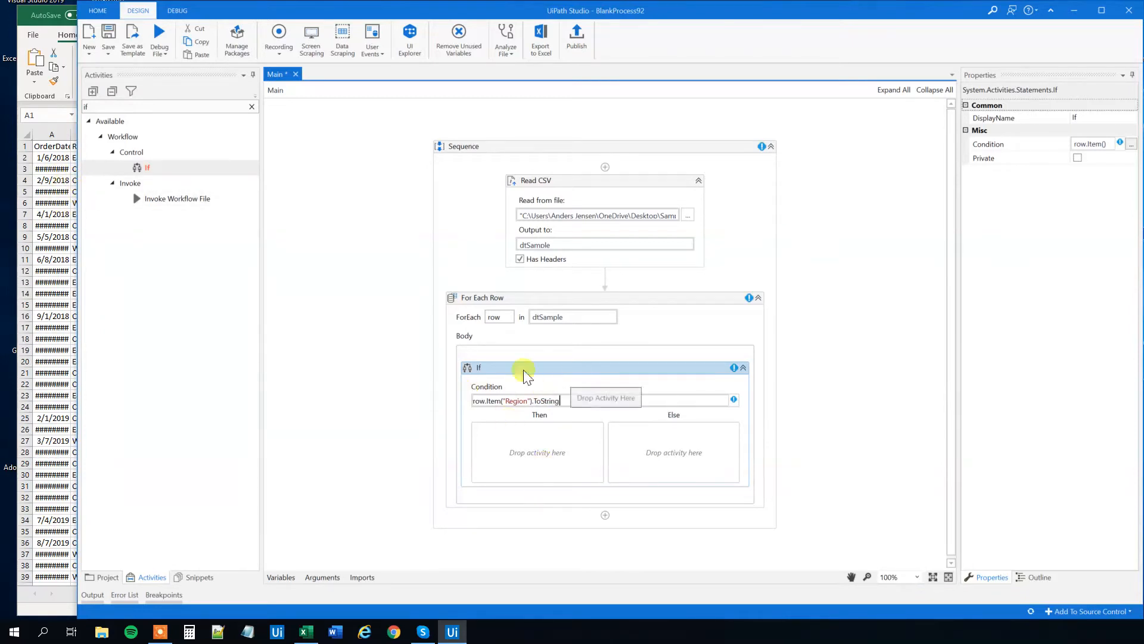
{"action": "left_click", "coordinate": [591, 400]}
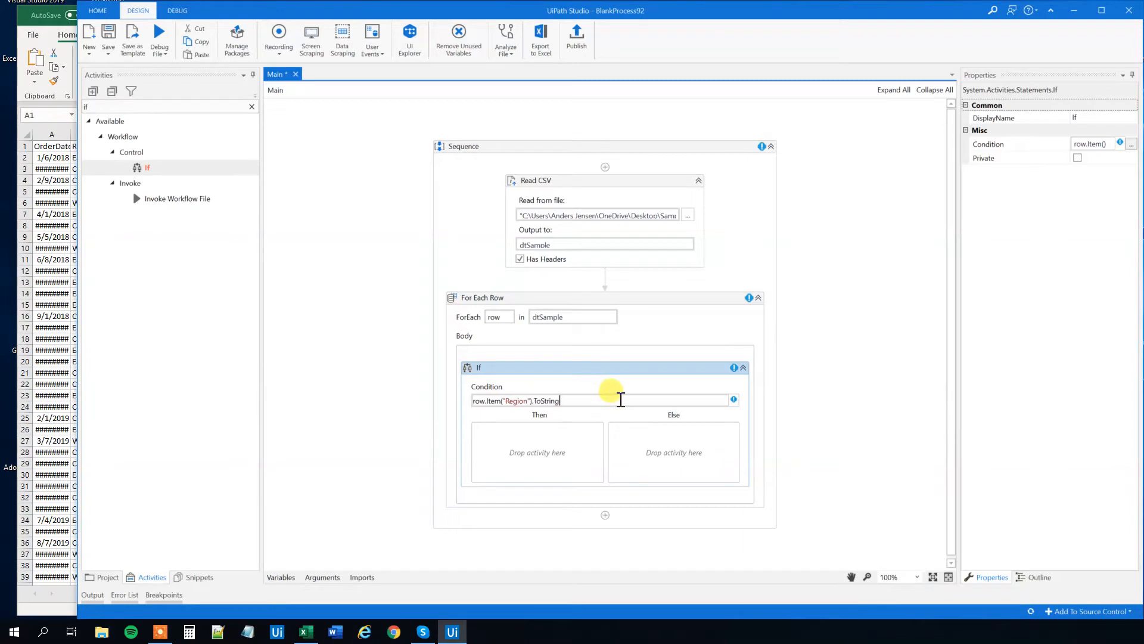
{"action": "type", "text": "="}
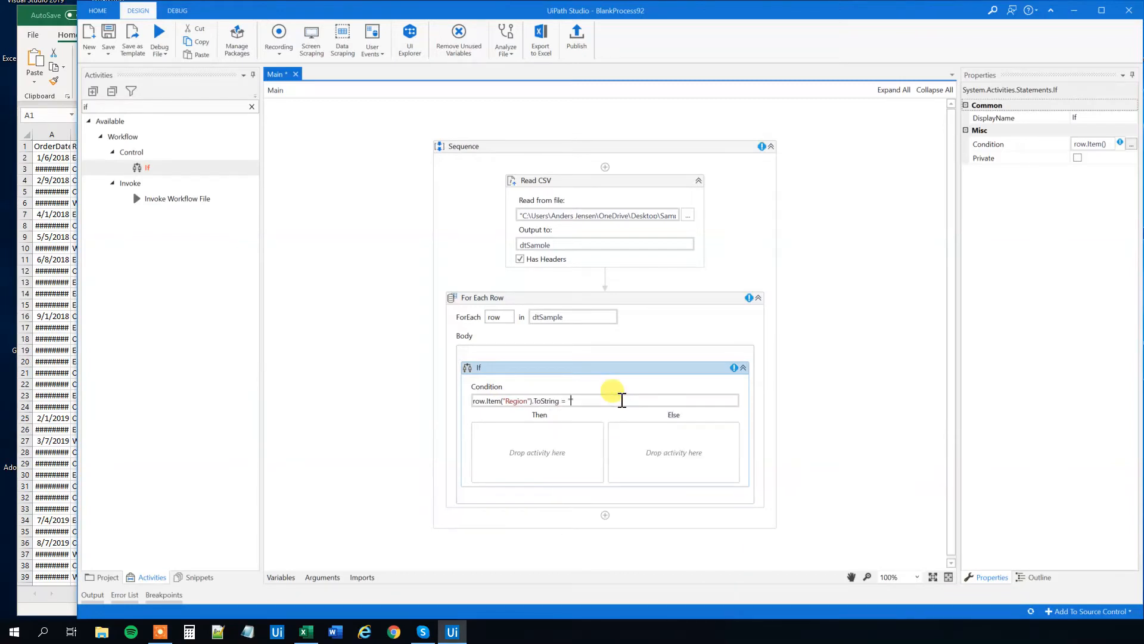
{"action": "type", "text": "\"West\""}
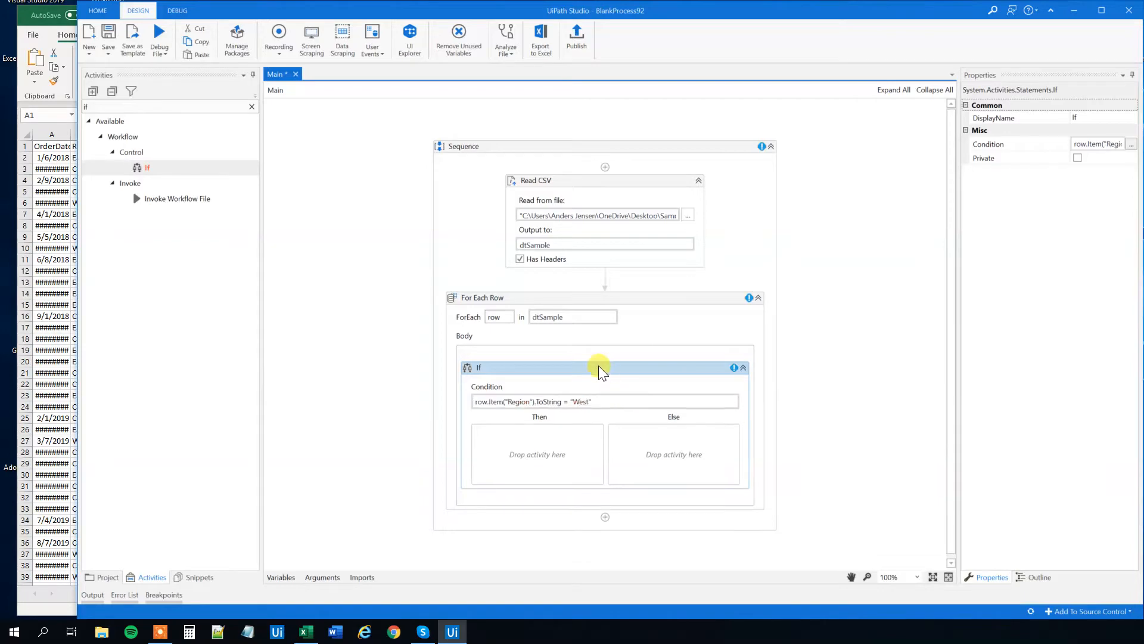
{"action": "mouse_move", "coordinate": [208, 198]}
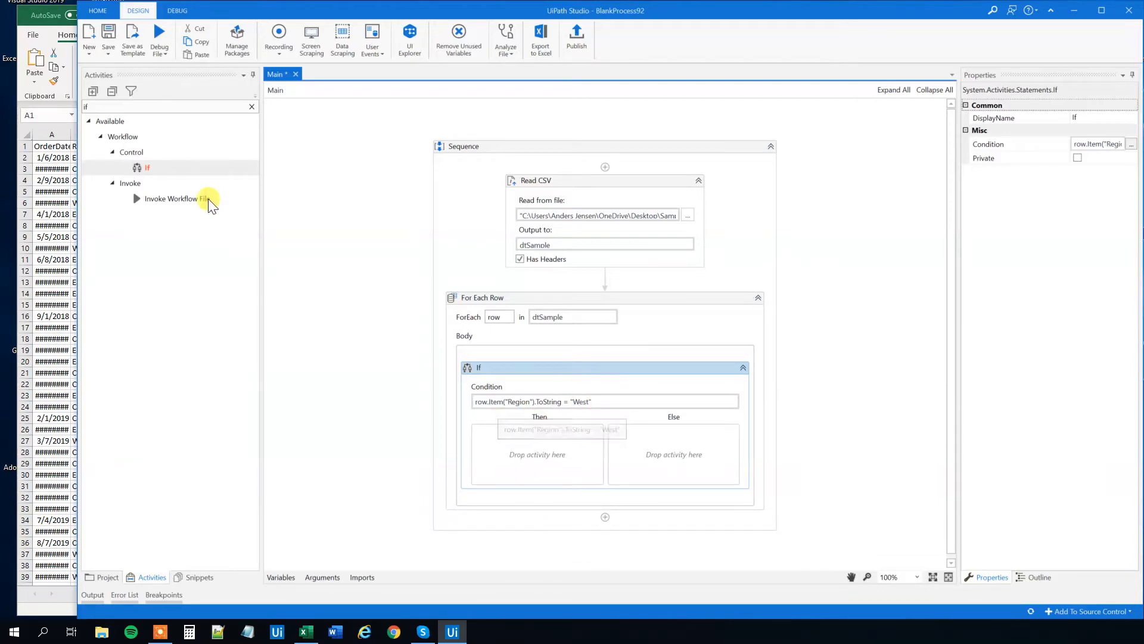
{"action": "left_click", "coordinate": [304, 632]}
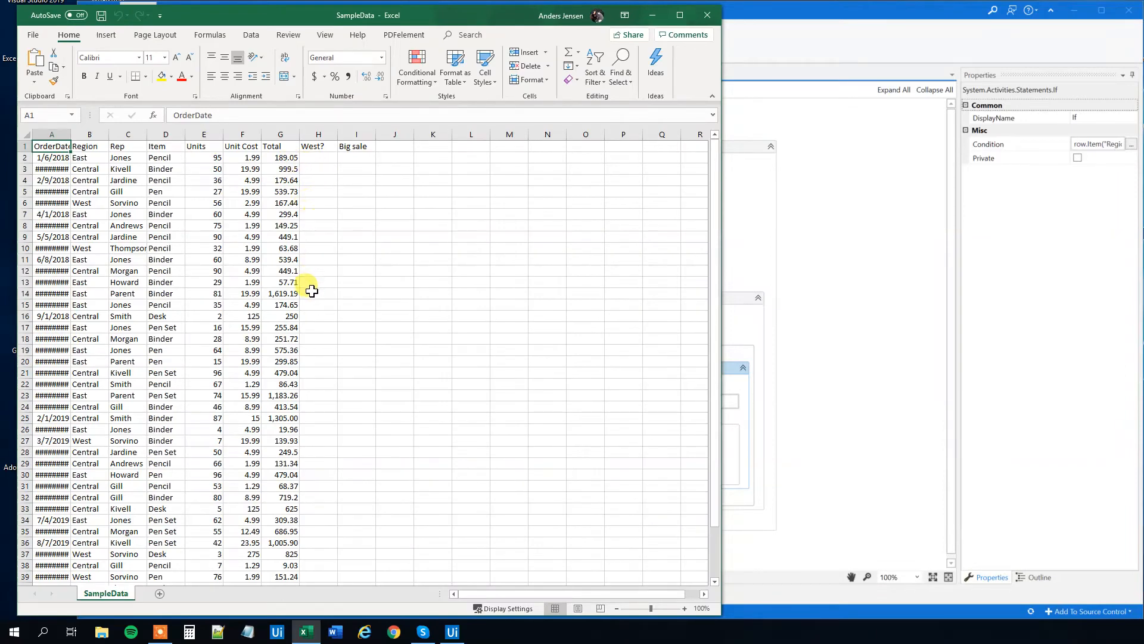
{"action": "left_click", "coordinate": [451, 631]}
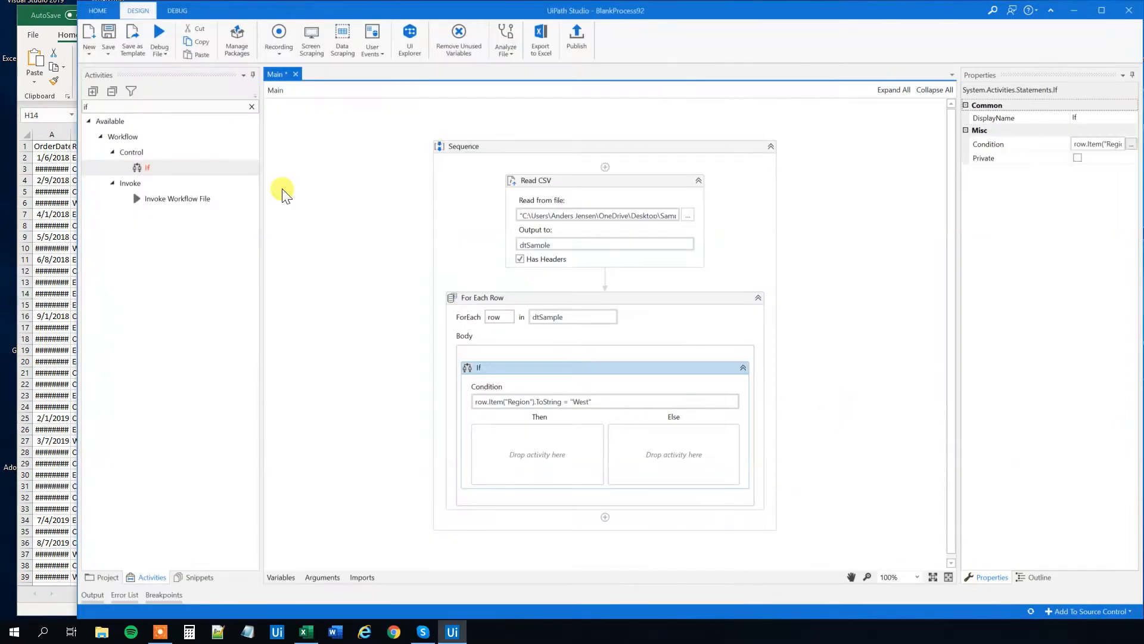
Step: Fill the Then-branch Assign so row.Item("West?") receives "Yes"
{"action": "left_click", "coordinate": [251, 107]}
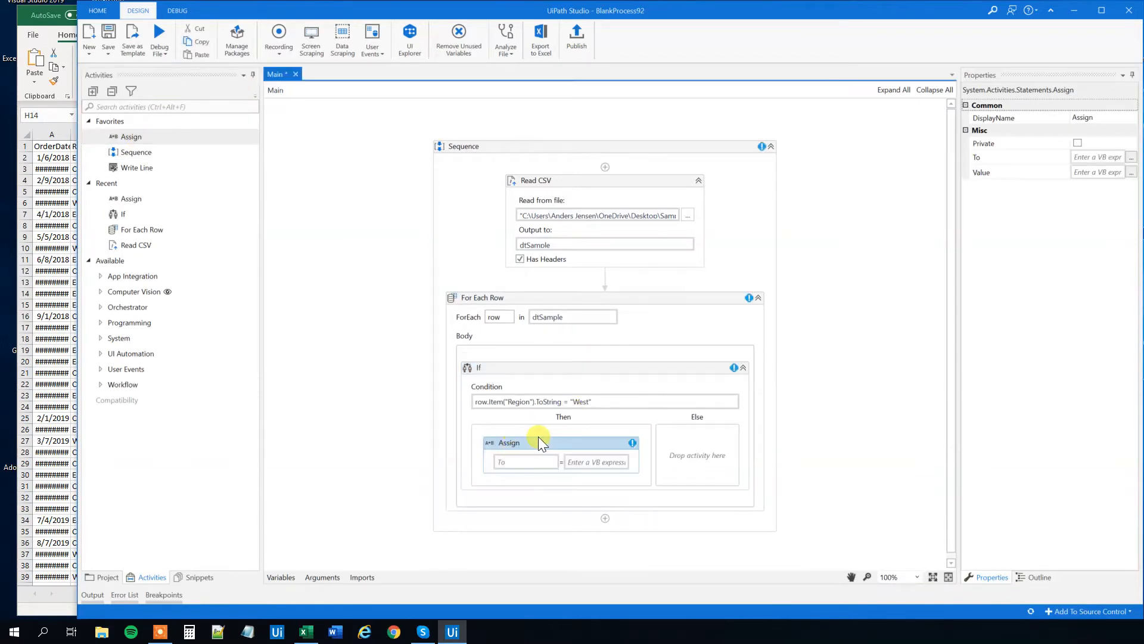
{"action": "mouse_move", "coordinate": [519, 481]}
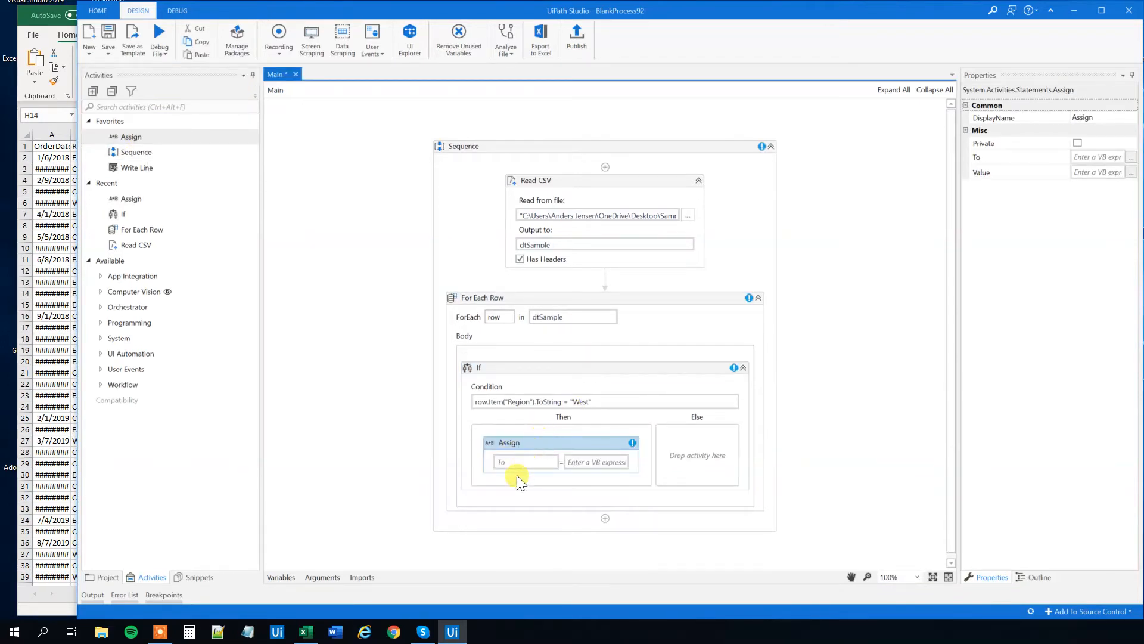
{"action": "left_click", "coordinate": [524, 461]}
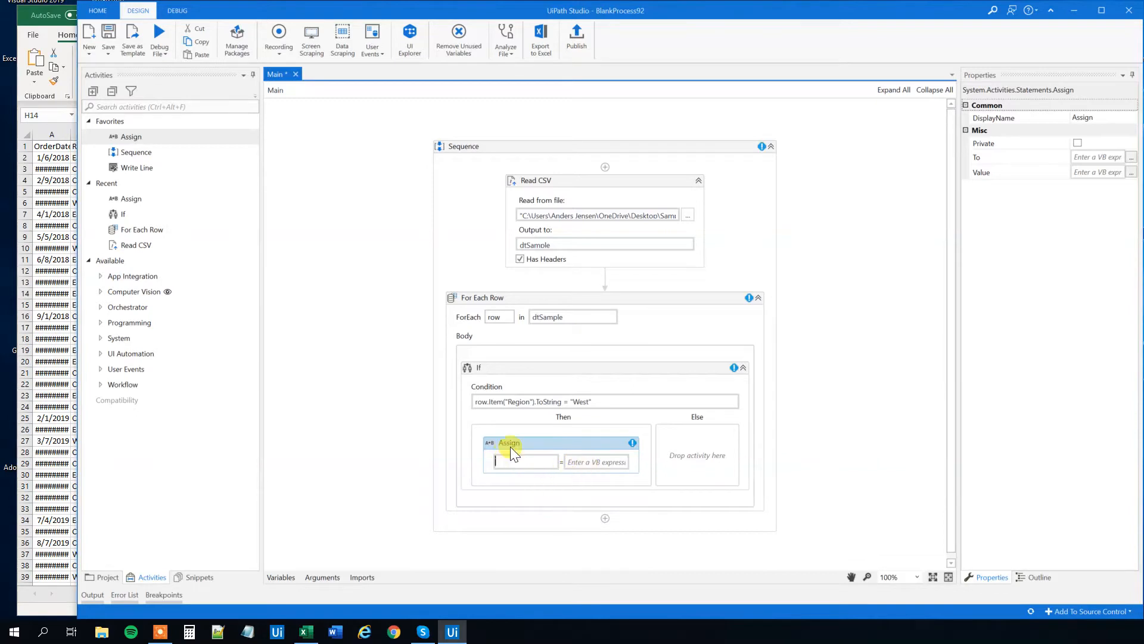
{"action": "type", "text": "row.Item(\"West?"}
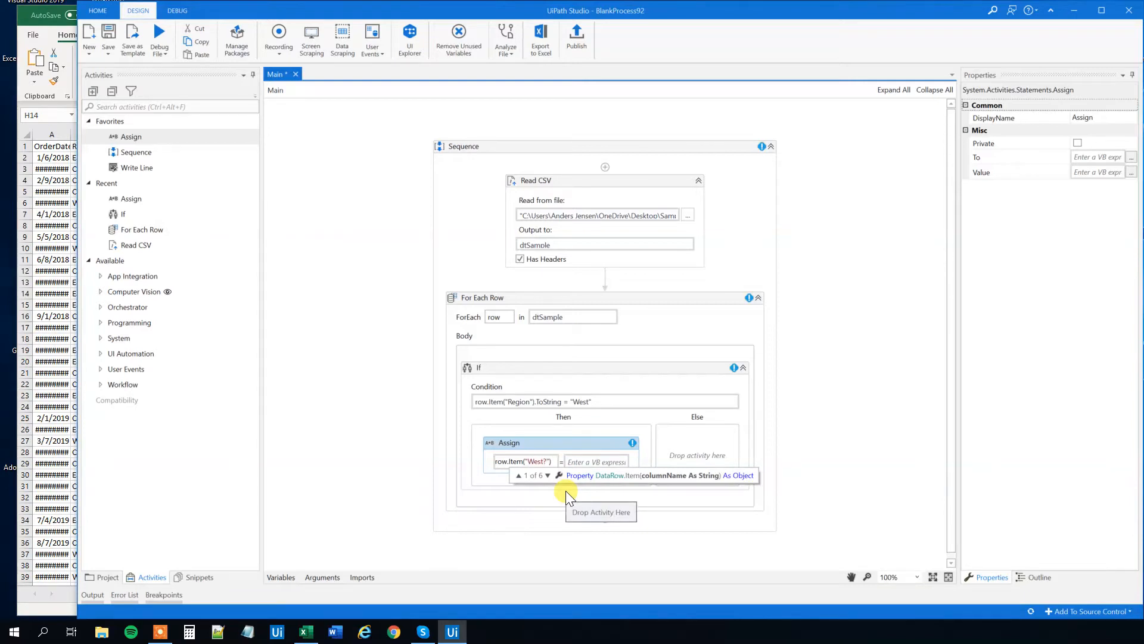
{"action": "left_click", "coordinate": [526, 445]}
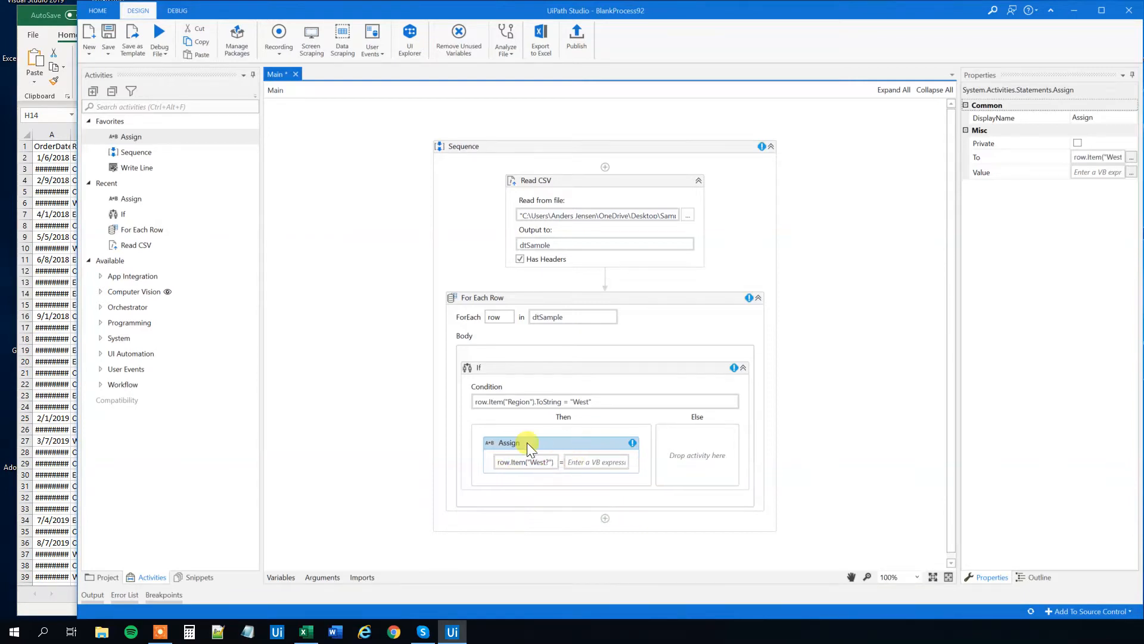
{"action": "mouse_move", "coordinate": [28, 35]}
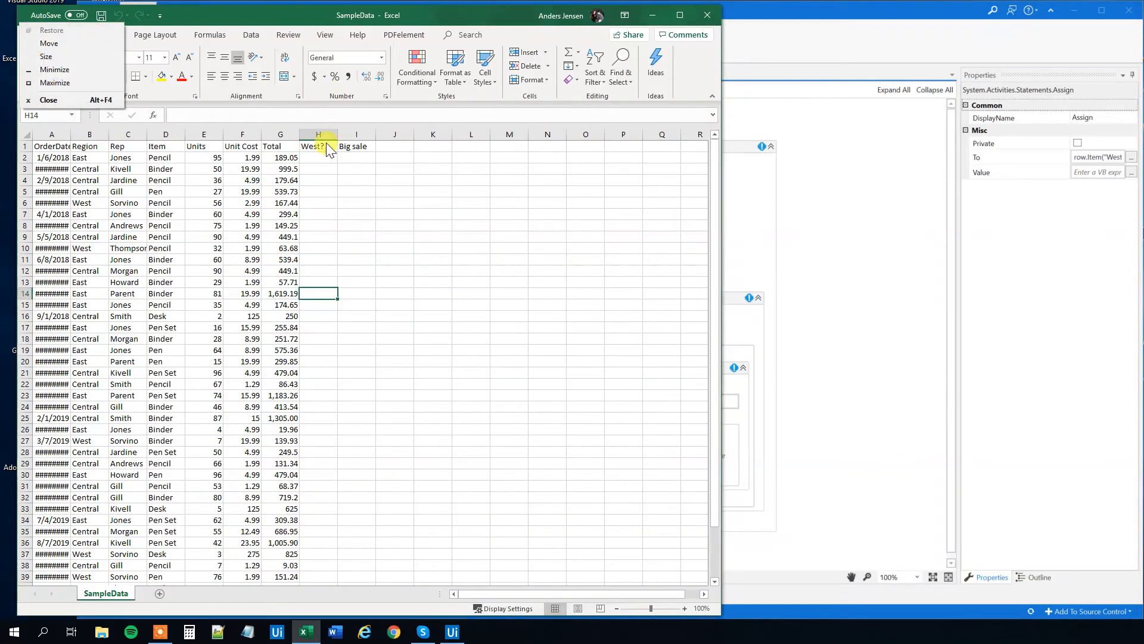
{"action": "left_click", "coordinate": [451, 631]}
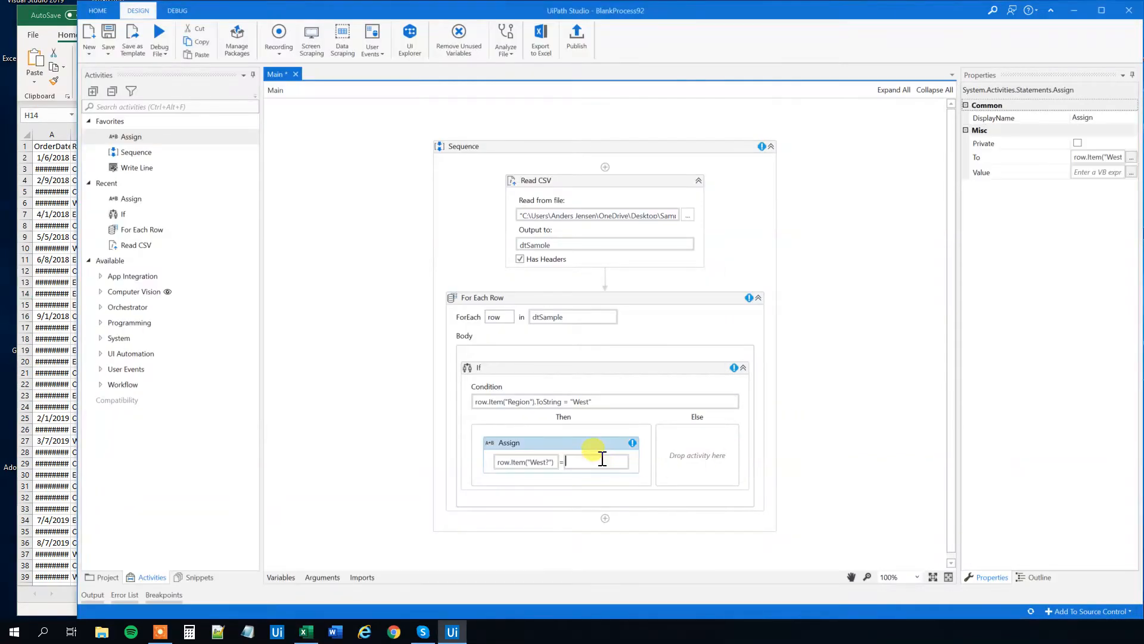
{"action": "type", "text": "\"Yes\""}
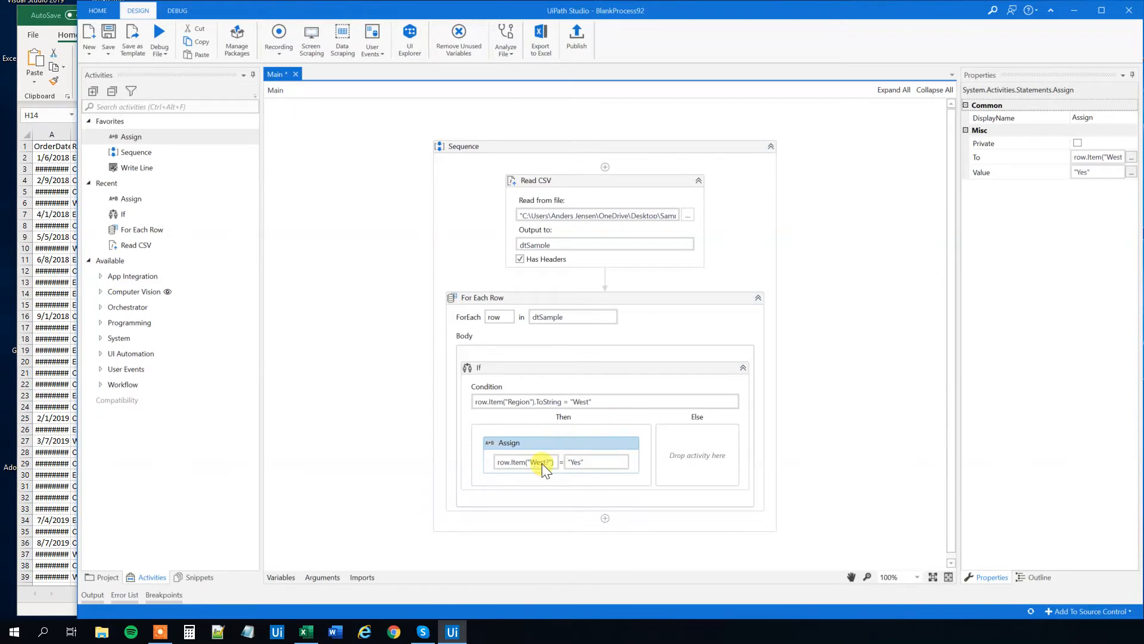
{"action": "mouse_move", "coordinate": [467, 393]}
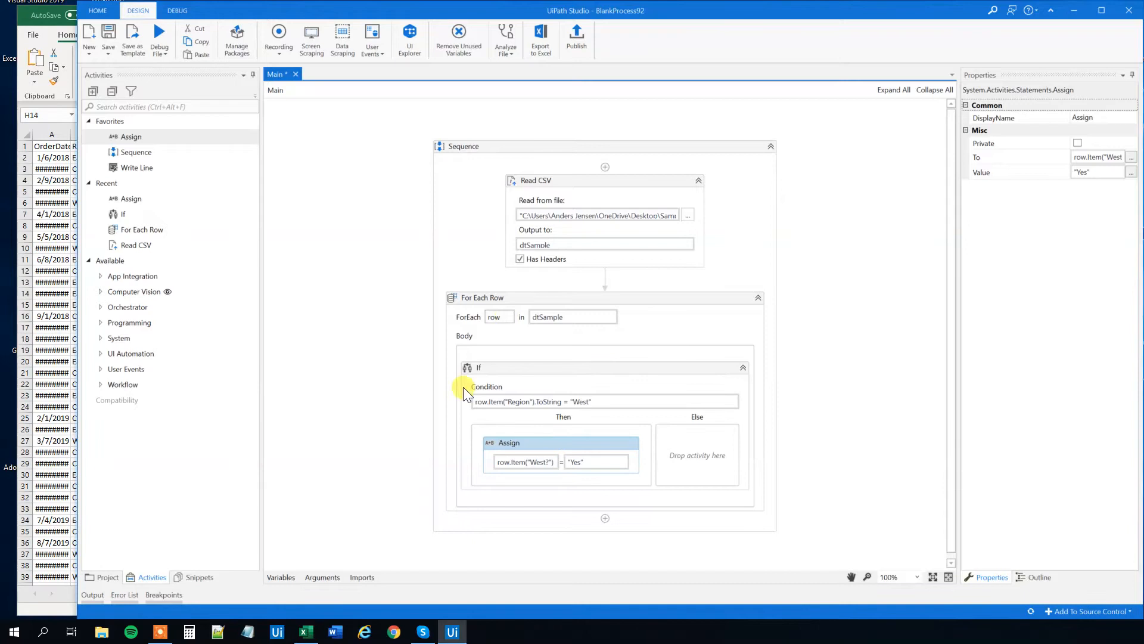
{"action": "mouse_move", "coordinate": [551, 385]}
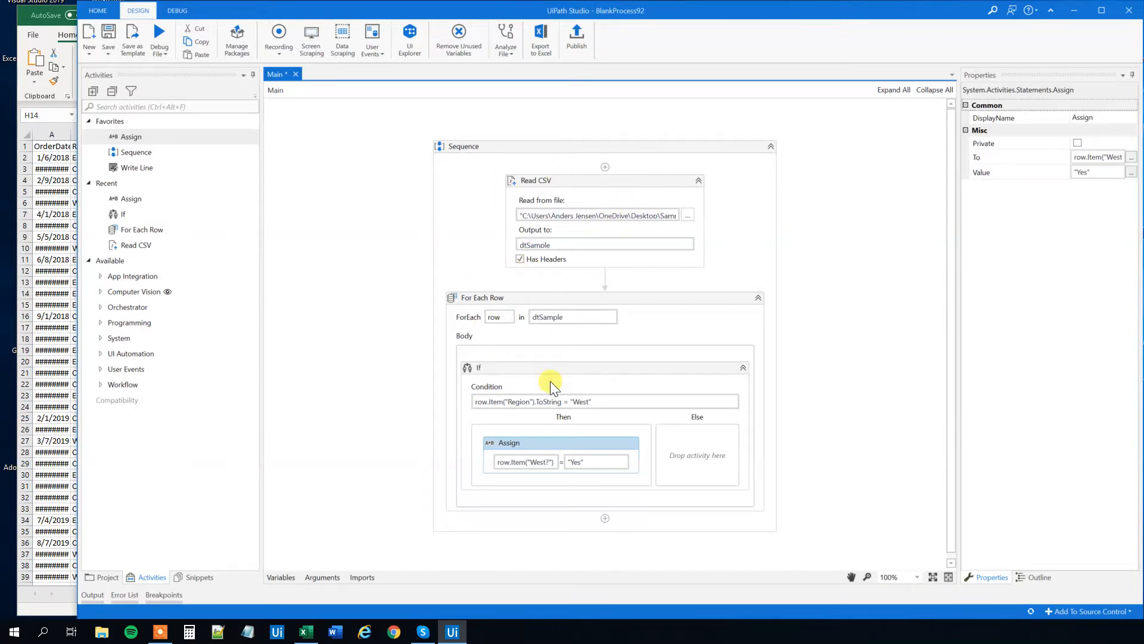
{"action": "mouse_move", "coordinate": [597, 409]}
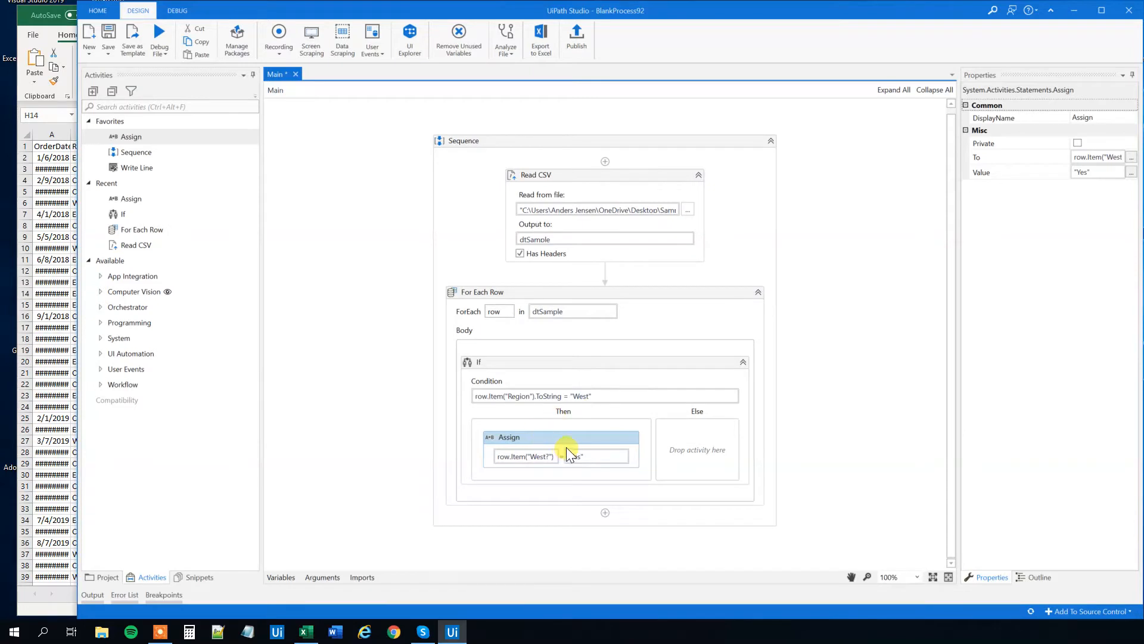
{"action": "mouse_move", "coordinate": [4, 285]}
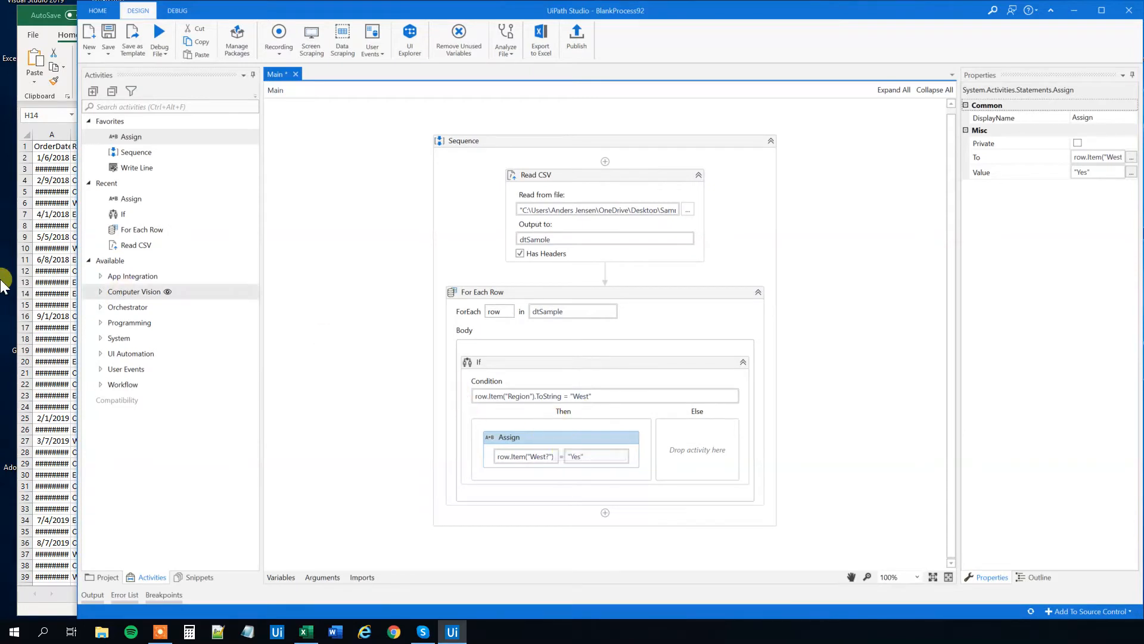
{"action": "mouse_move", "coordinate": [226, 142]}
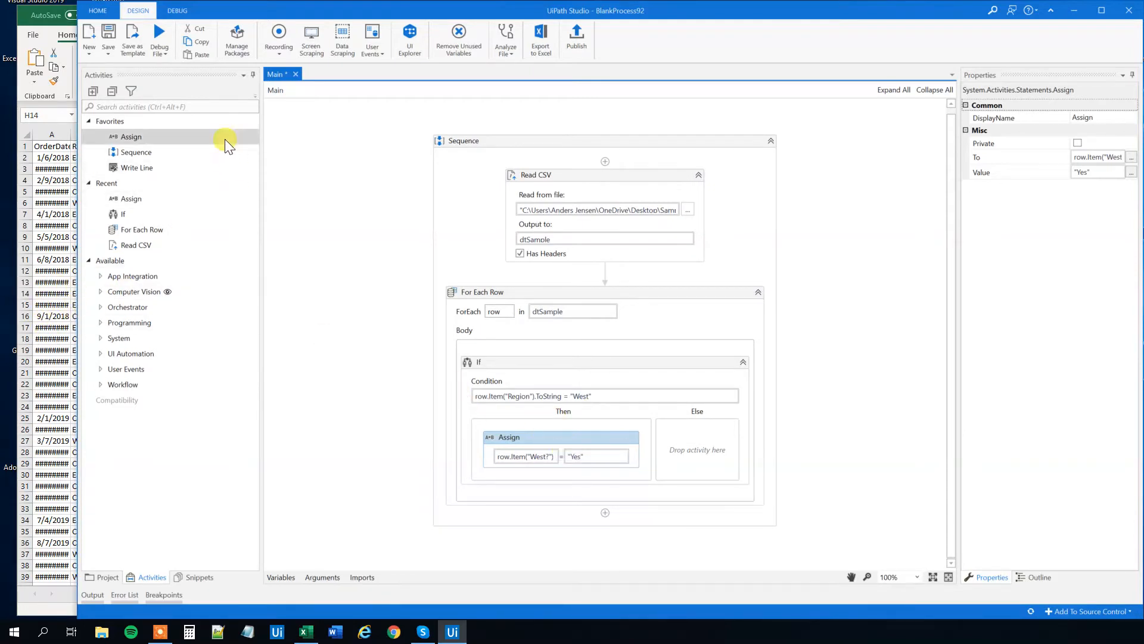
Step: Add Write CSV after the loop, writing from dtSample
{"action": "type", "text": "w"}
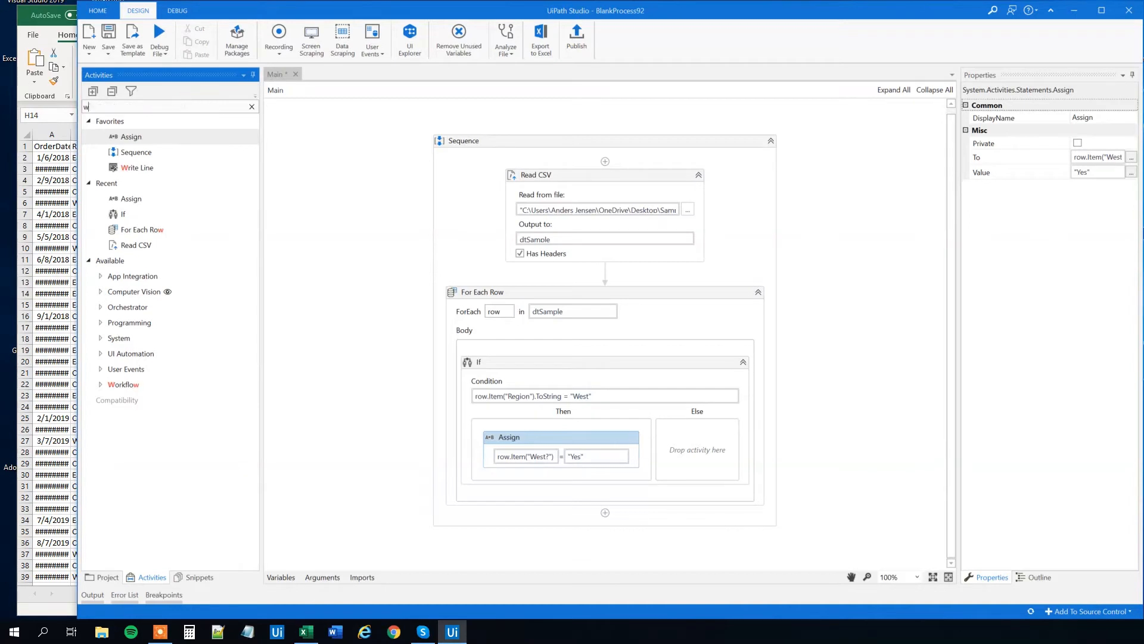
{"action": "type", "text": "rite"}
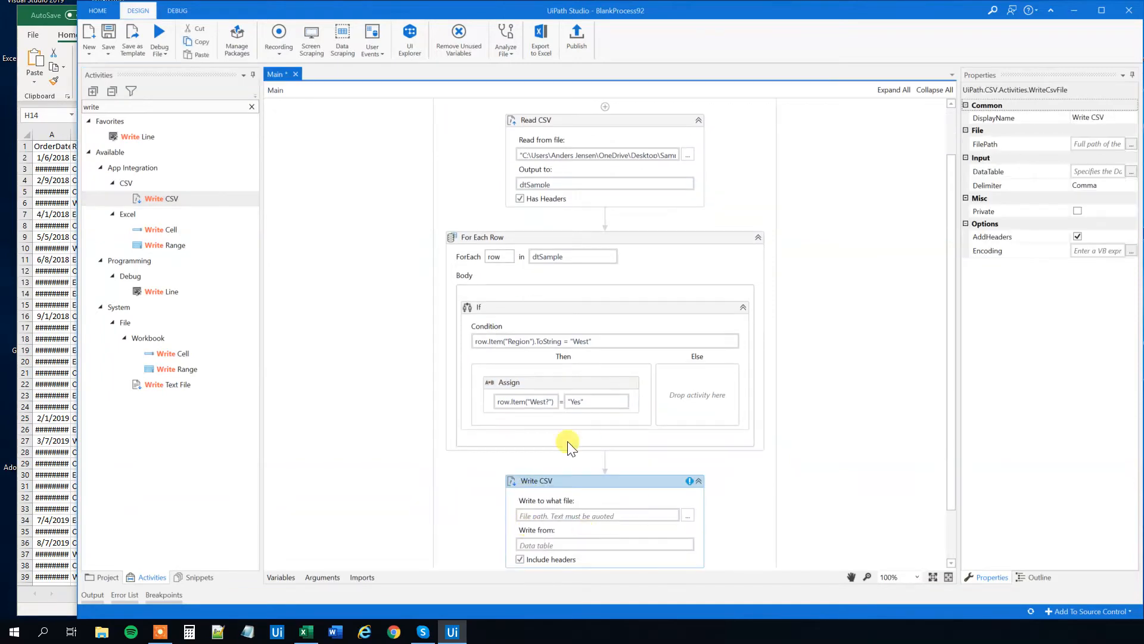
{"action": "scroll", "scroll_direction": "down", "scroll_amount": 3}
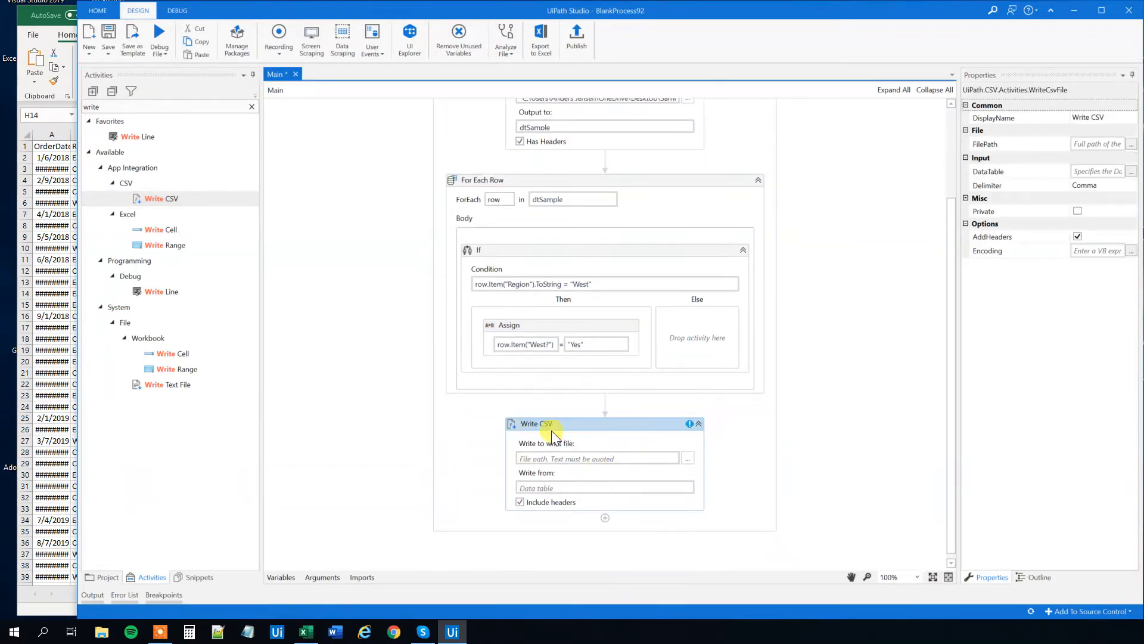
{"action": "scroll", "scroll_direction": "up", "scroll_amount": 3}
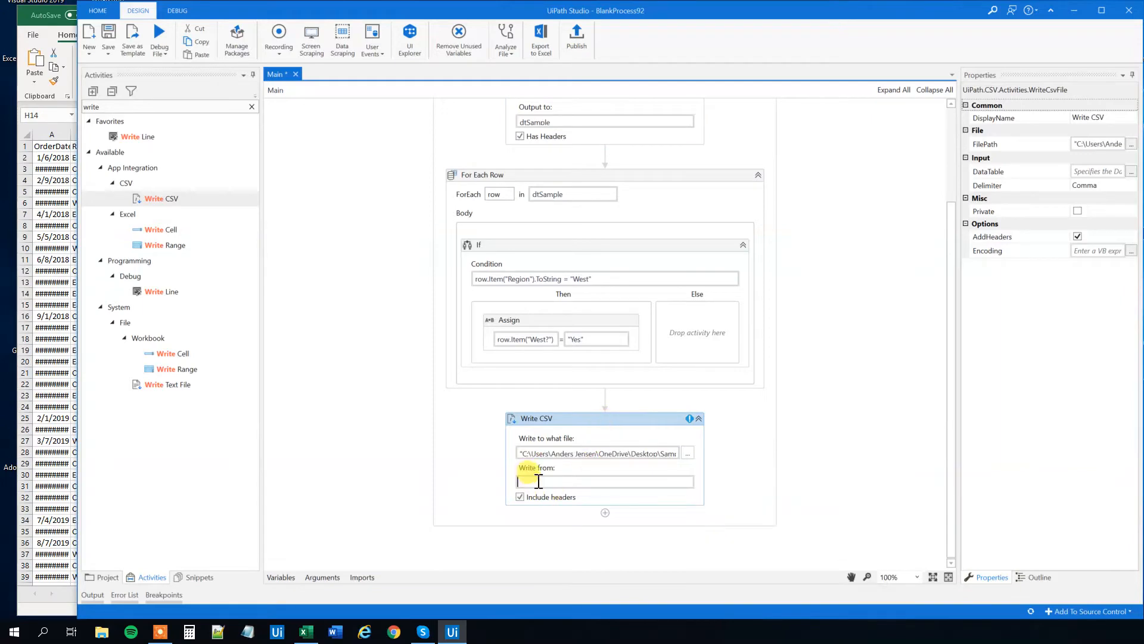
{"action": "type", "text": "dtSample"}
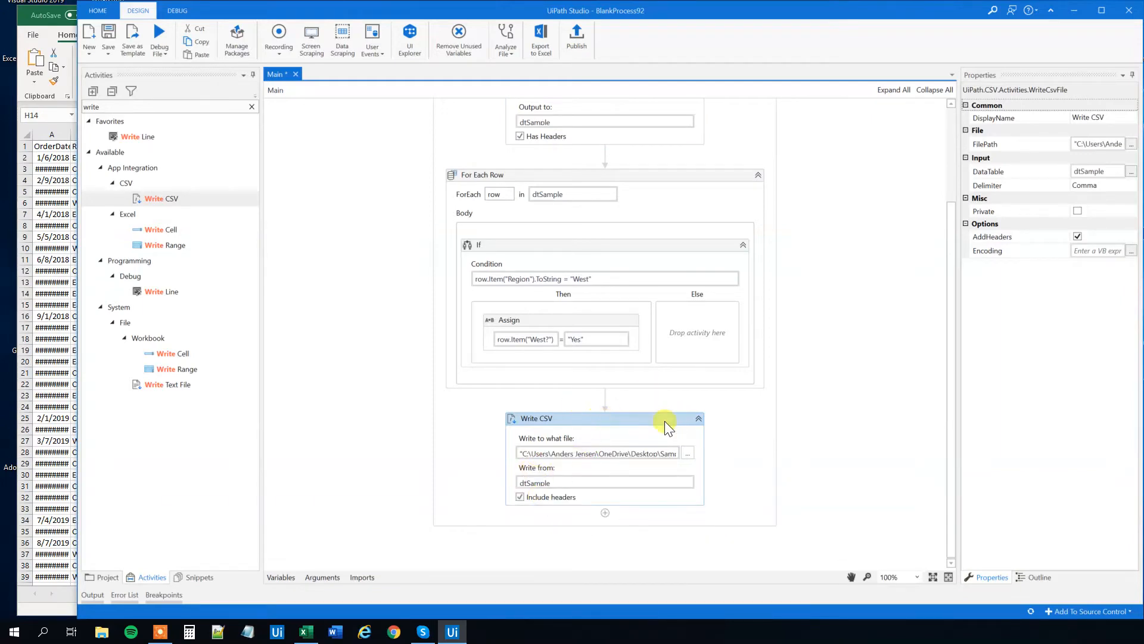
{"action": "left_click", "coordinate": [305, 631]}
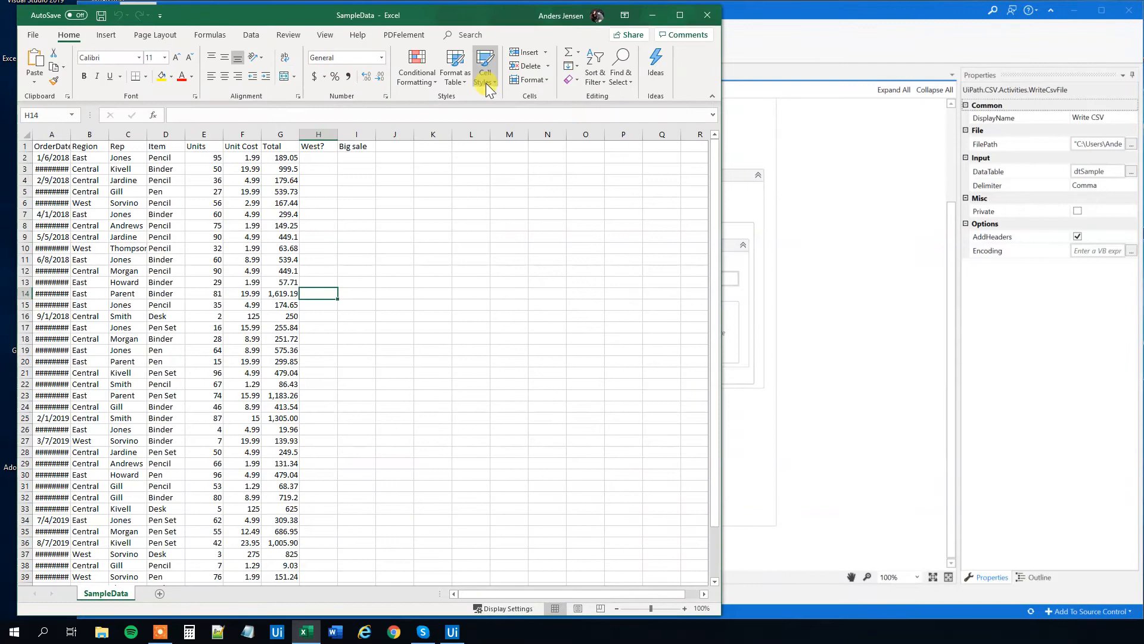
Step: Check the West rows' Yes marks (rows 6, 16, 27) and the empty Big sale column
{"action": "left_click", "coordinate": [451, 632]}
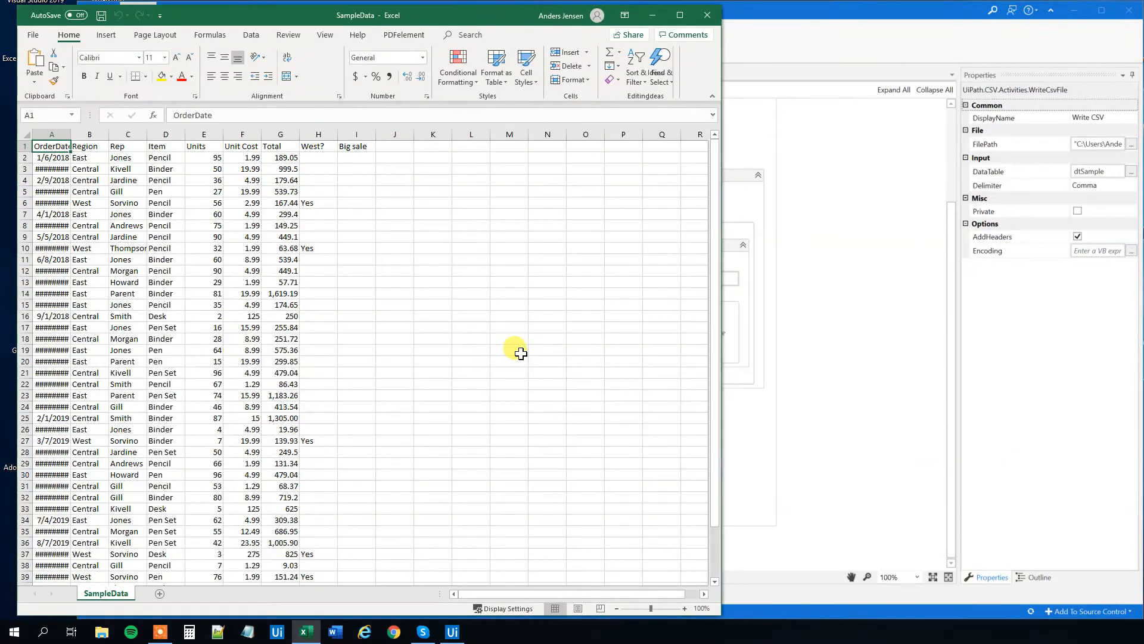
{"action": "left_click", "coordinate": [82, 202]}
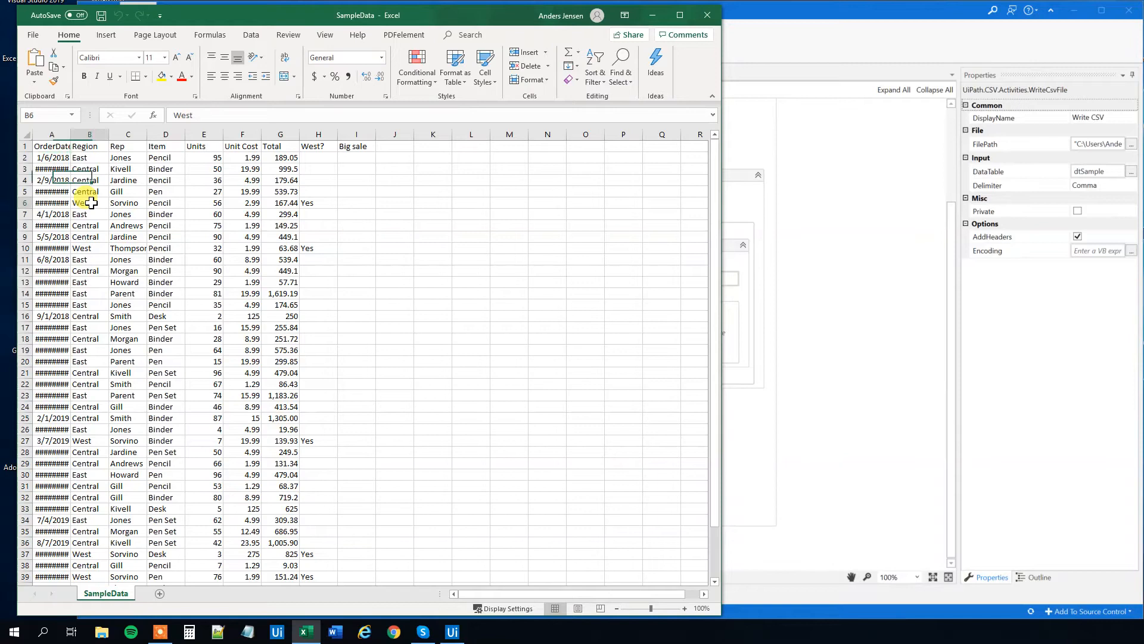
{"action": "left_click", "coordinate": [318, 203]}
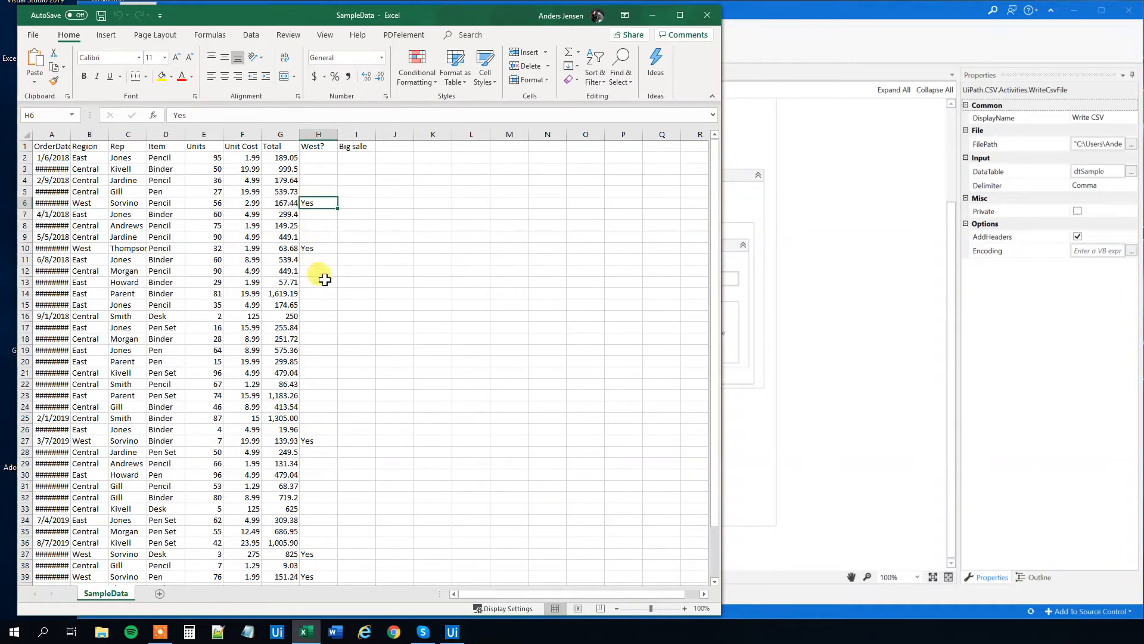
{"action": "left_click", "coordinate": [85, 316]}
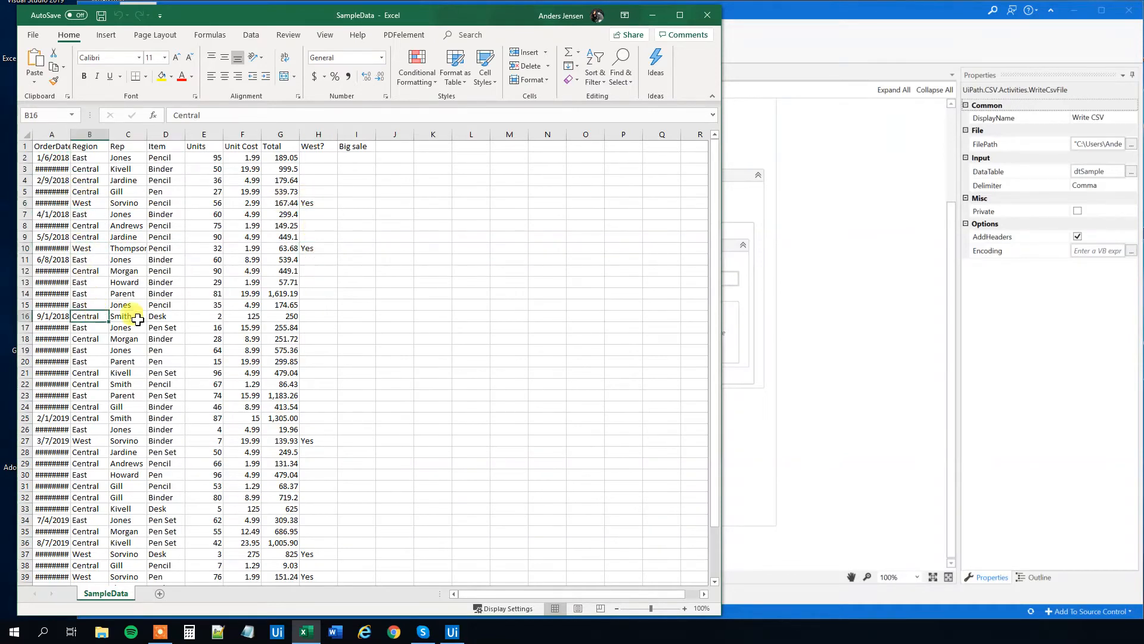
{"action": "left_click", "coordinate": [318, 440]}
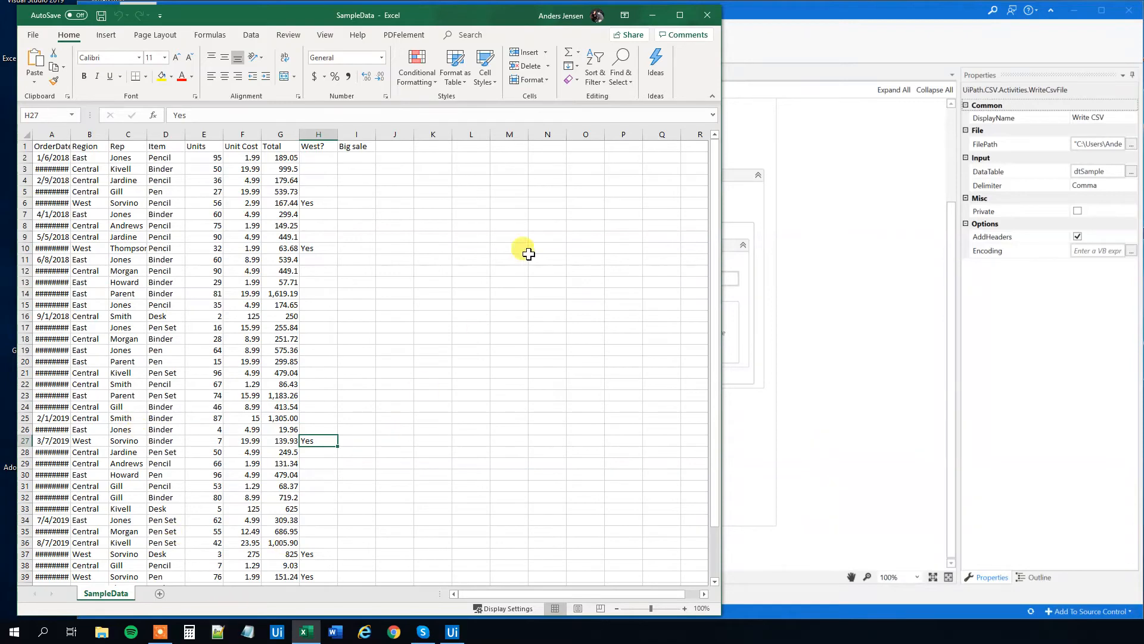
{"action": "left_click", "coordinate": [451, 631]}
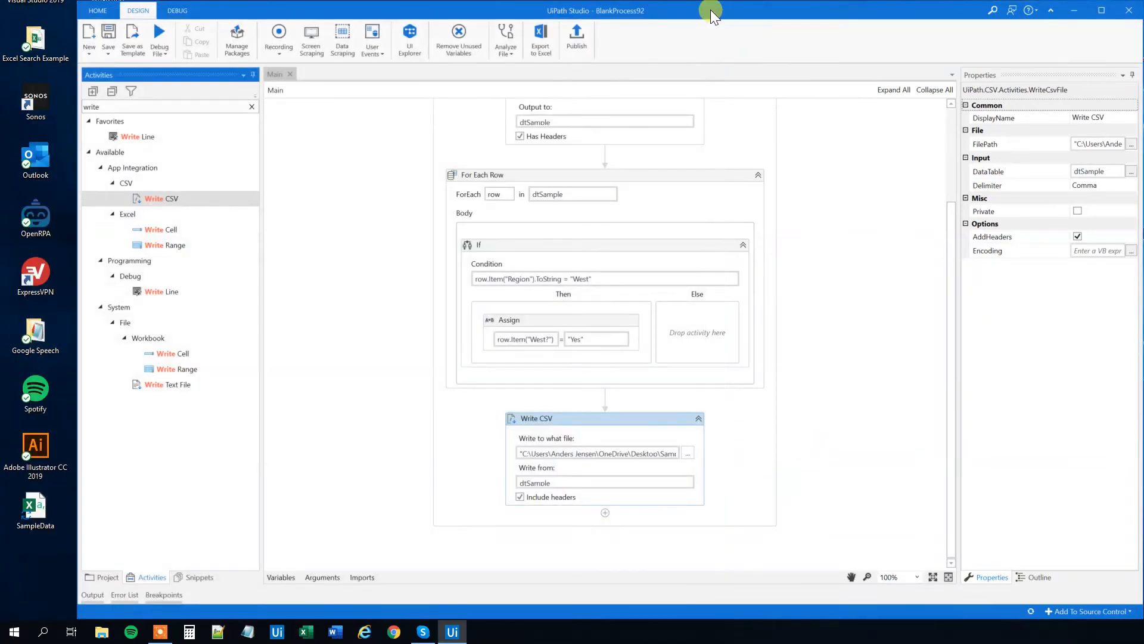
{"action": "mouse_move", "coordinate": [35, 510]}
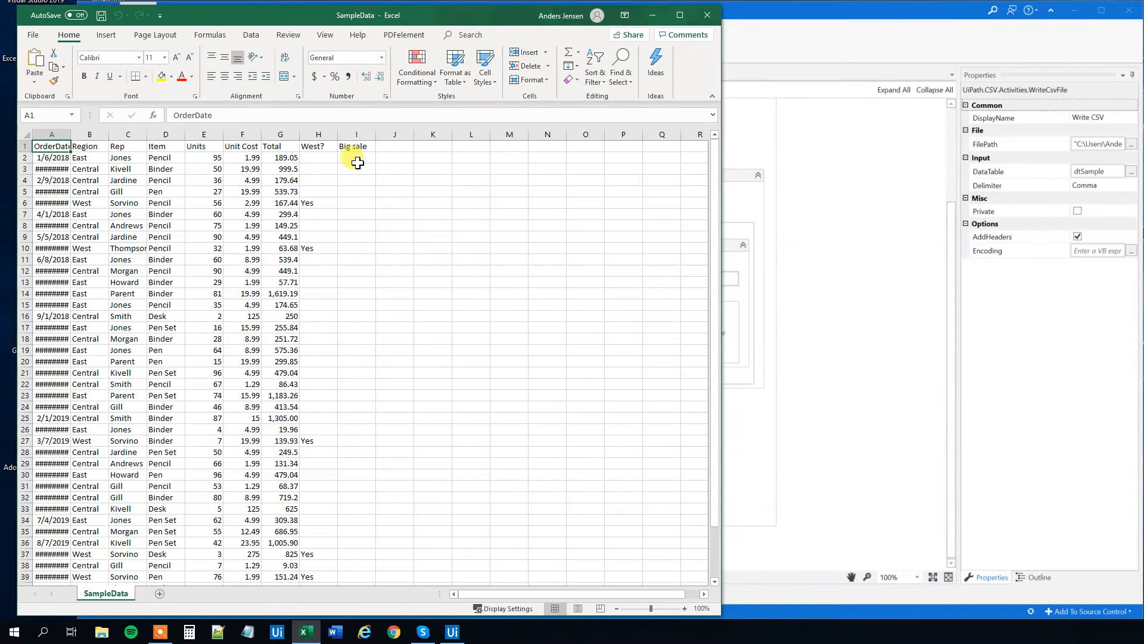
{"action": "left_click", "coordinate": [357, 293]}
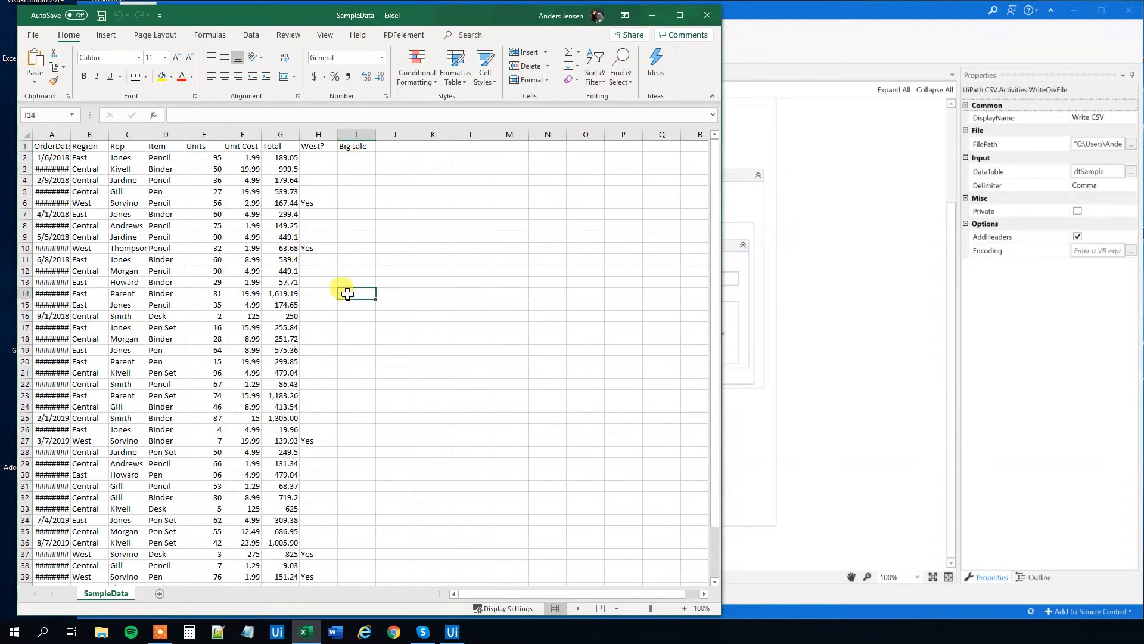
{"action": "mouse_move", "coordinate": [343, 319]}
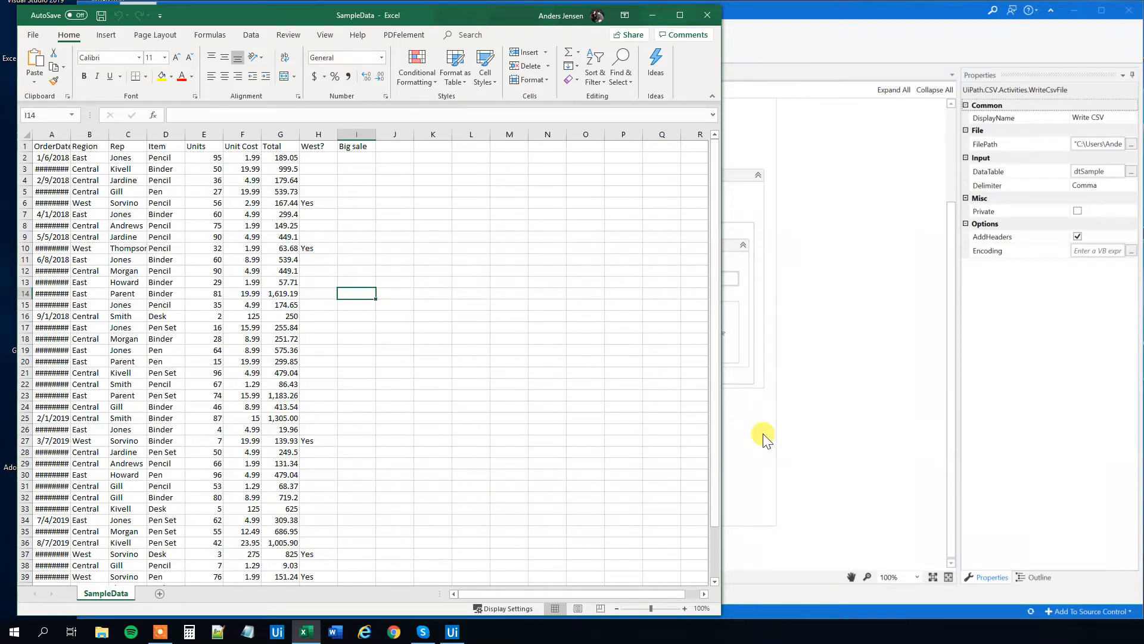
{"action": "left_click", "coordinate": [451, 631]}
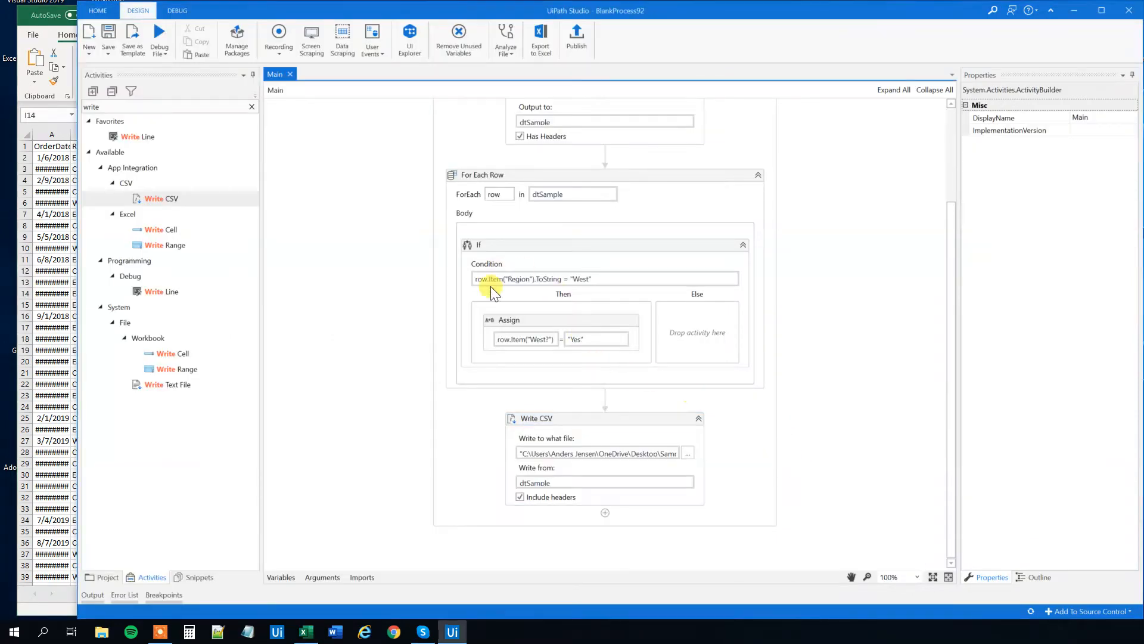
Step: Add a second If with condition Convert.ToDouble(row.Item("Total").ToString) > 1000
{"action": "left_click", "coordinate": [251, 107]}
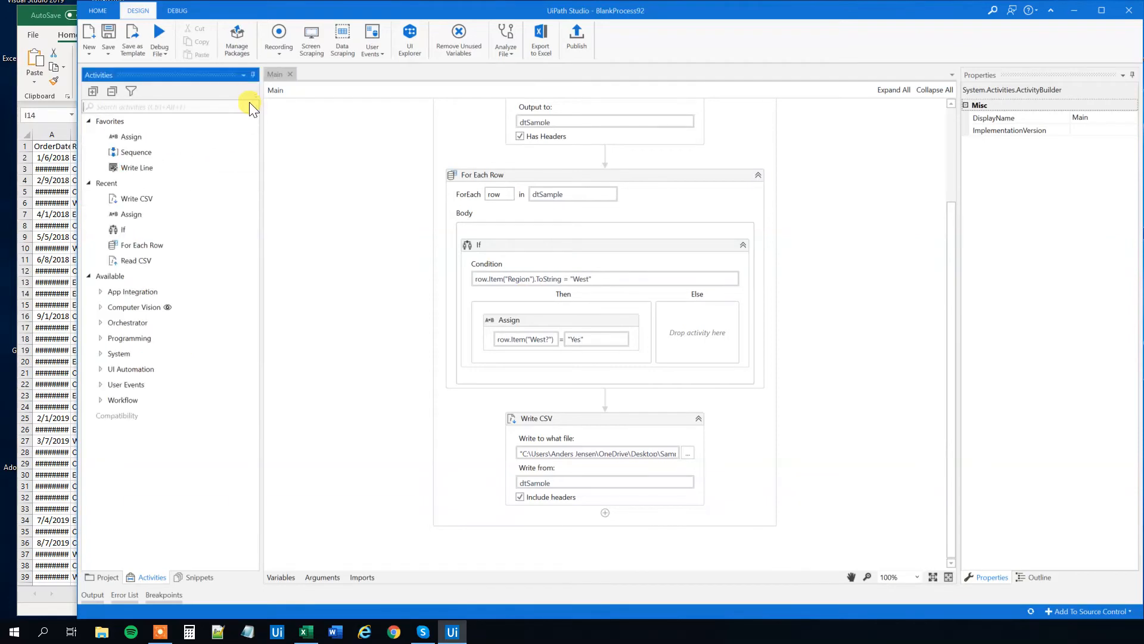
{"action": "type", "text": "if"}
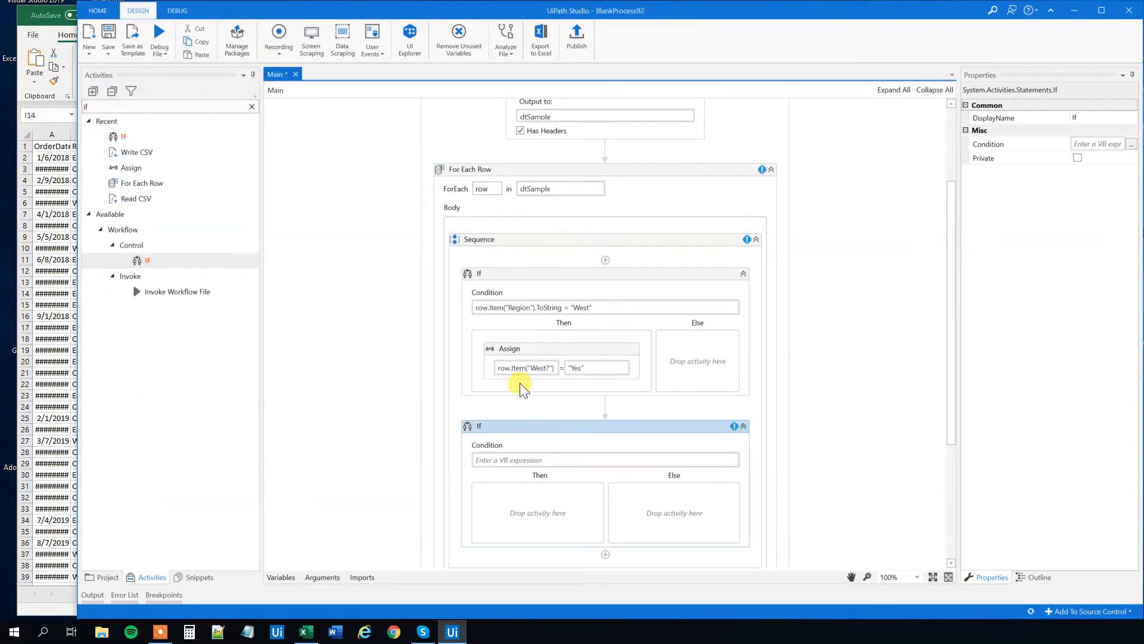
{"action": "scroll", "scroll_direction": "down", "scroll_amount": 3}
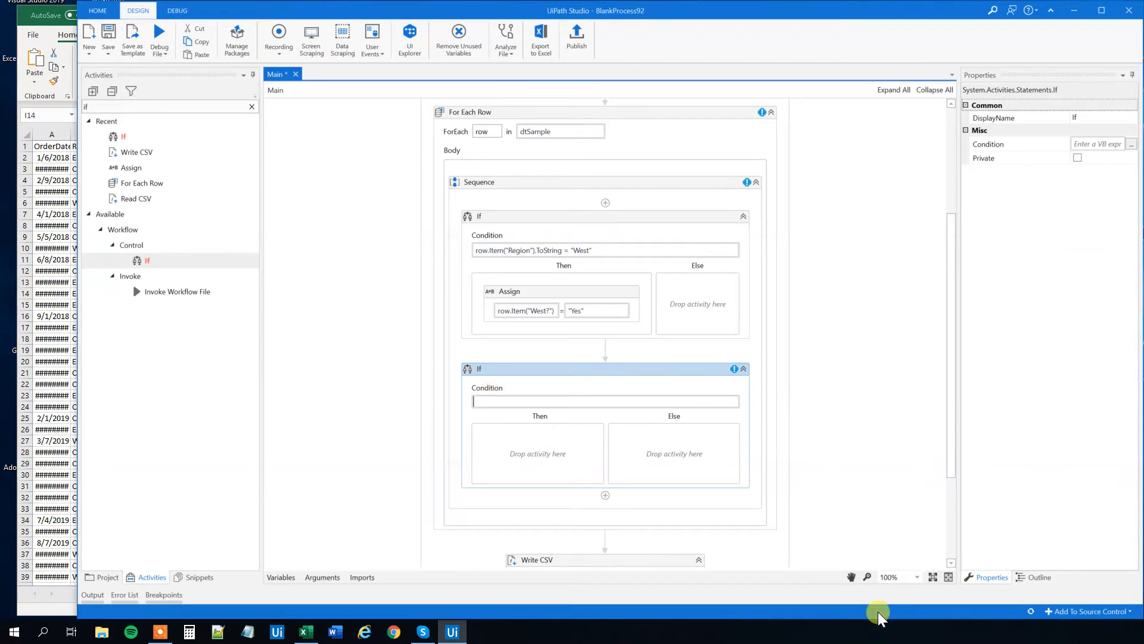
{"action": "type", "text": "row.Item(\"Total"}
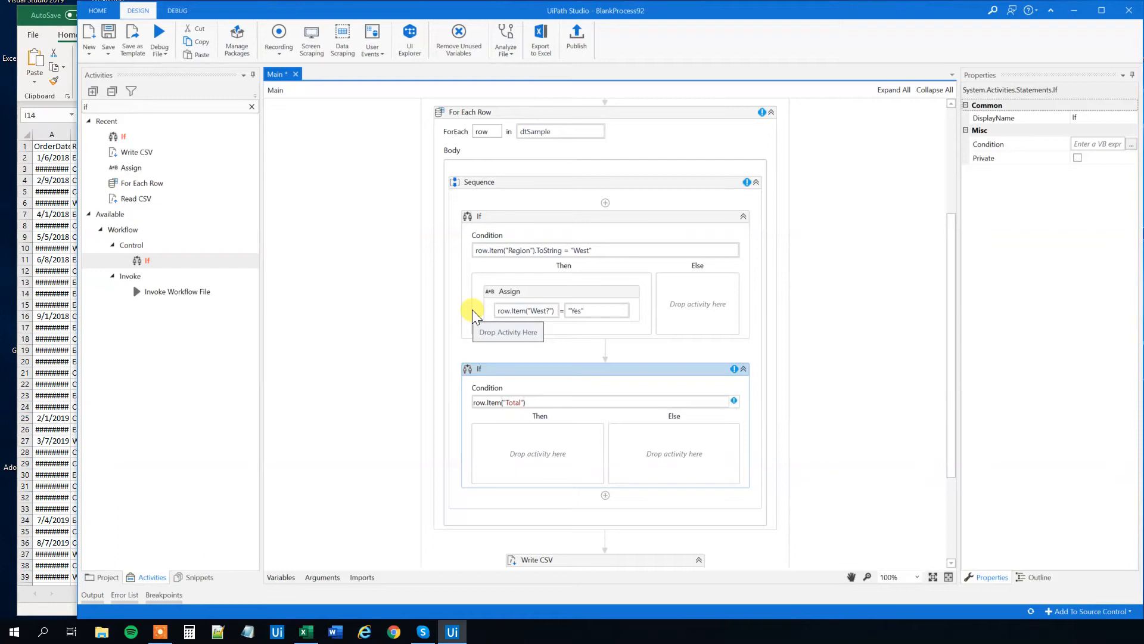
{"action": "type", "text": ".ToString"}
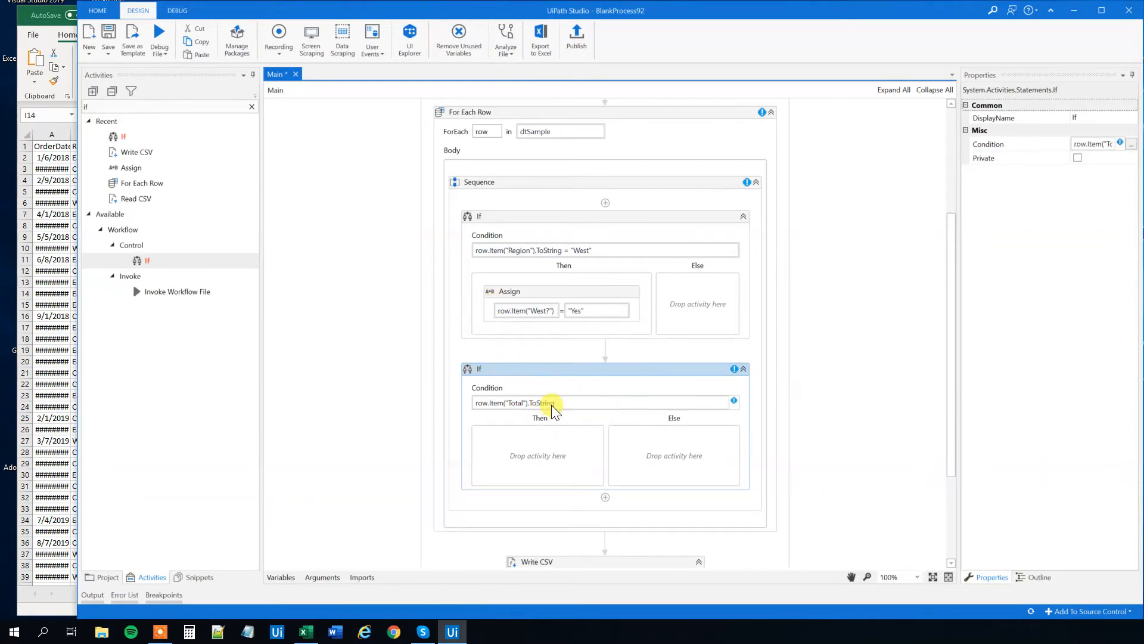
{"action": "mouse_move", "coordinate": [538, 360]}
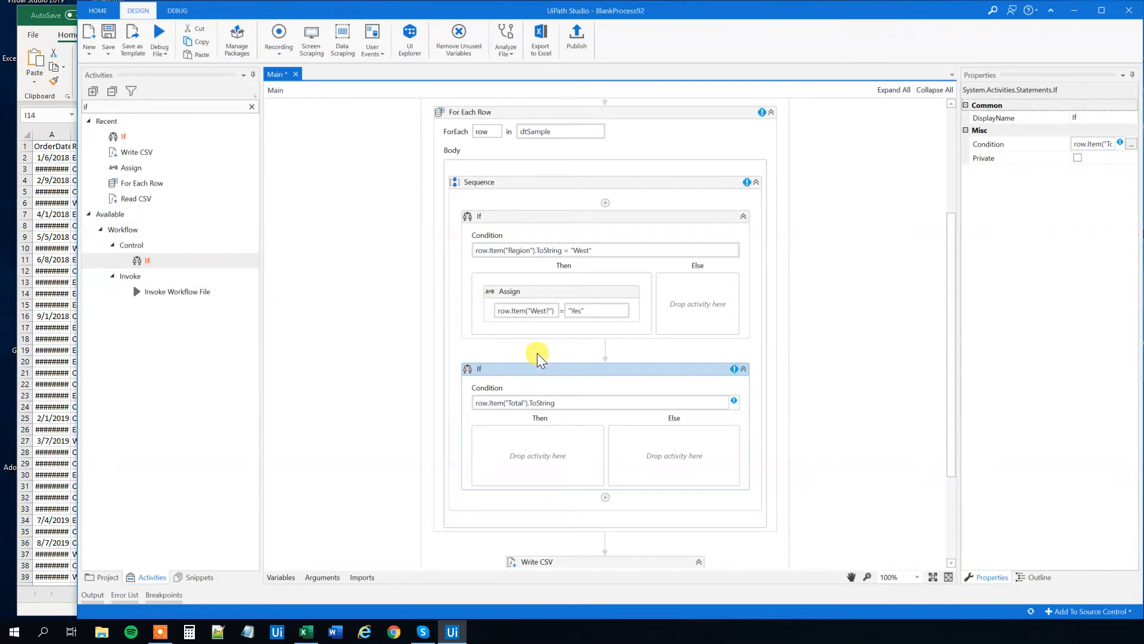
{"action": "mouse_move", "coordinate": [526, 400]}
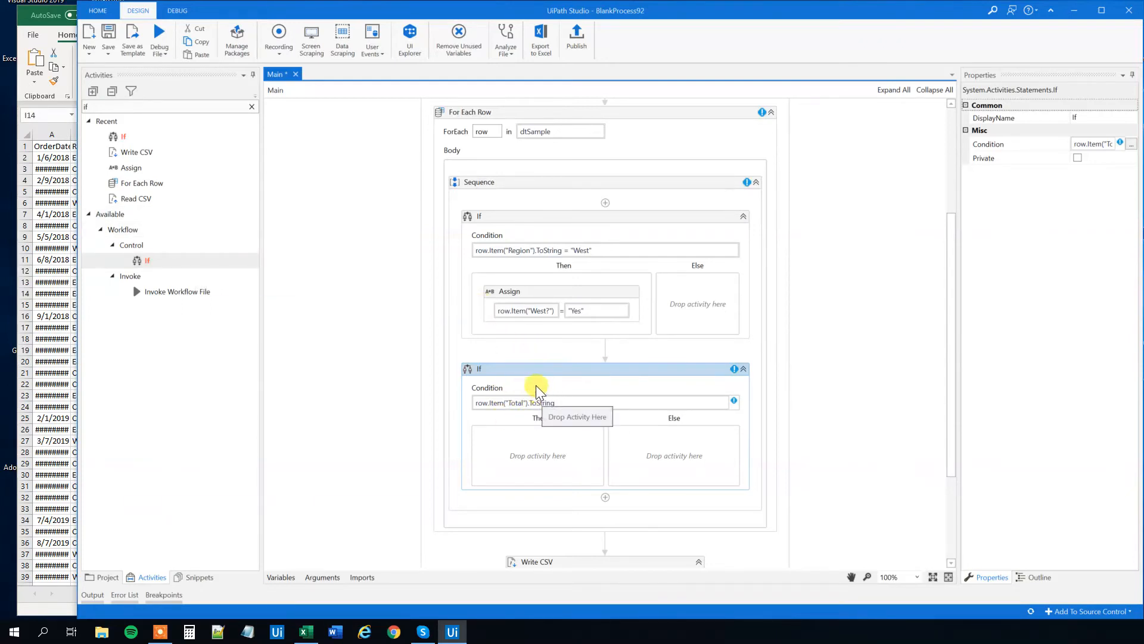
{"action": "mouse_move", "coordinate": [478, 405]}
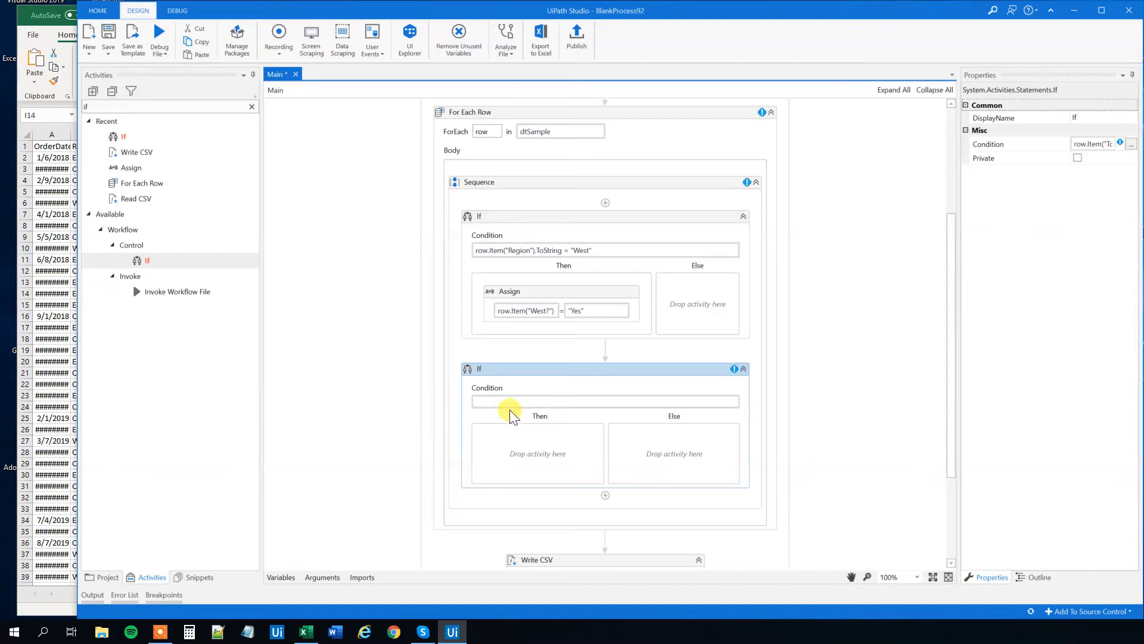
{"action": "mouse_move", "coordinate": [546, 378]}
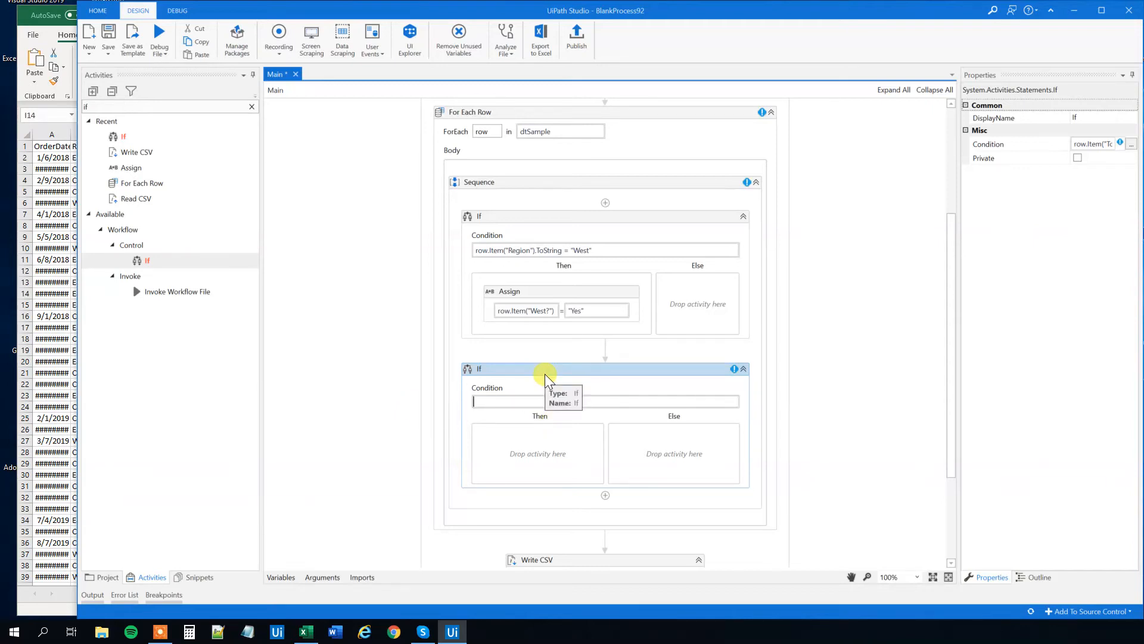
{"action": "type", "text": "convert.ToDouble(row.Item(\"Total\").ToString"}
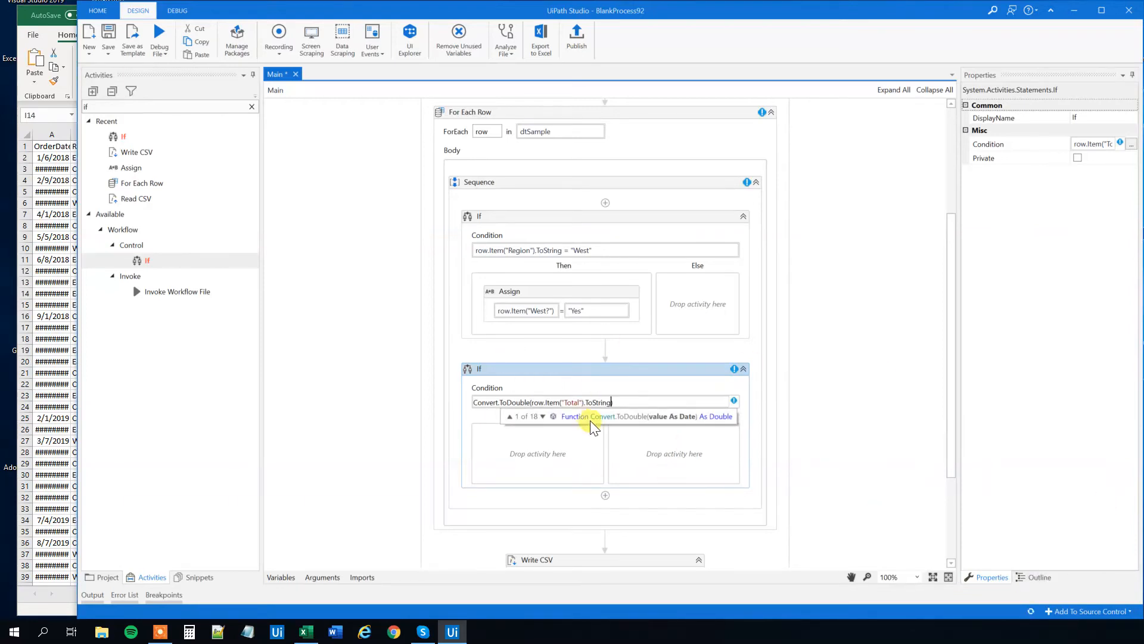
{"action": "mouse_move", "coordinate": [625, 400]}
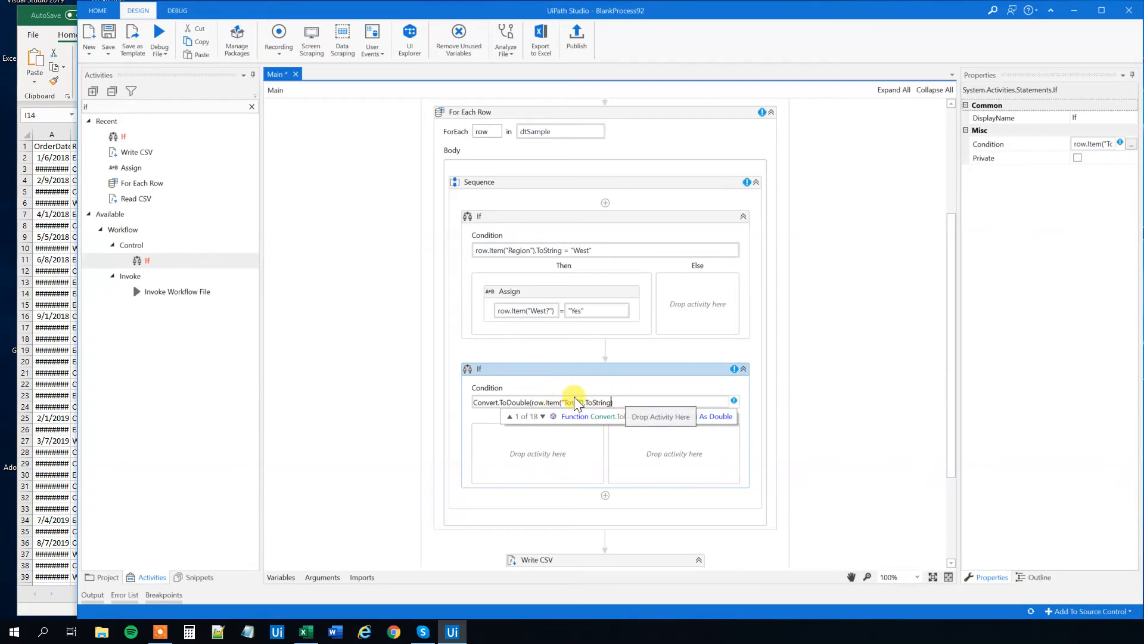
{"action": "type", "text": "Total"}
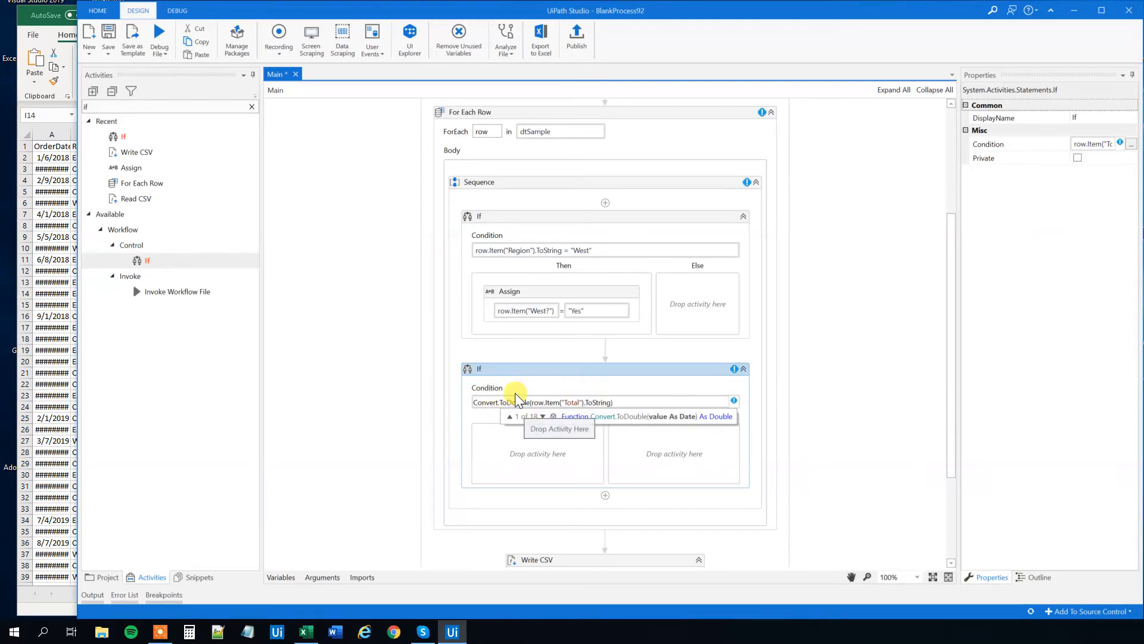
{"action": "left_click", "coordinate": [632, 402]}
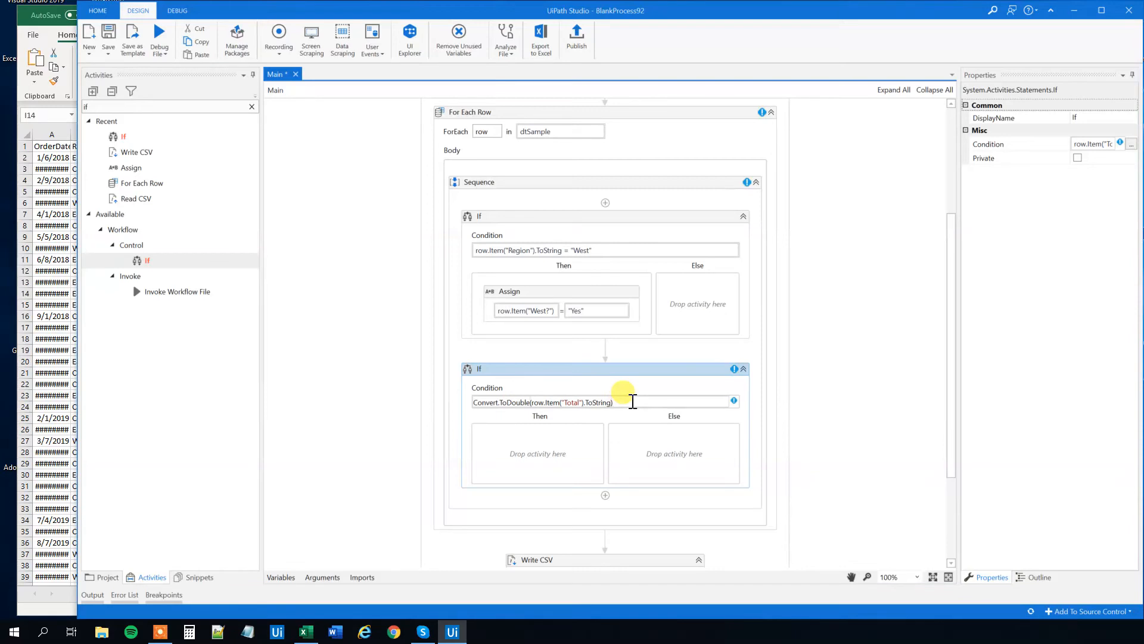
{"action": "left_click", "coordinate": [627, 402]}
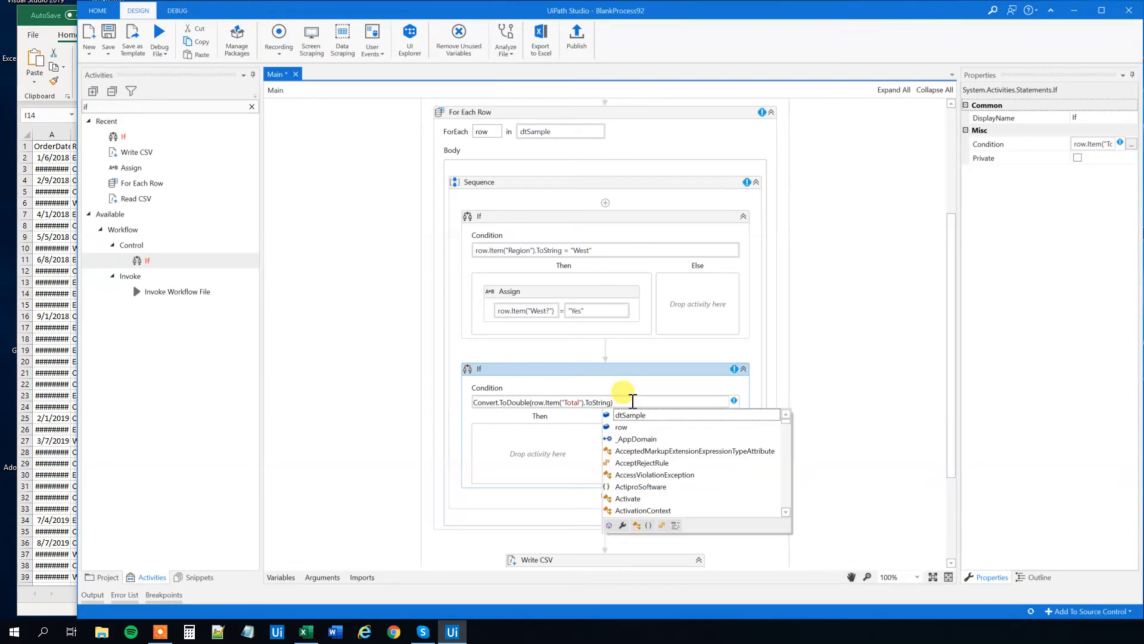
{"action": "type", "text": "> 1000"}
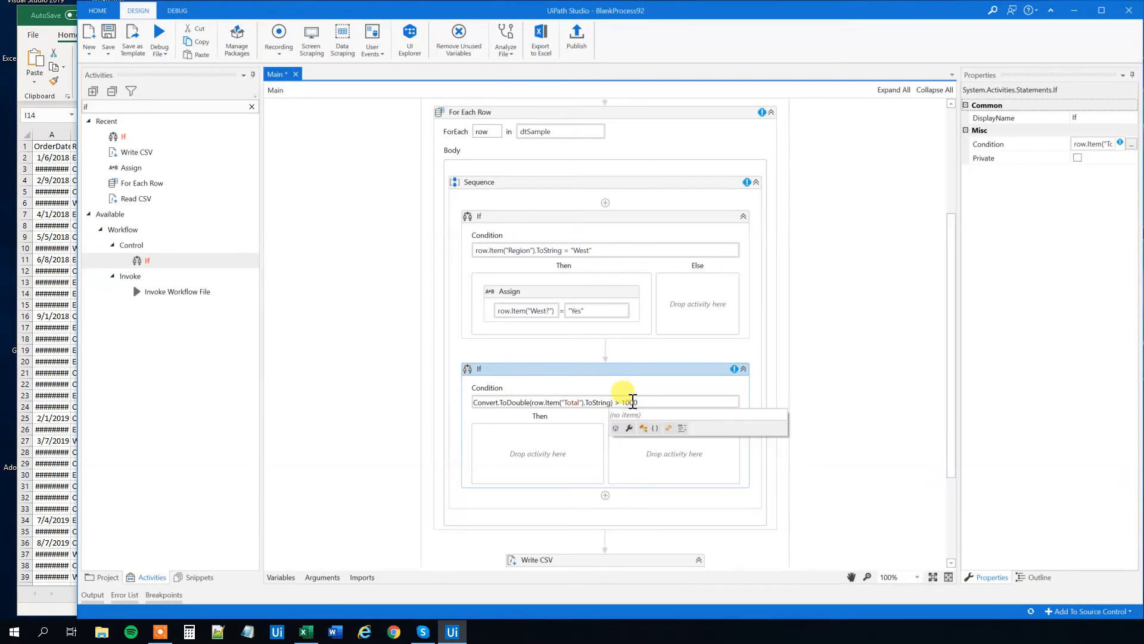
{"action": "left_click", "coordinate": [569, 430]}
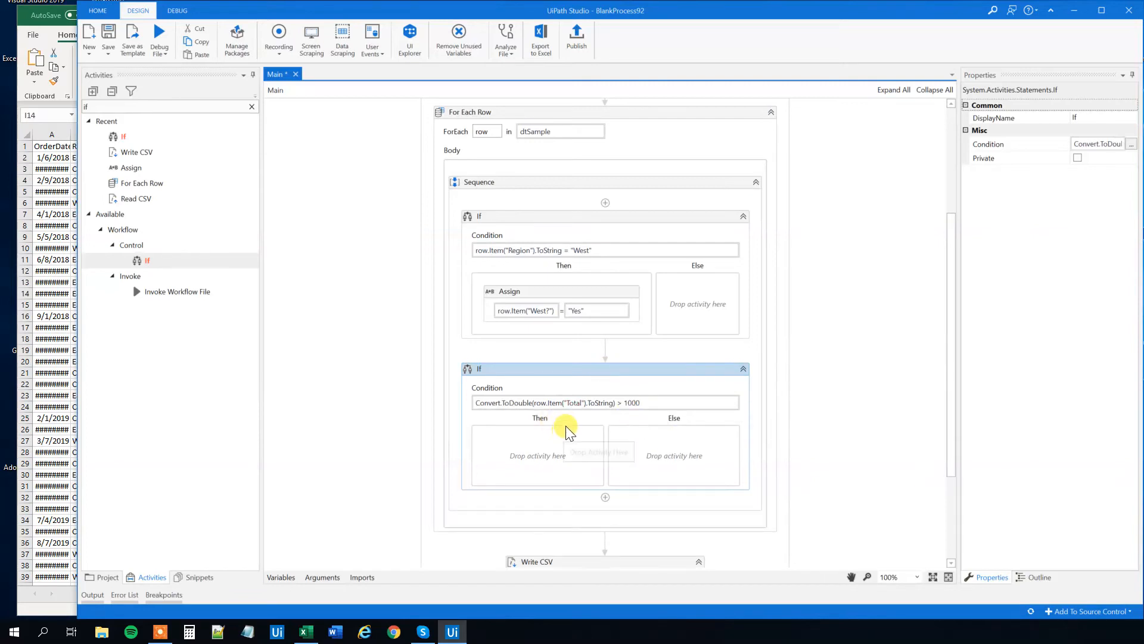
{"action": "mouse_move", "coordinate": [504, 302]}
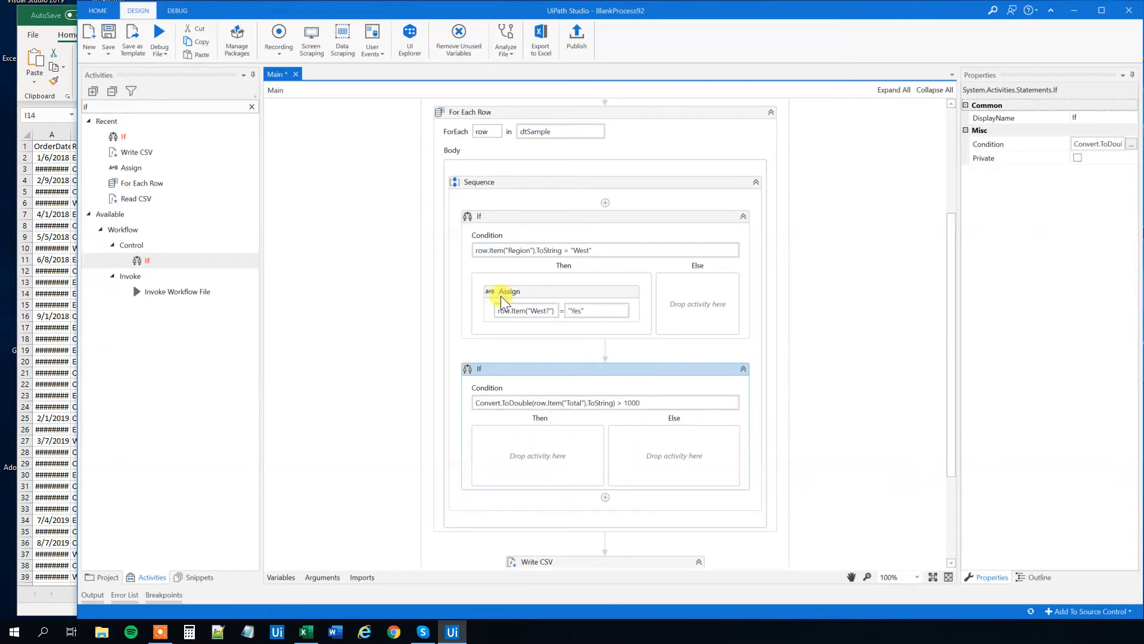
{"action": "mouse_move", "coordinate": [525, 328]}
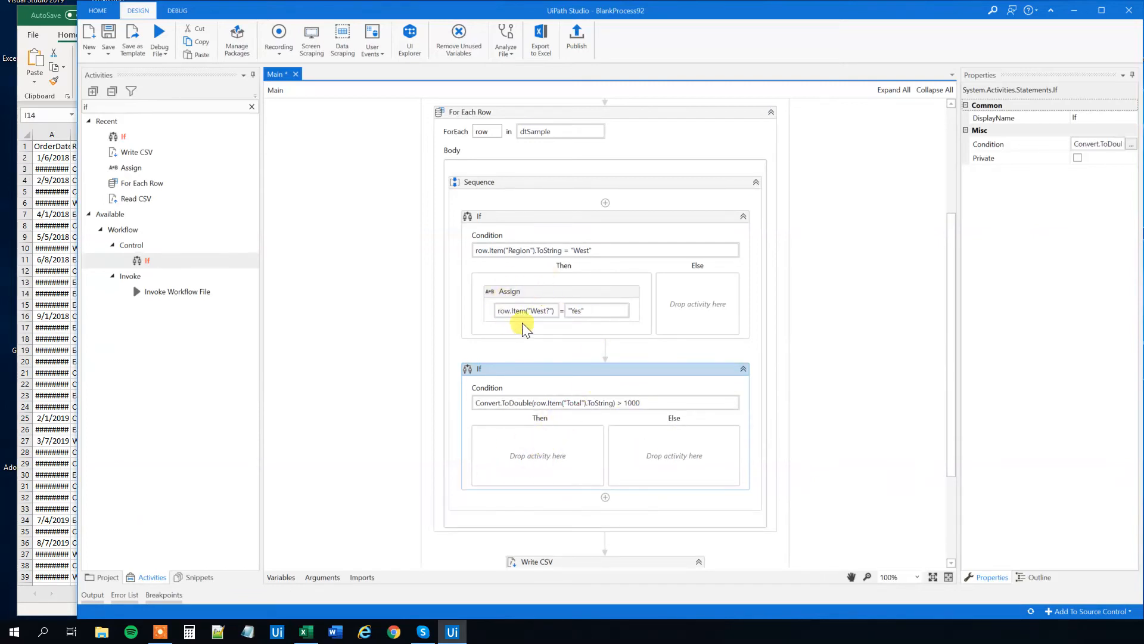
Step: Copy the West Assign into the big-sale Then branch, targeting row.Item("Big sale")
{"action": "left_click", "coordinate": [509, 292]}
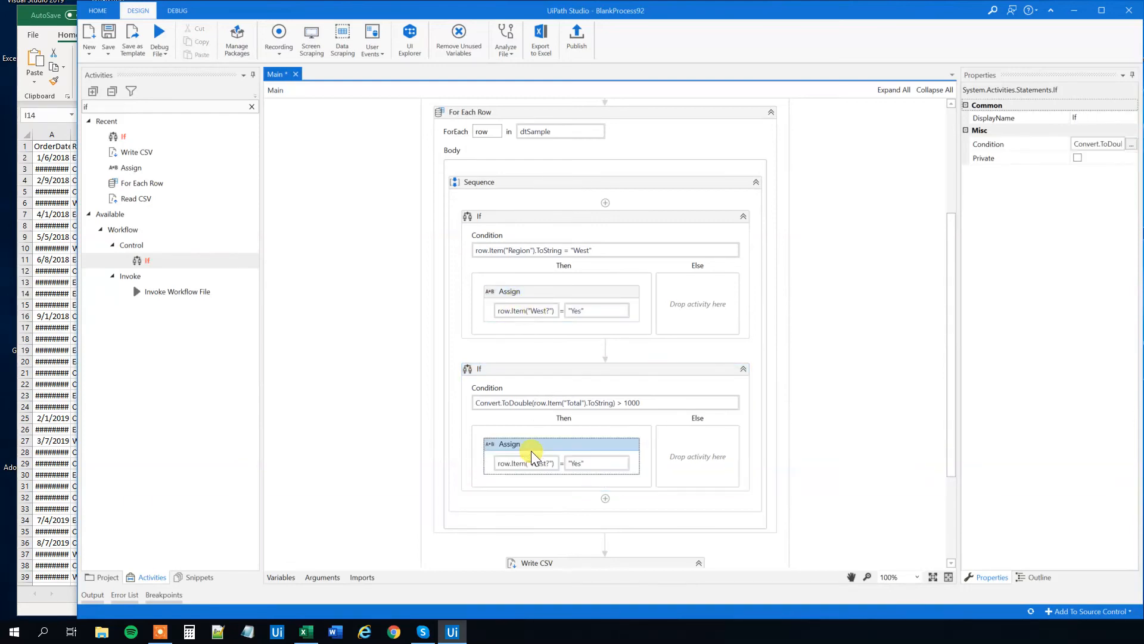
{"action": "left_click", "coordinate": [524, 461]}
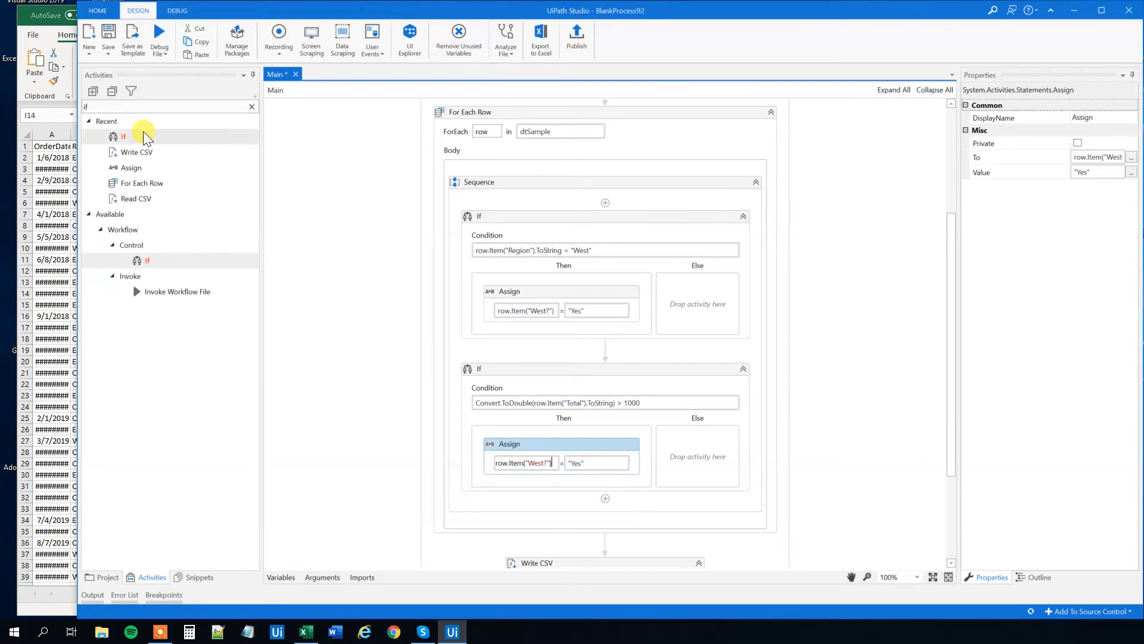
{"action": "left_click", "coordinate": [304, 632]}
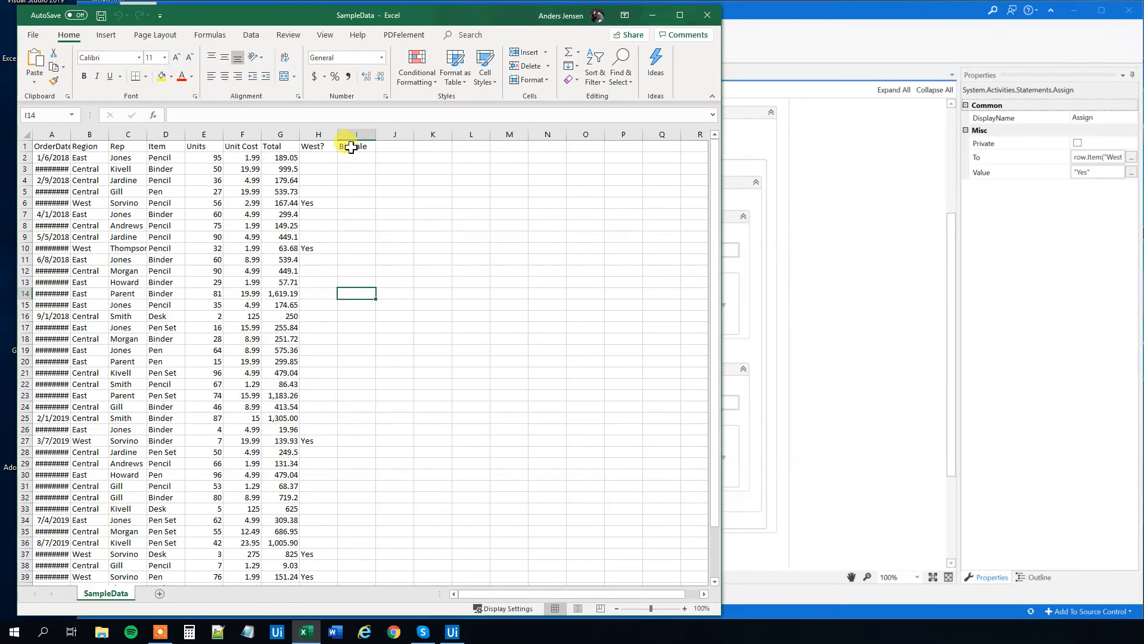
{"action": "left_click", "coordinate": [451, 632]}
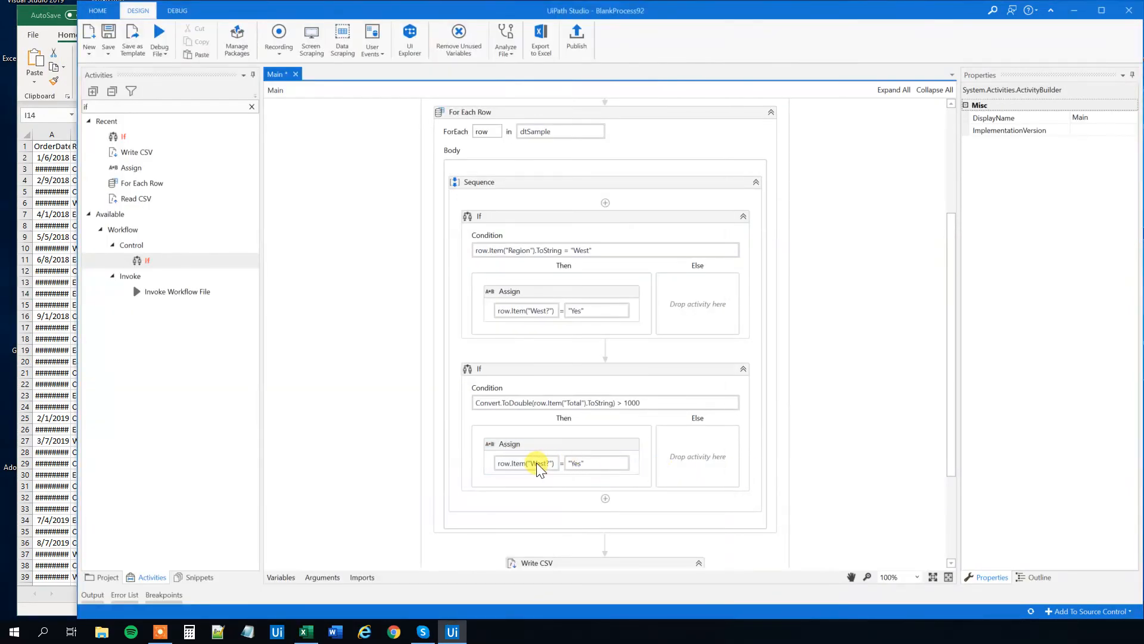
{"action": "left_click", "coordinate": [524, 462]}
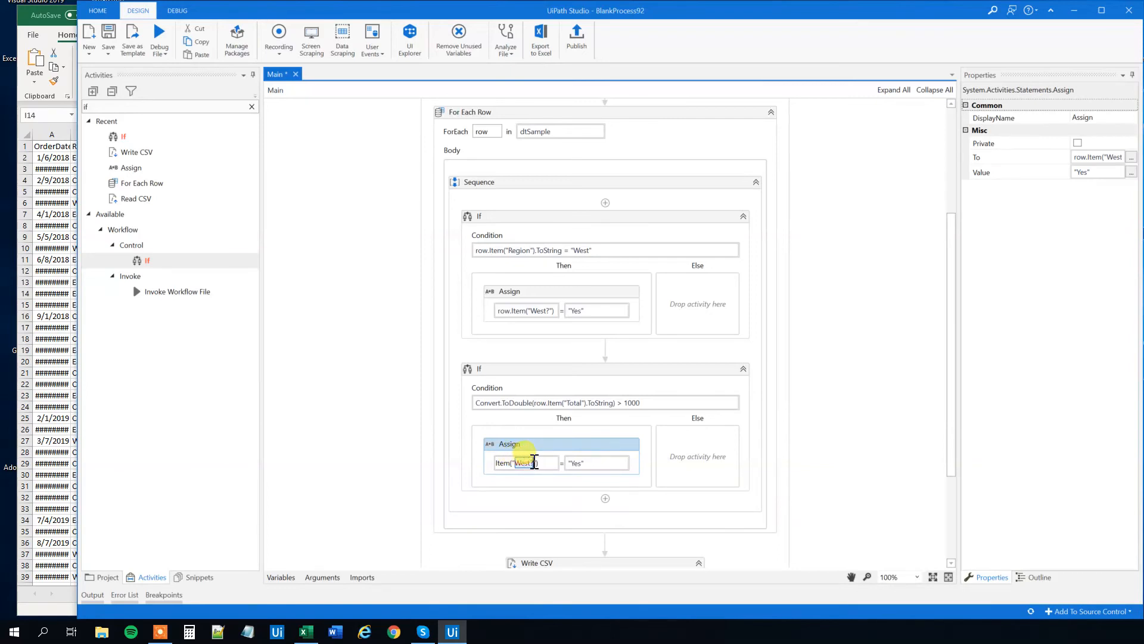
{"action": "type", "text": "Big sal"}
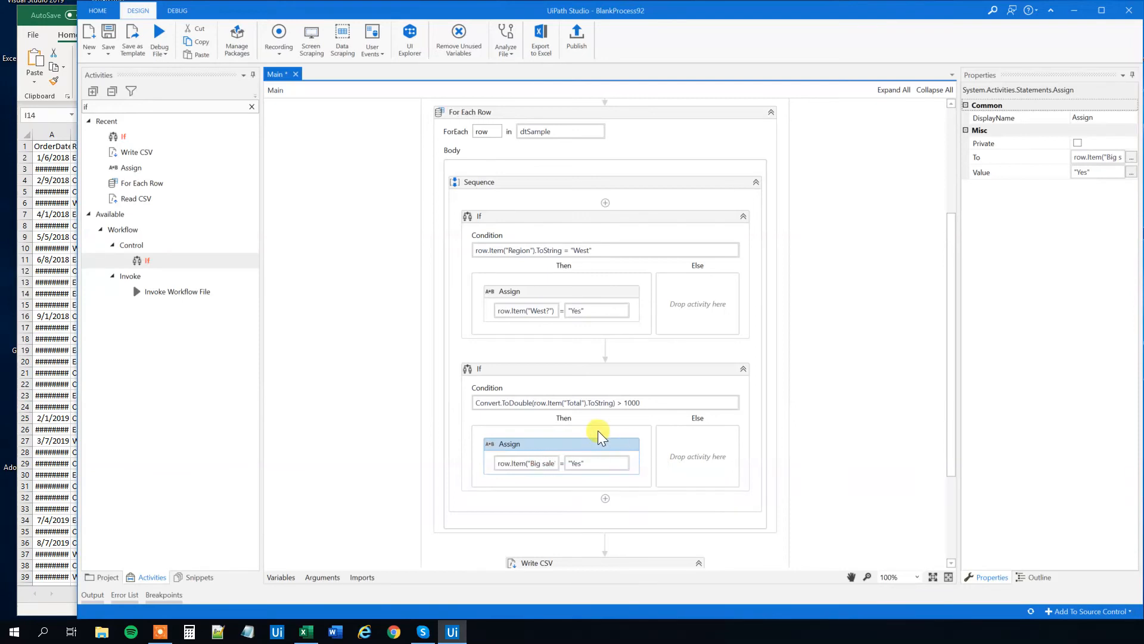
{"action": "mouse_move", "coordinate": [547, 460]}
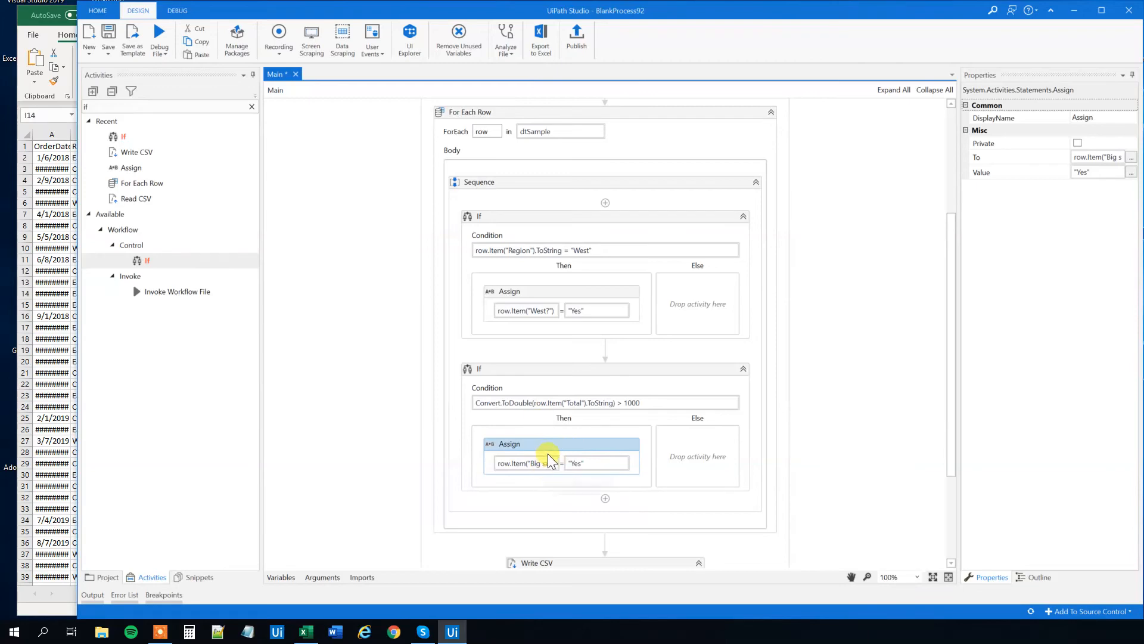
Step: Run the workflow, check the Big sale Yes values in Excel, then close it
{"action": "scroll", "scroll_direction": "up", "scroll_amount": 3}
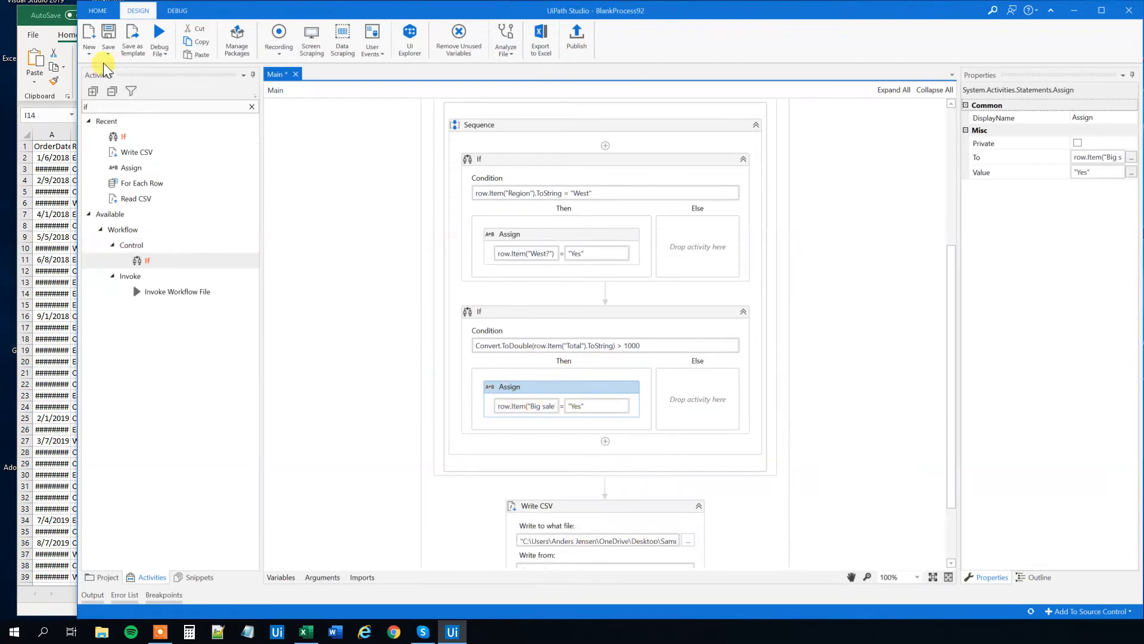
{"action": "left_click", "coordinate": [303, 631]}
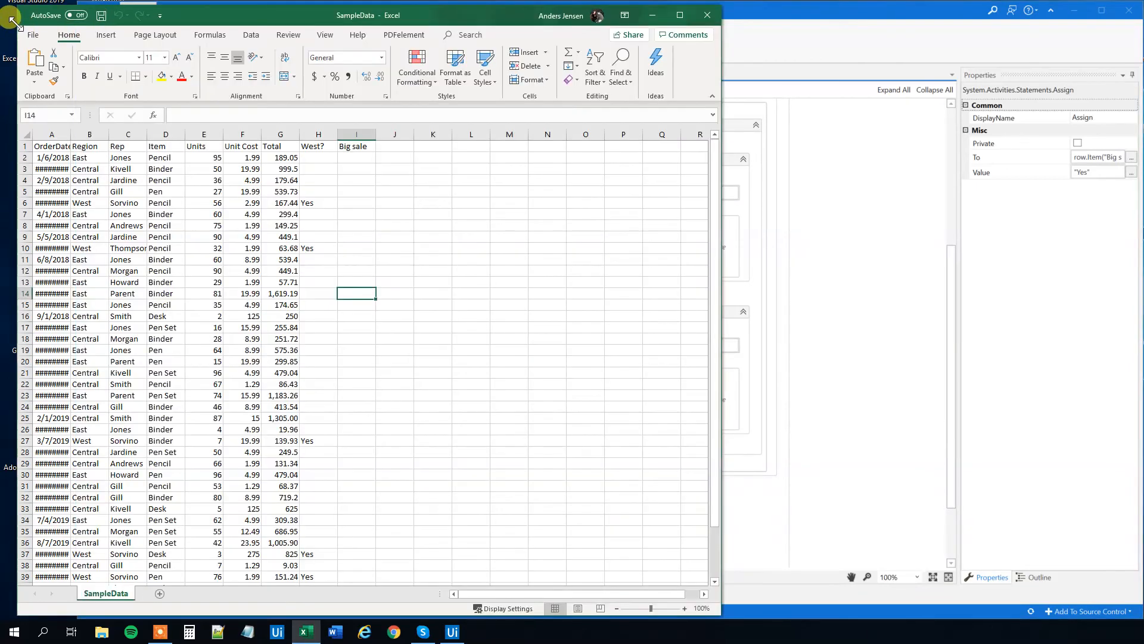
{"action": "left_click", "coordinate": [451, 631]}
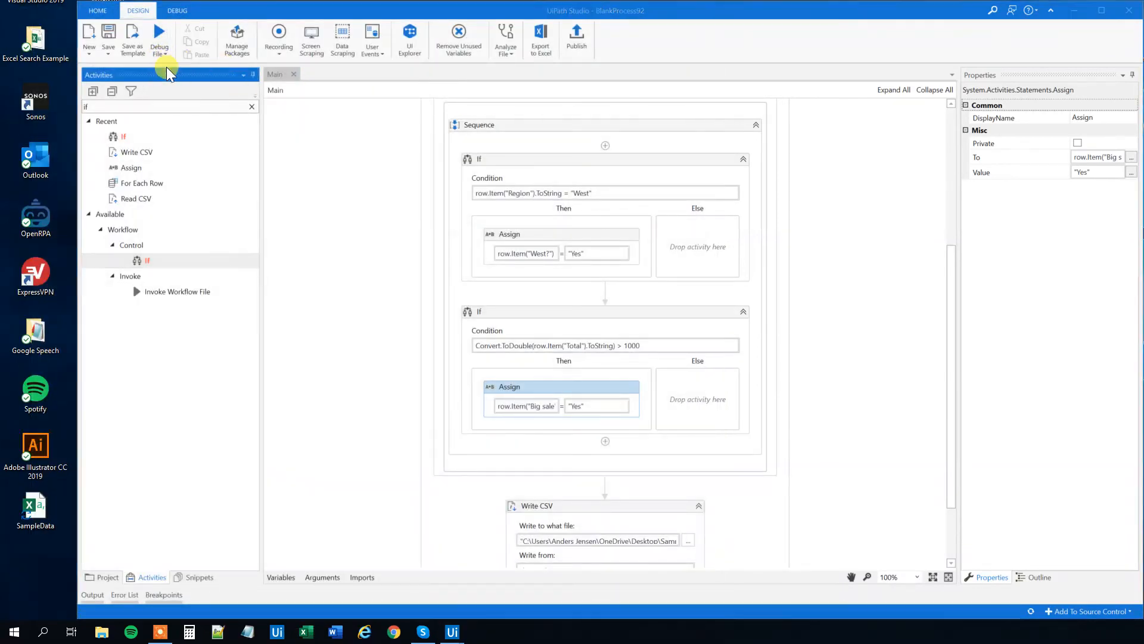
{"action": "left_click", "coordinate": [1073, 10]}
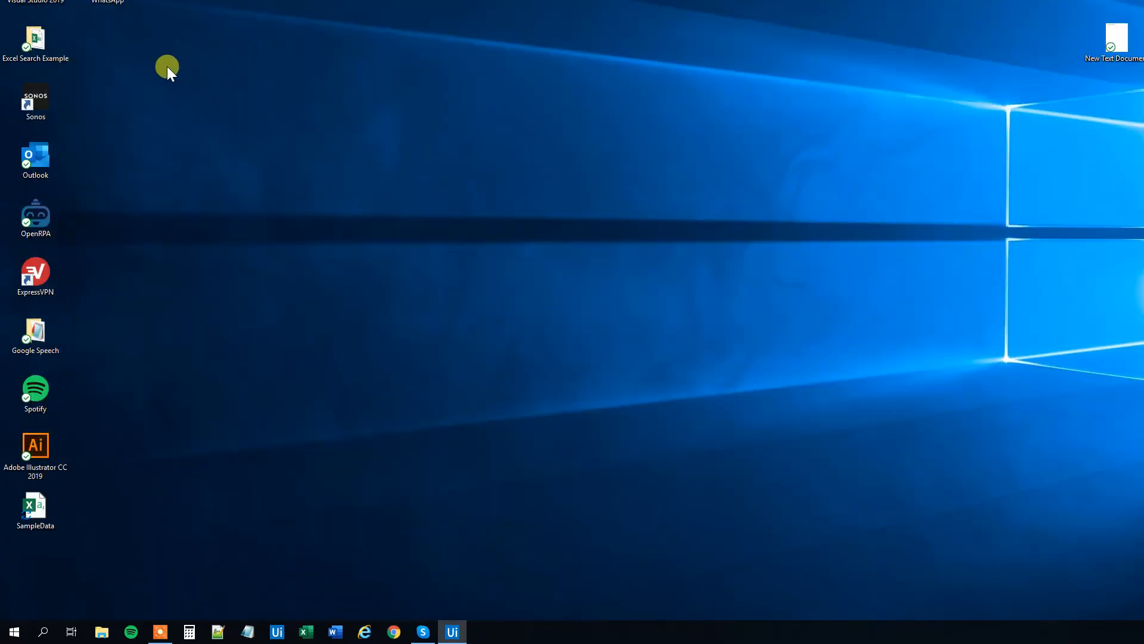
{"action": "left_click", "coordinate": [451, 631]}
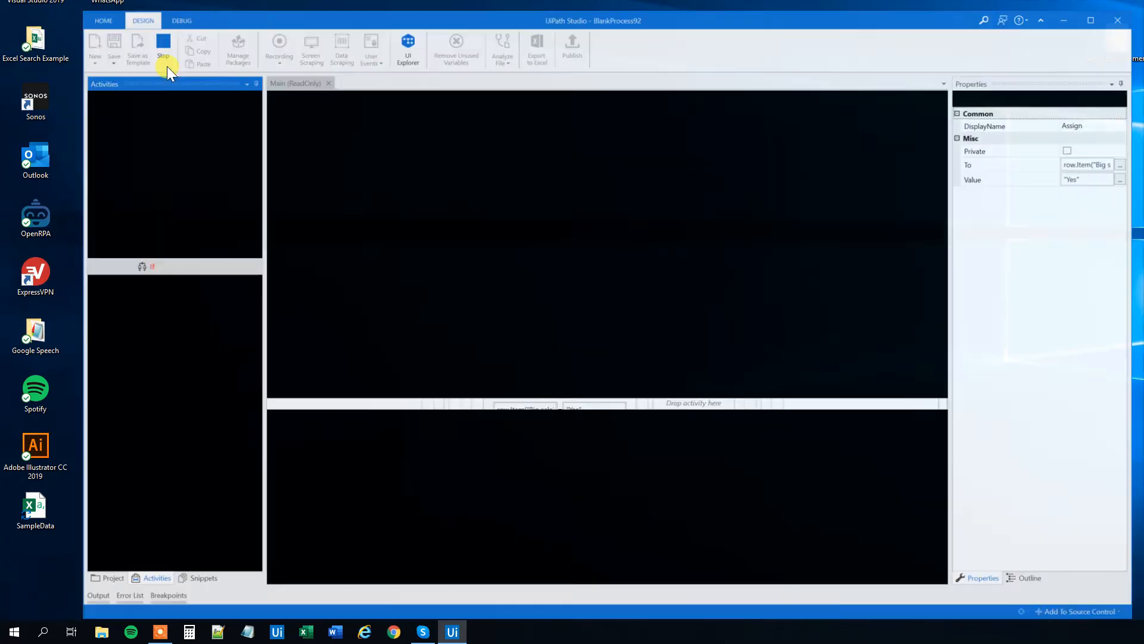
{"action": "left_click", "coordinate": [162, 46]}
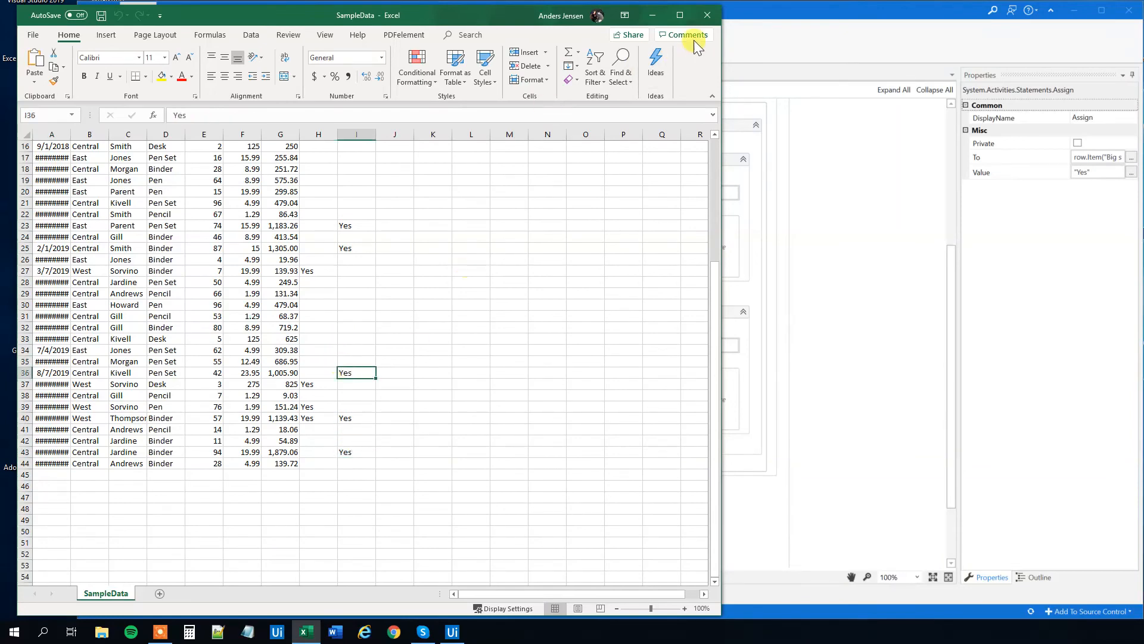
{"action": "left_click", "coordinate": [451, 631]}
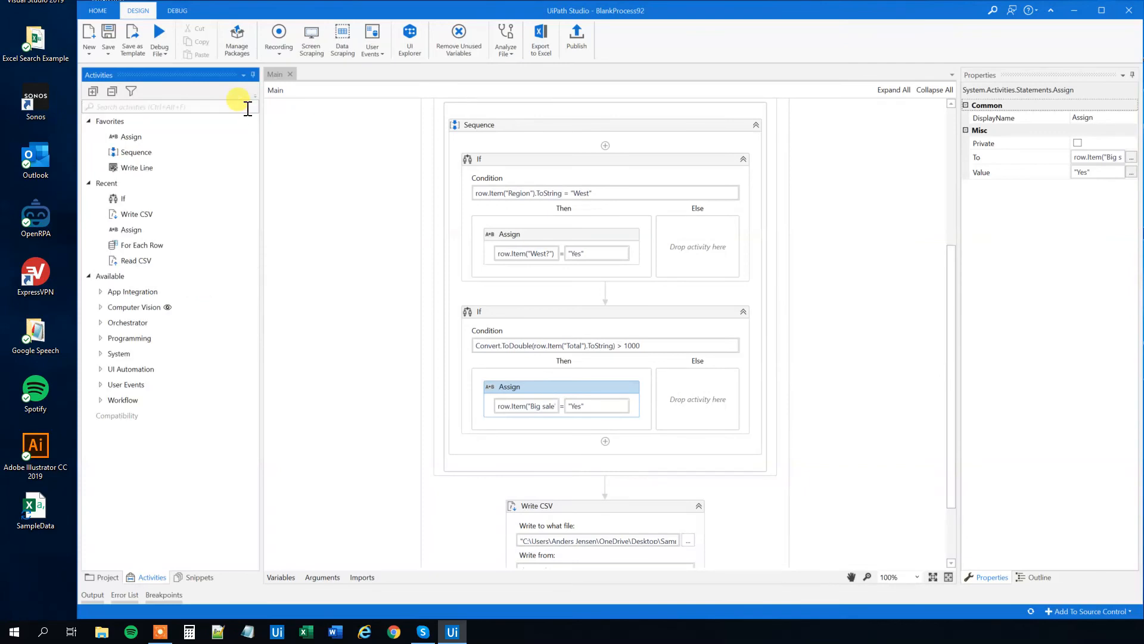
Step: Add Write Range sending dtSample to SampleData.xlsx Sheet1, then run the workflow
{"action": "type", "text": "excel"}
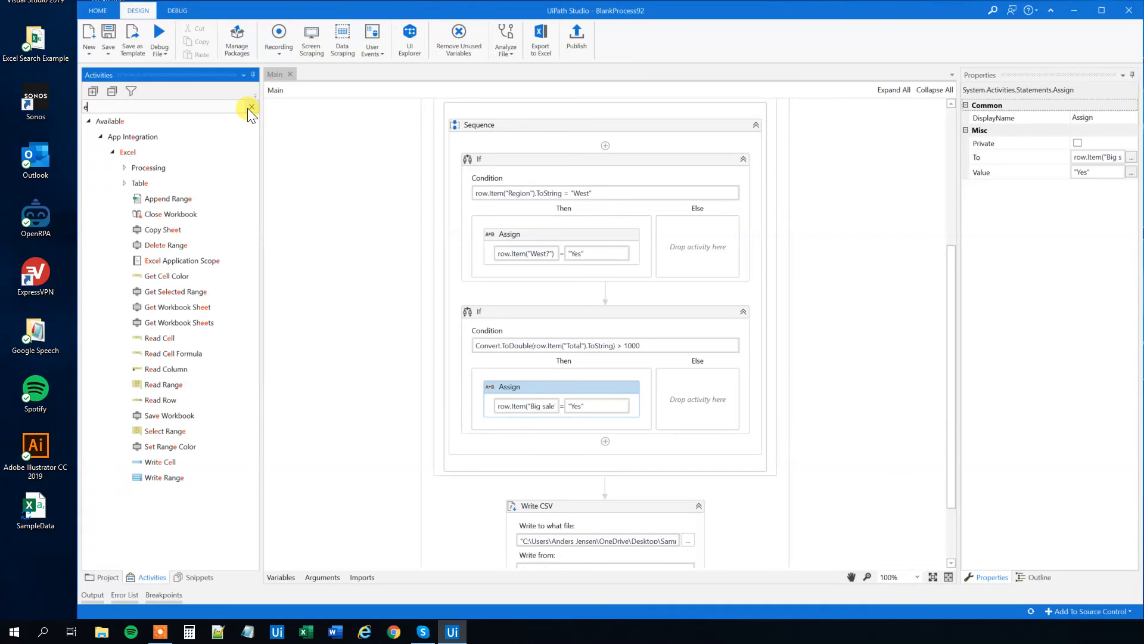
{"action": "type", "text": "write"}
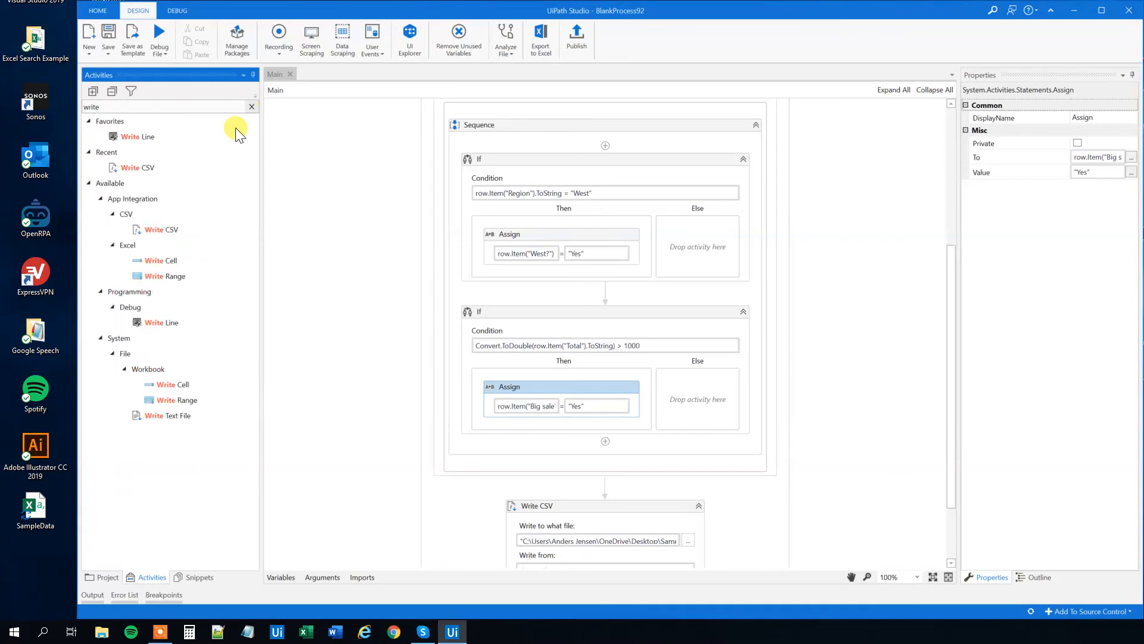
{"action": "mouse_move", "coordinate": [146, 368]}
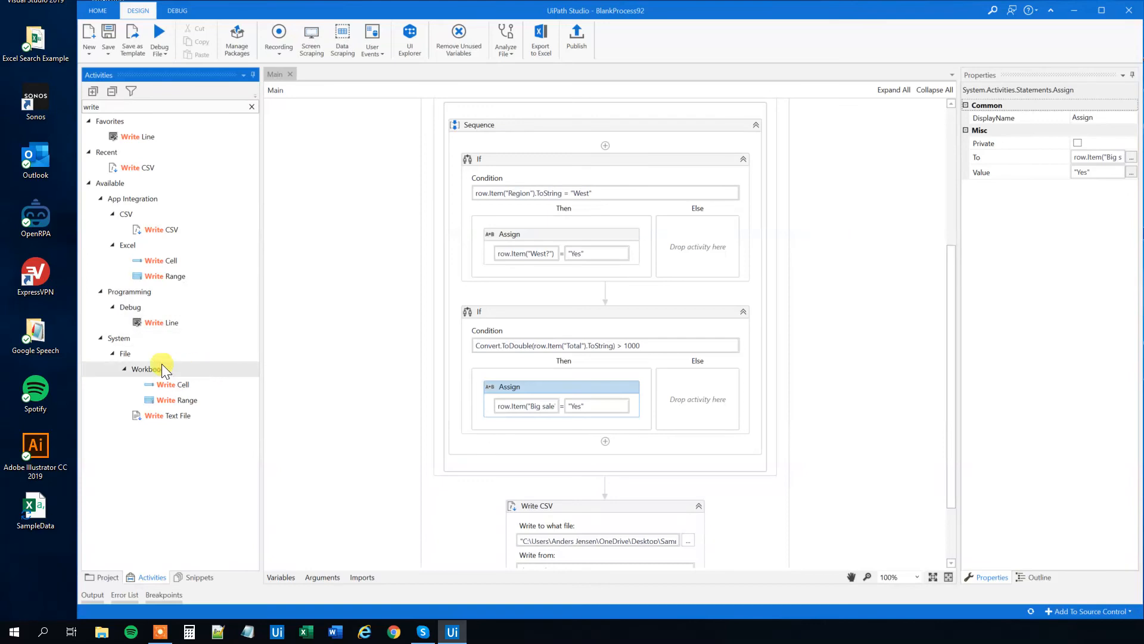
{"action": "mouse_move", "coordinate": [175, 400]}
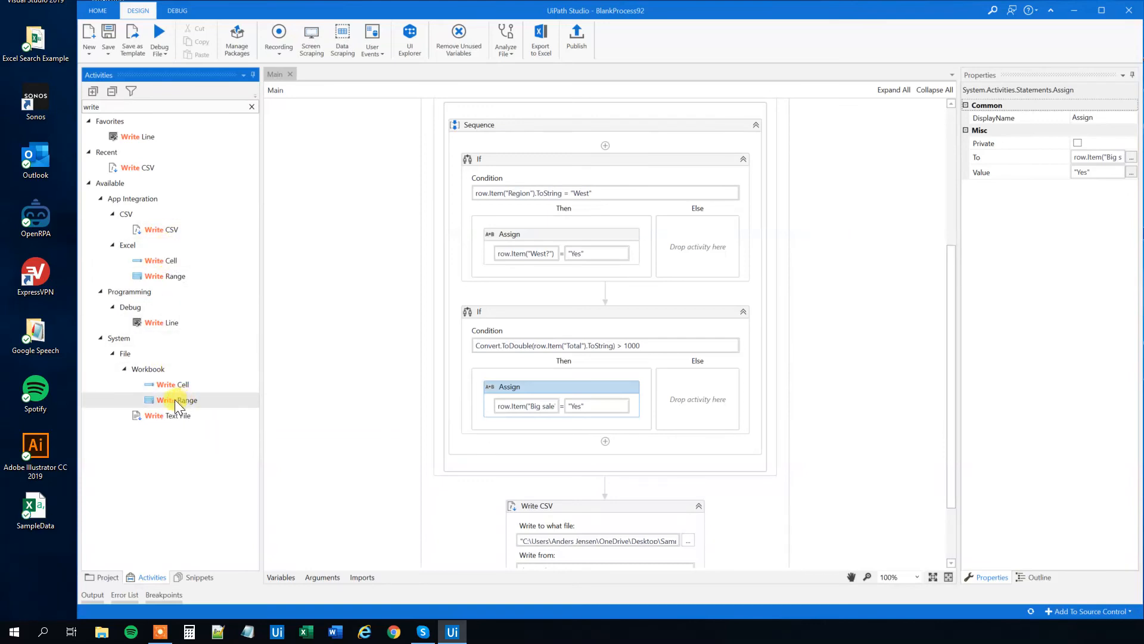
{"action": "mouse_move", "coordinate": [509, 467]}
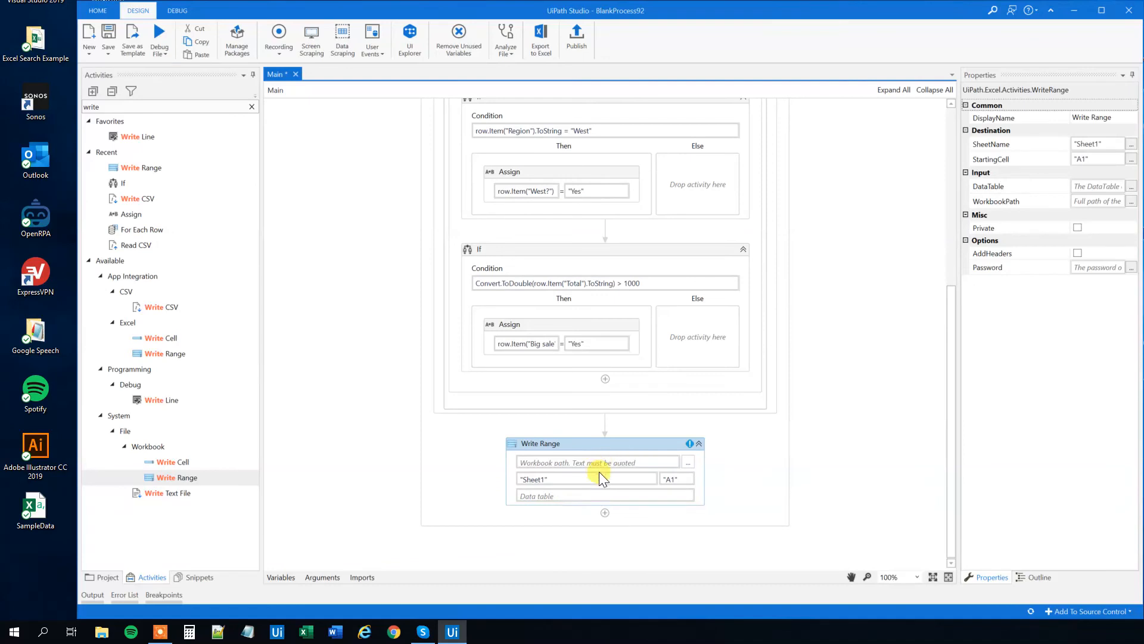
{"action": "mouse_move", "coordinate": [515, 486]}
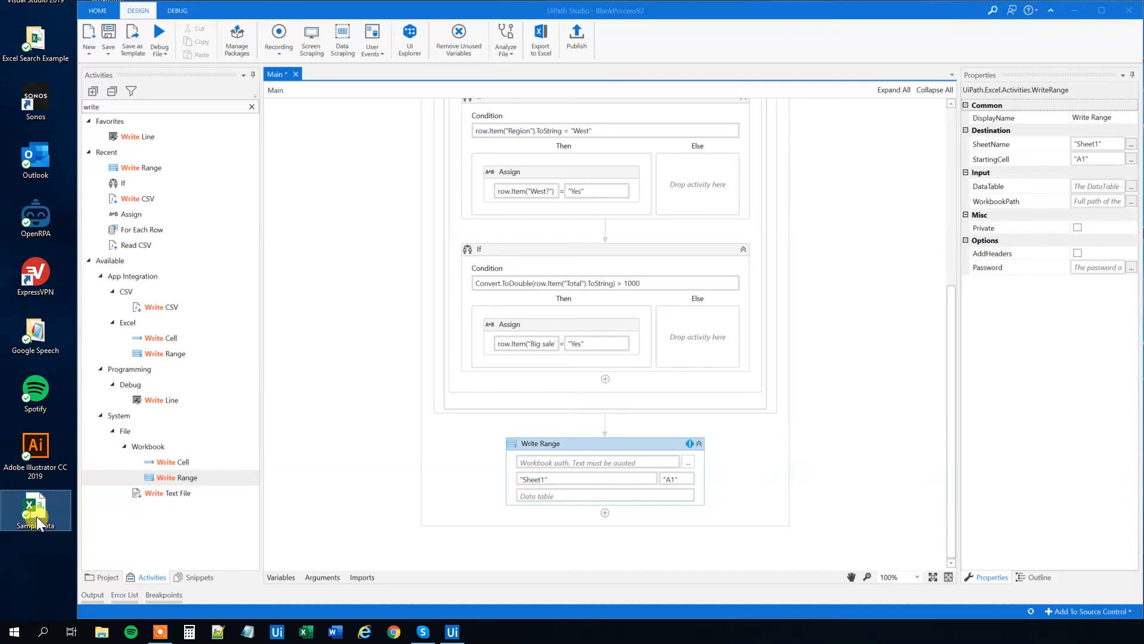
{"action": "right_click", "coordinate": [36, 510]}
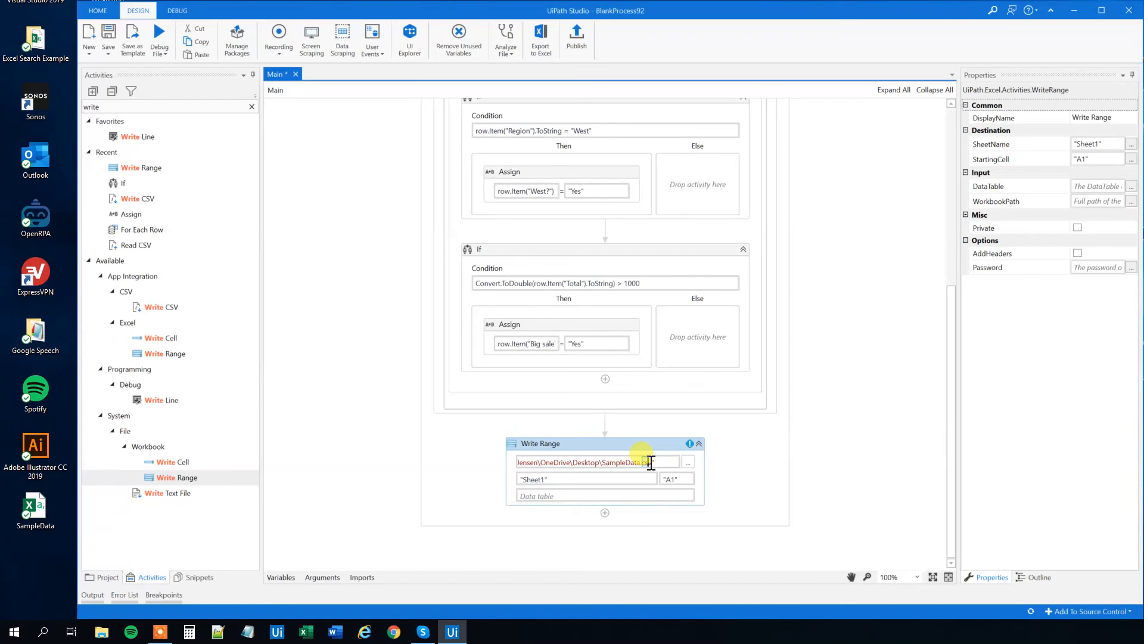
{"action": "mouse_move", "coordinate": [748, 481]}
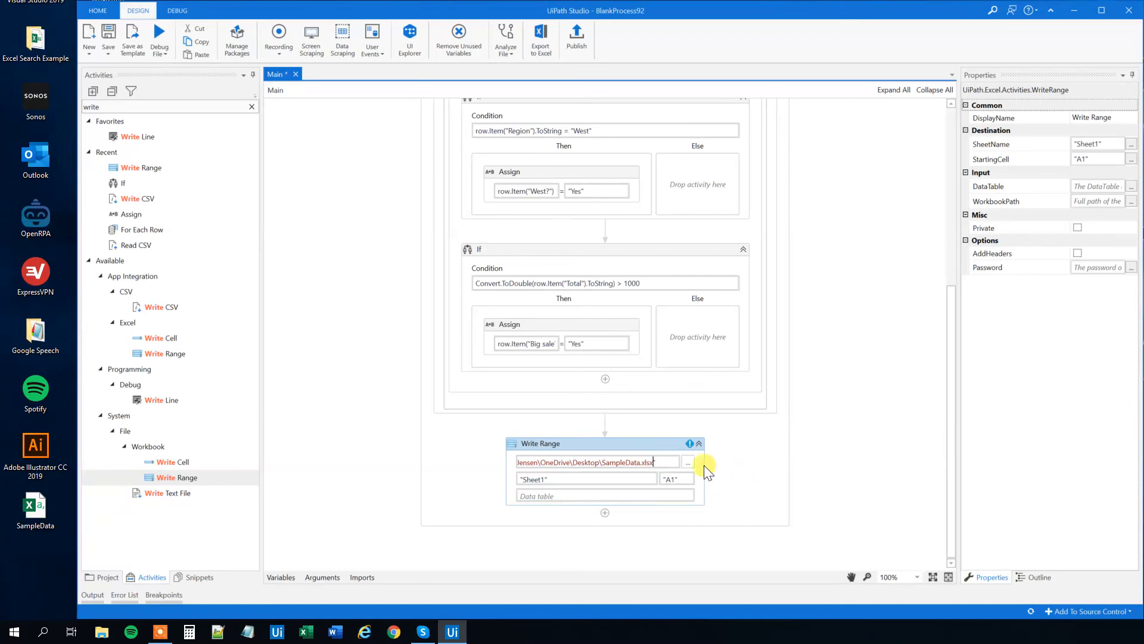
{"action": "left_click", "coordinate": [667, 478]}
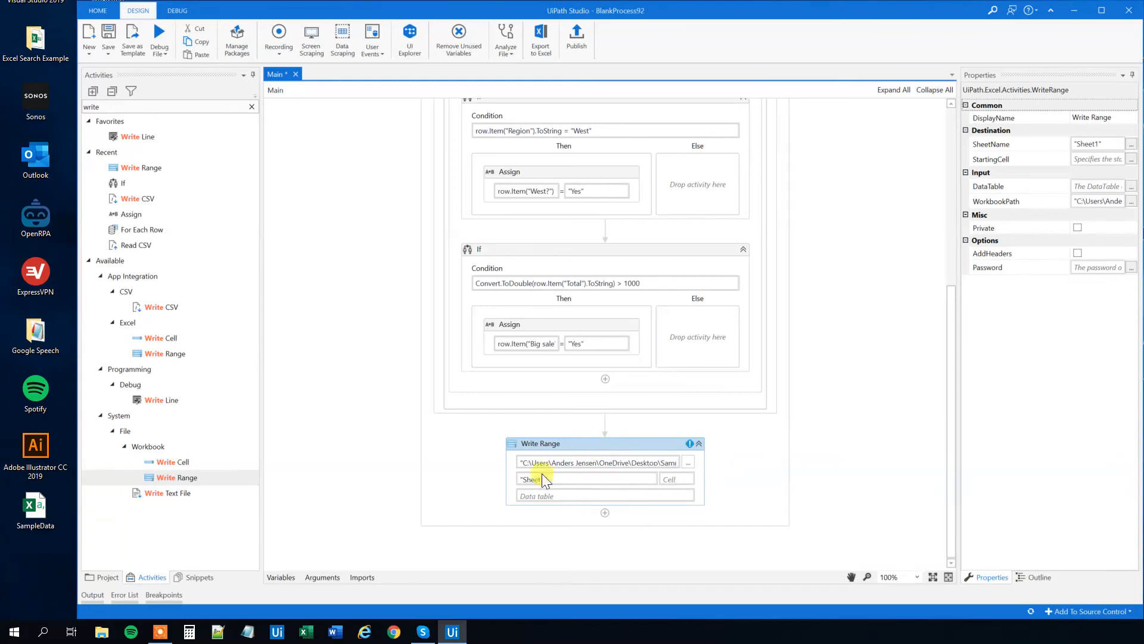
{"action": "type", "text": "dt"}
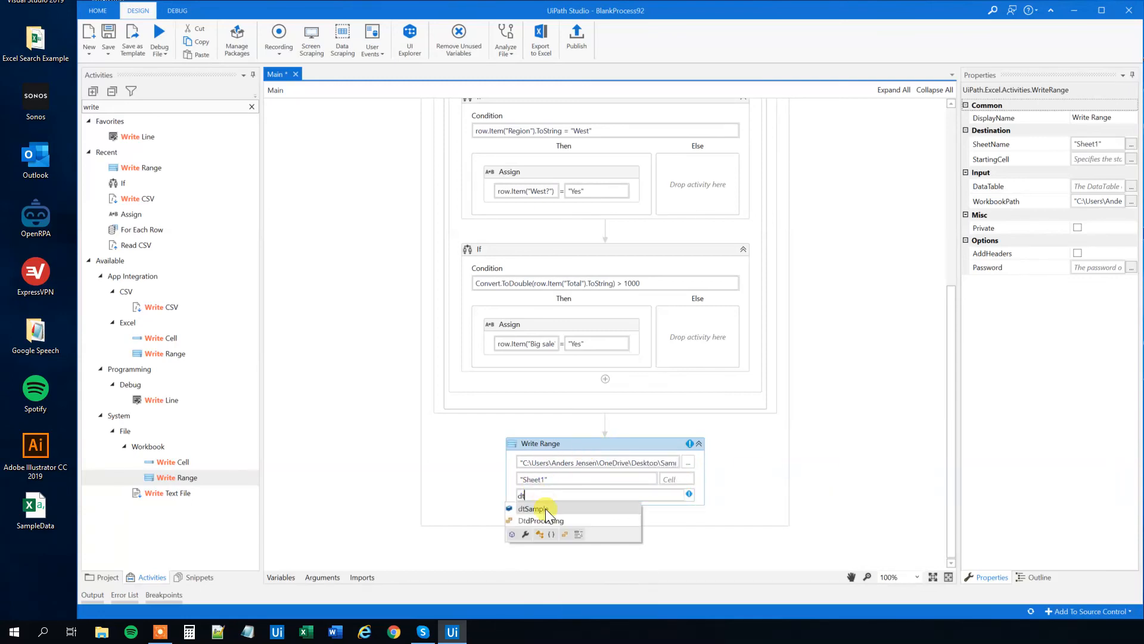
{"action": "left_click", "coordinate": [533, 508]}
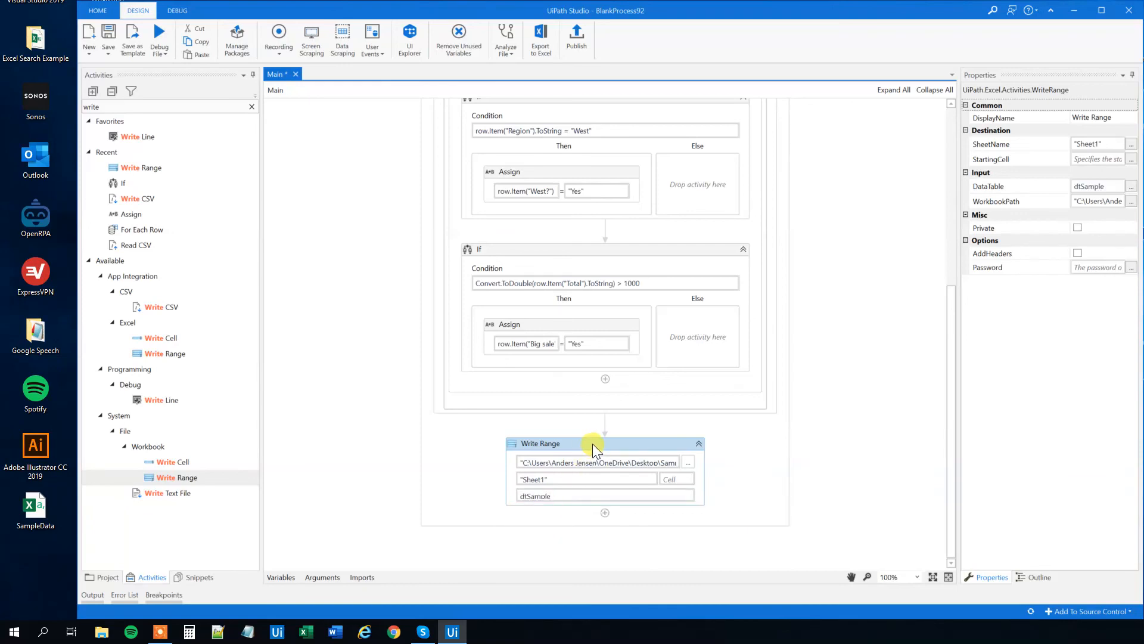
{"action": "mouse_move", "coordinate": [35, 509]}
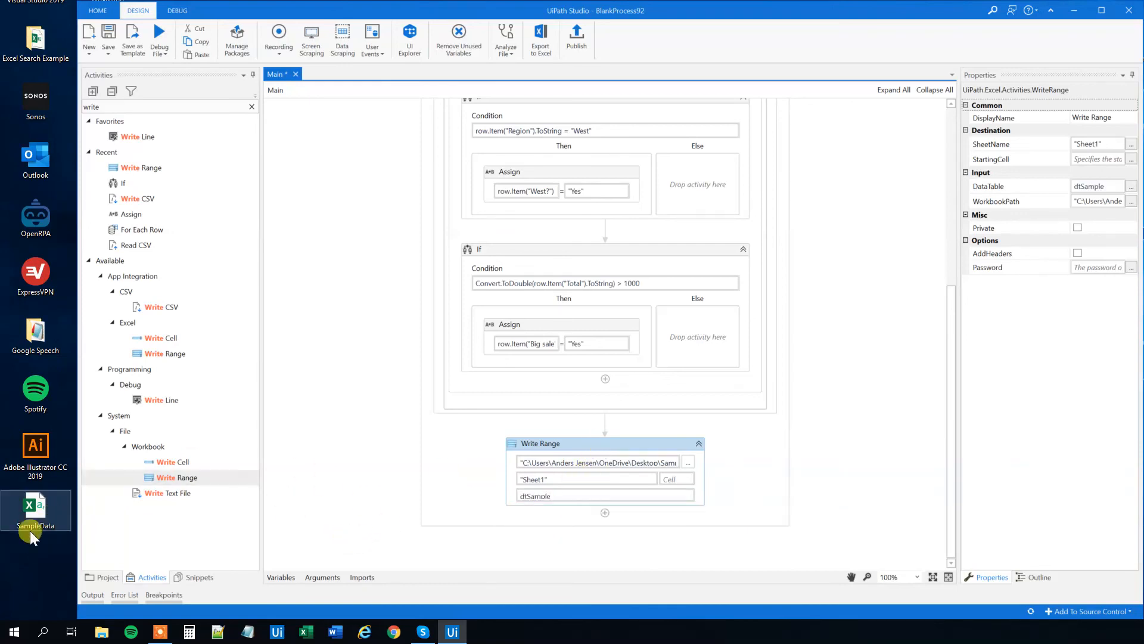
{"action": "mouse_move", "coordinate": [157, 553]}
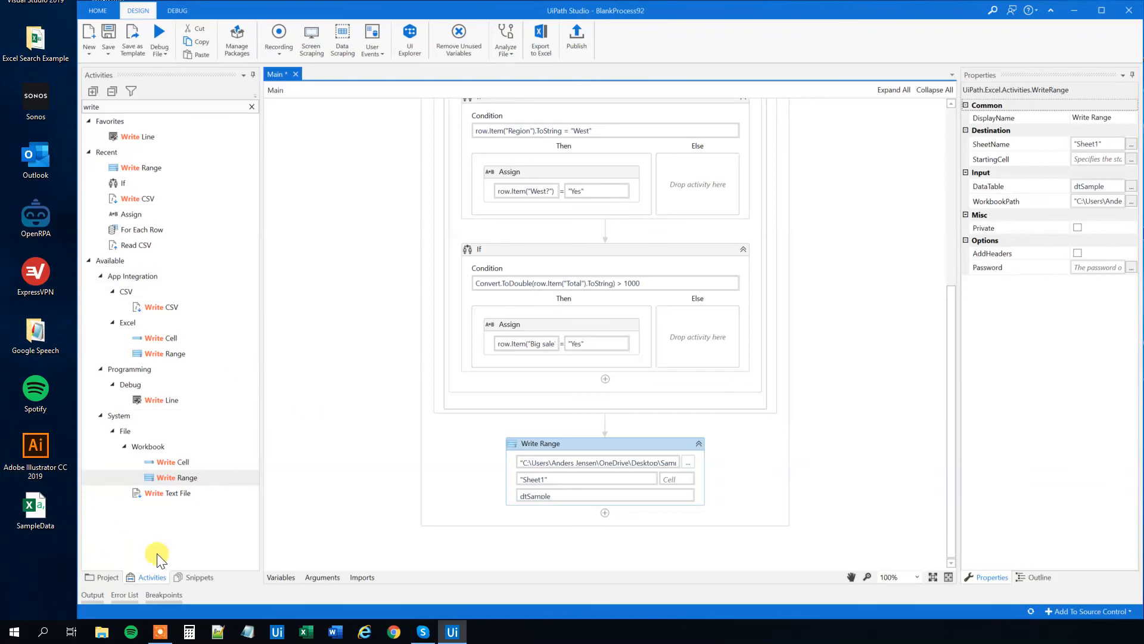
{"action": "mouse_move", "coordinate": [536, 495]}
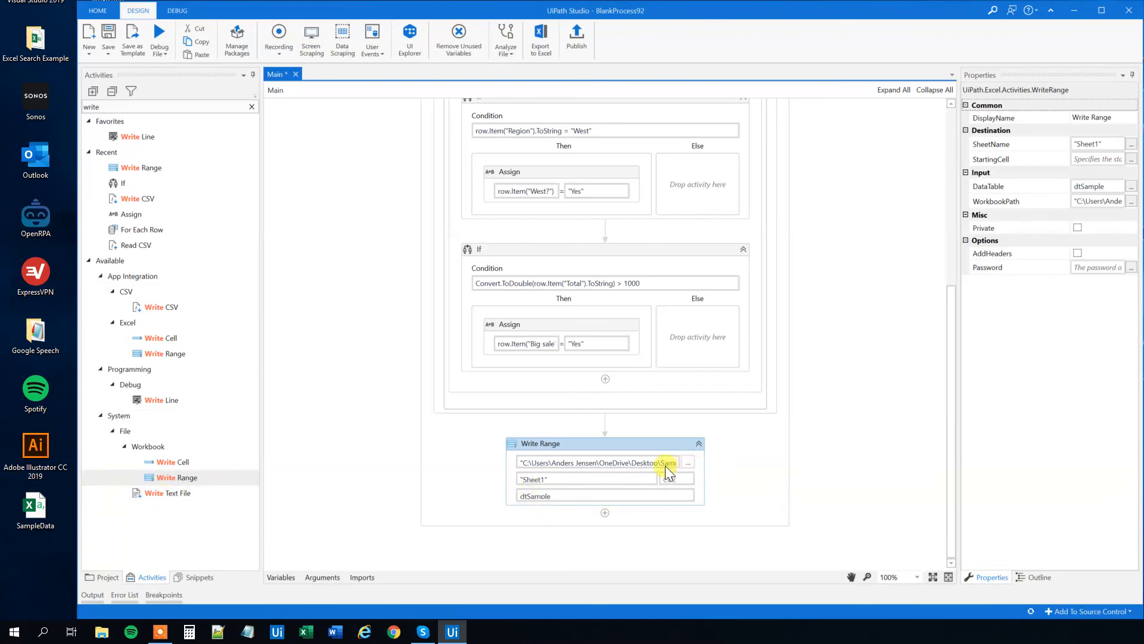
{"action": "left_click", "coordinate": [159, 35]}
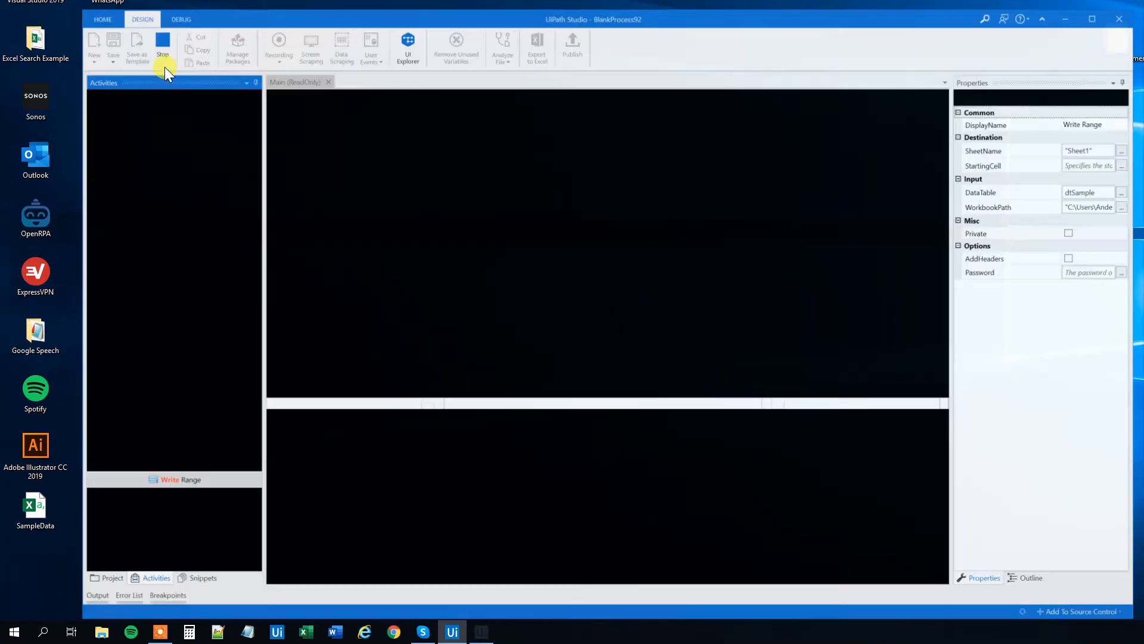
Step: Run the workflow and scroll through the written SampleData.xlsx rows with their Yes flags
{"action": "left_click", "coordinate": [163, 41]}
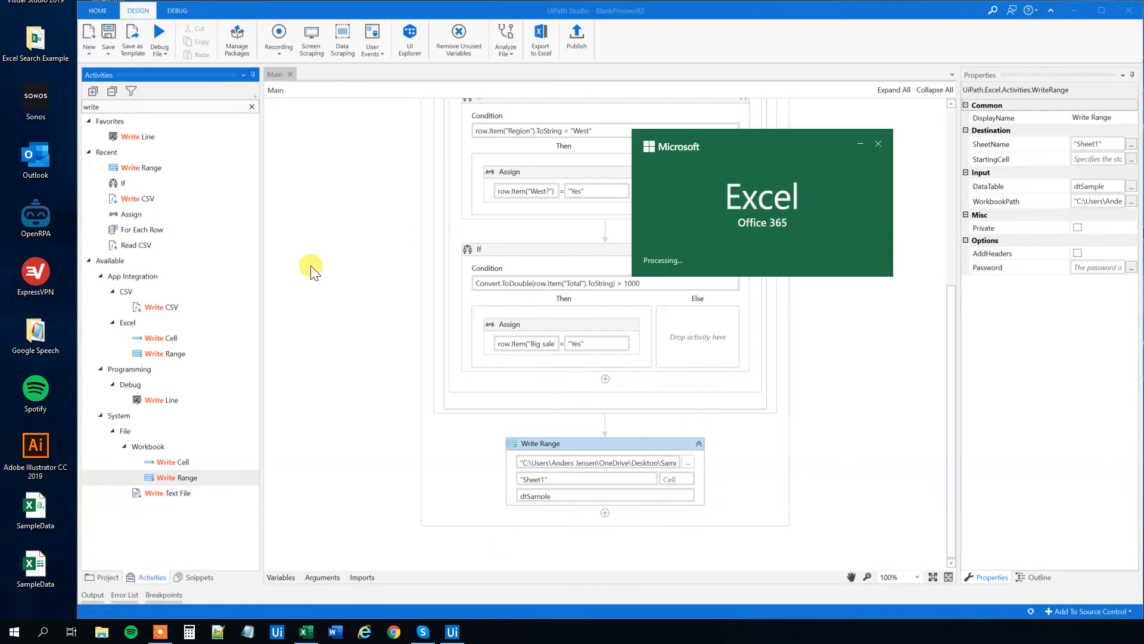
{"action": "mouse_move", "coordinate": [244, 429]}
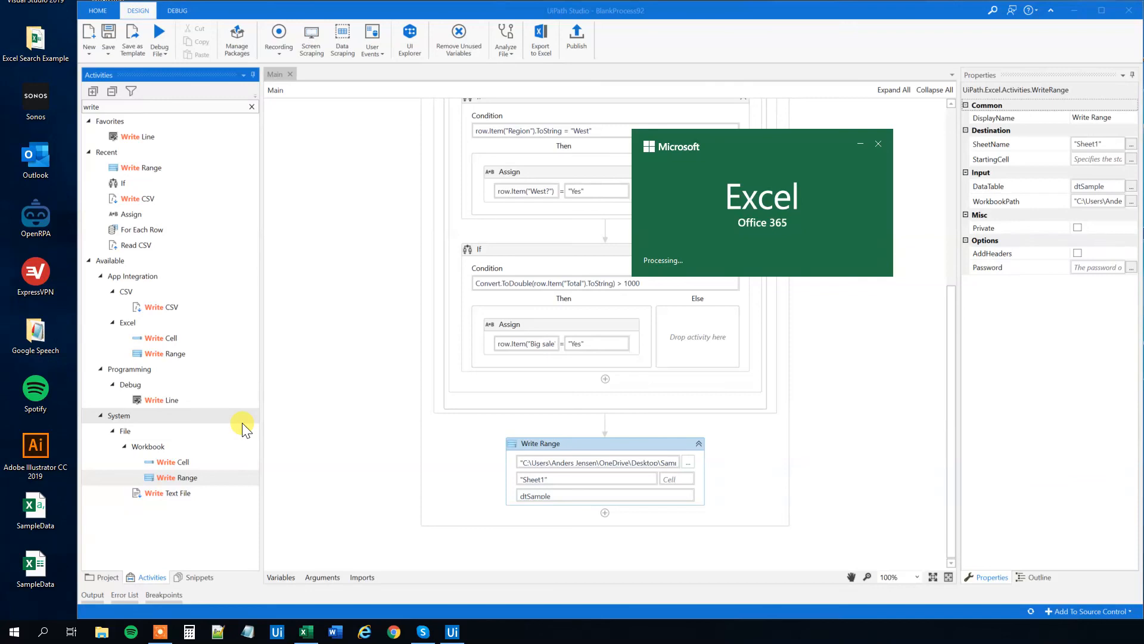
{"action": "mouse_move", "coordinate": [734, 344]}
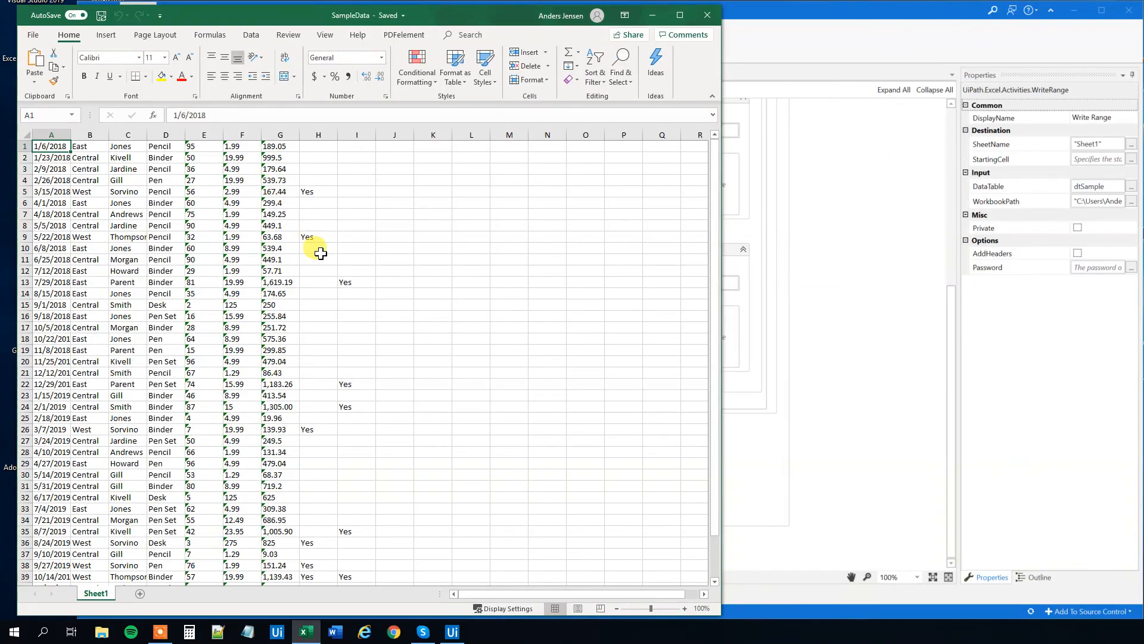
{"action": "scroll", "scroll_direction": "down", "scroll_amount": 3}
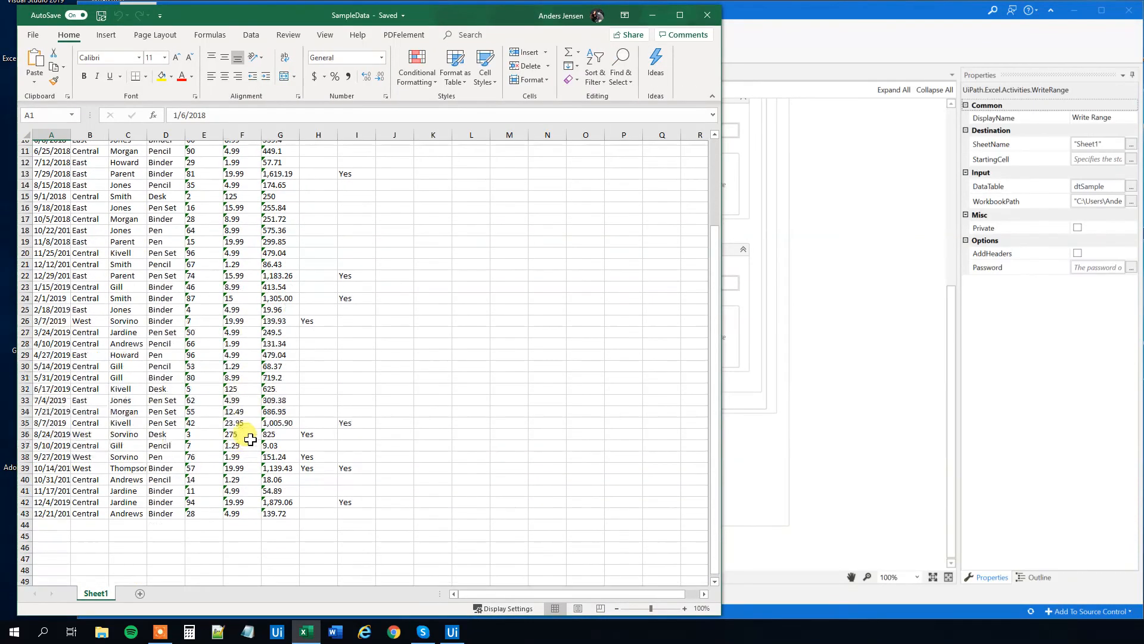
{"action": "scroll", "scroll_direction": "up", "scroll_amount": 3}
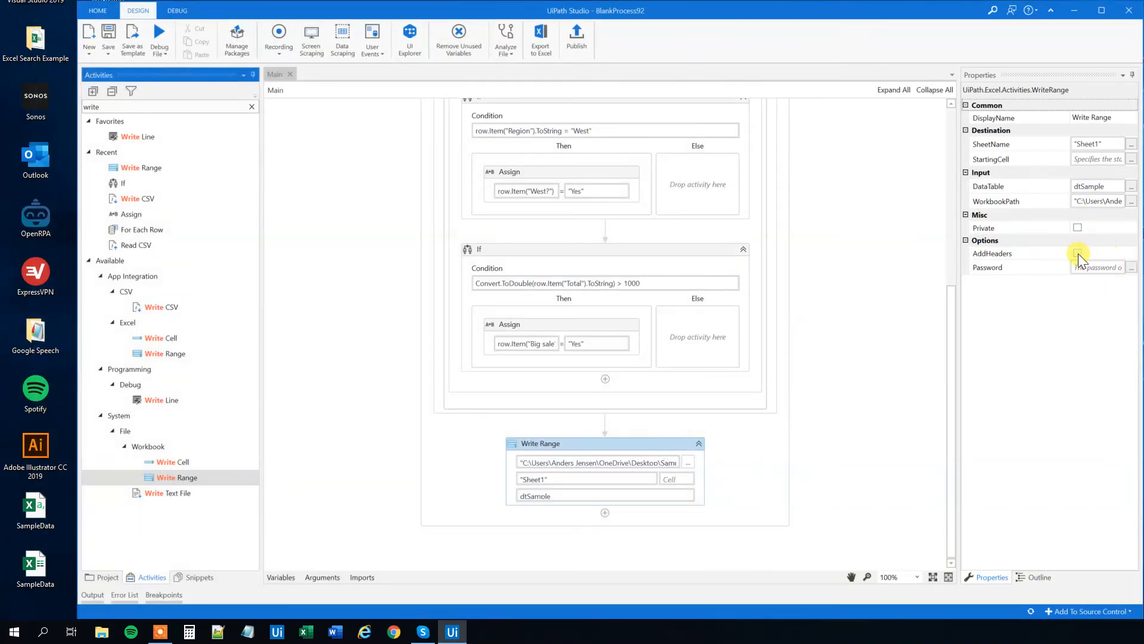
Step: Enable AddHeaders under Options in the Write Range properties
{"action": "left_click", "coordinate": [1078, 252]}
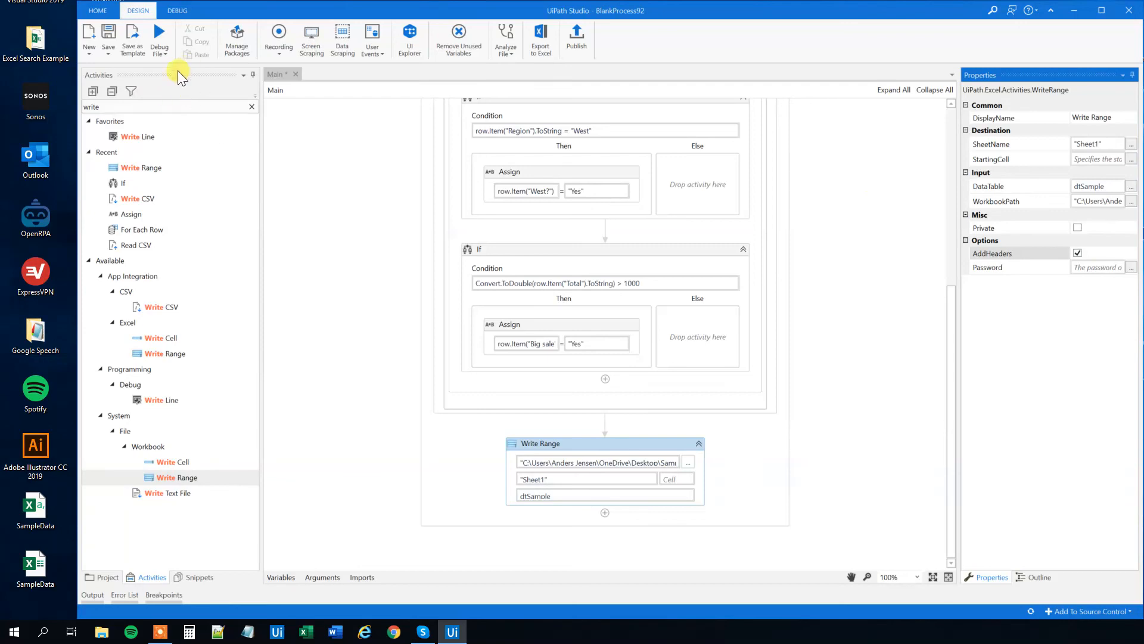
{"action": "mouse_move", "coordinate": [354, 380]}
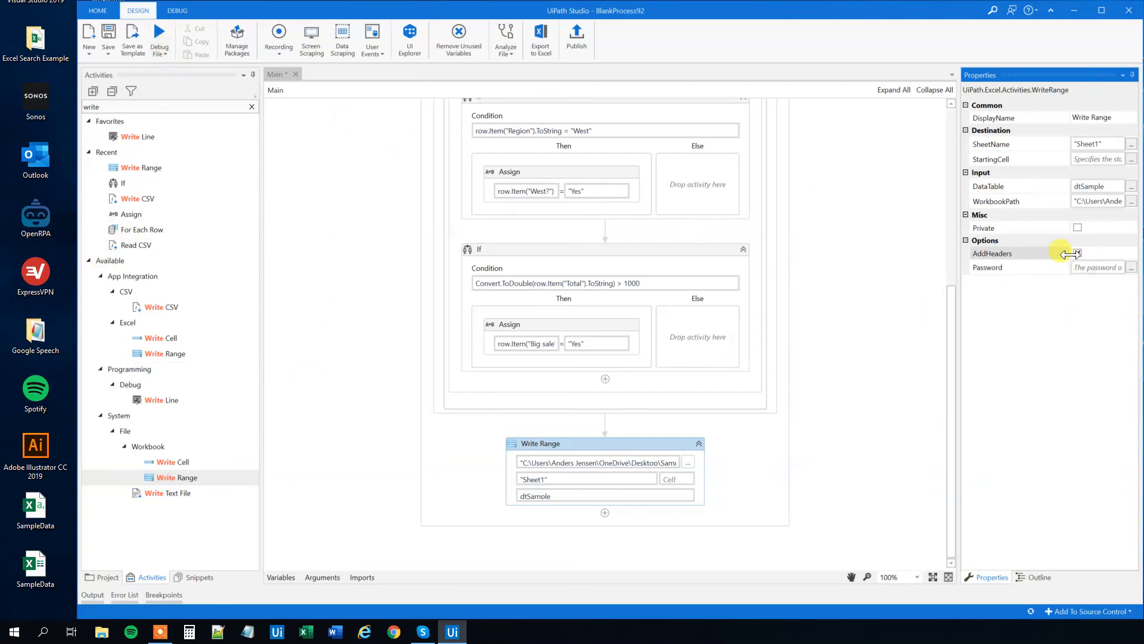
{"action": "left_click", "coordinate": [1078, 253]}
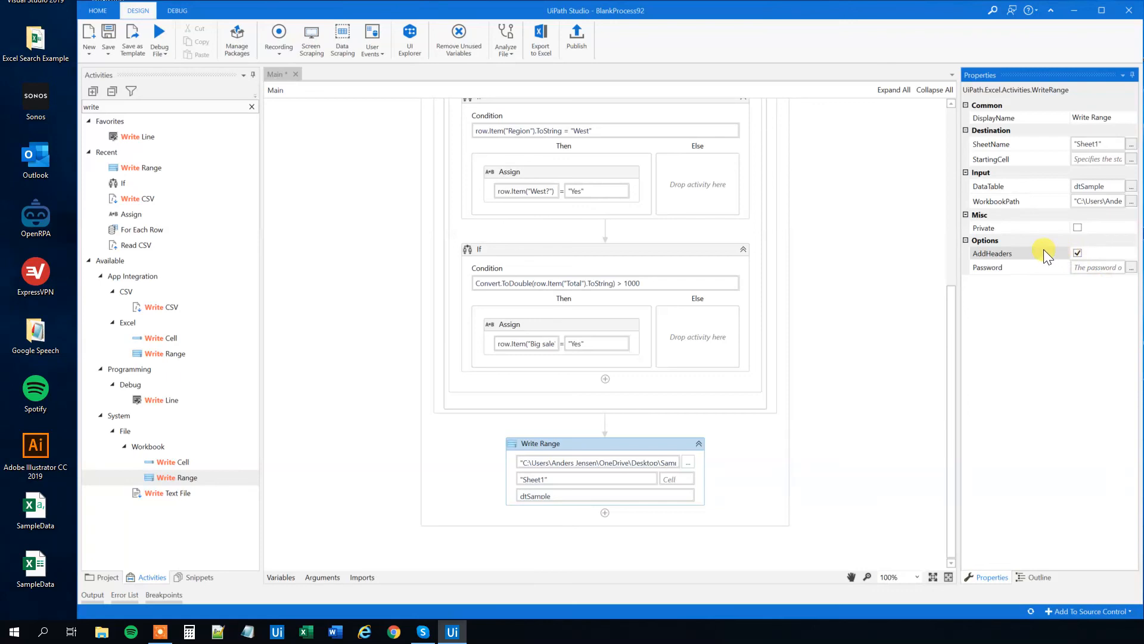
{"action": "mouse_move", "coordinate": [1049, 261]}
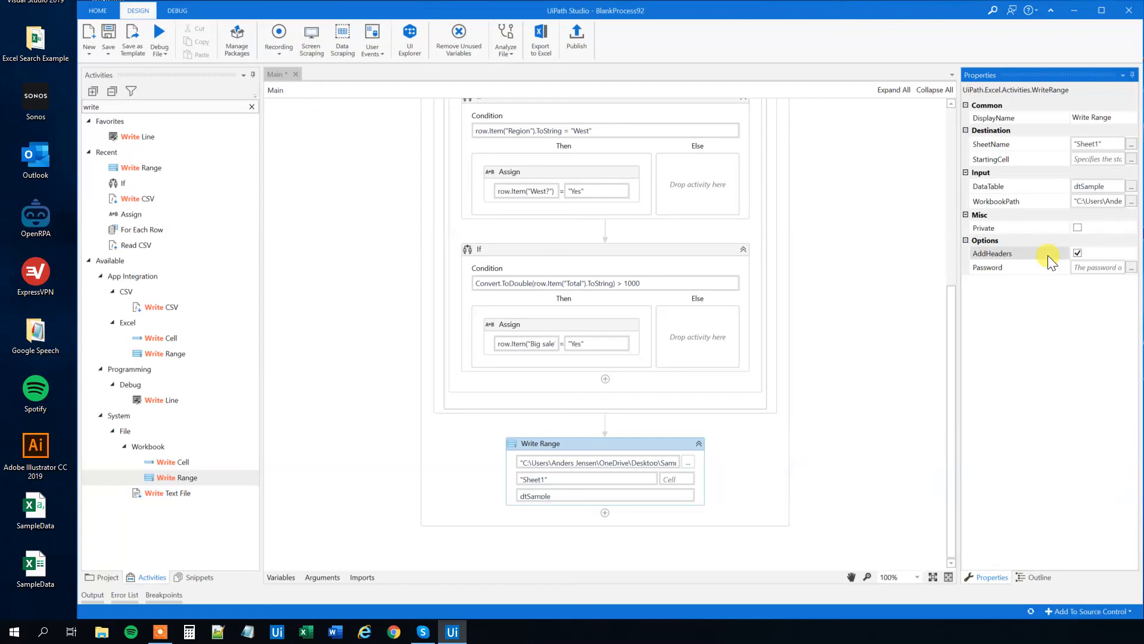
{"action": "mouse_move", "coordinate": [1051, 256]}
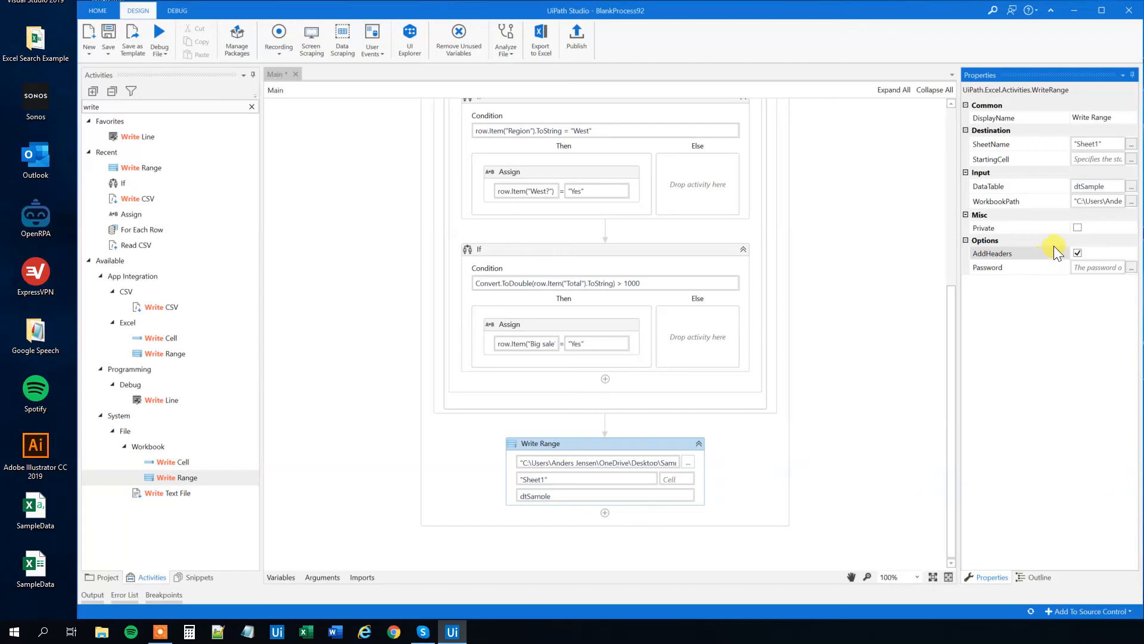